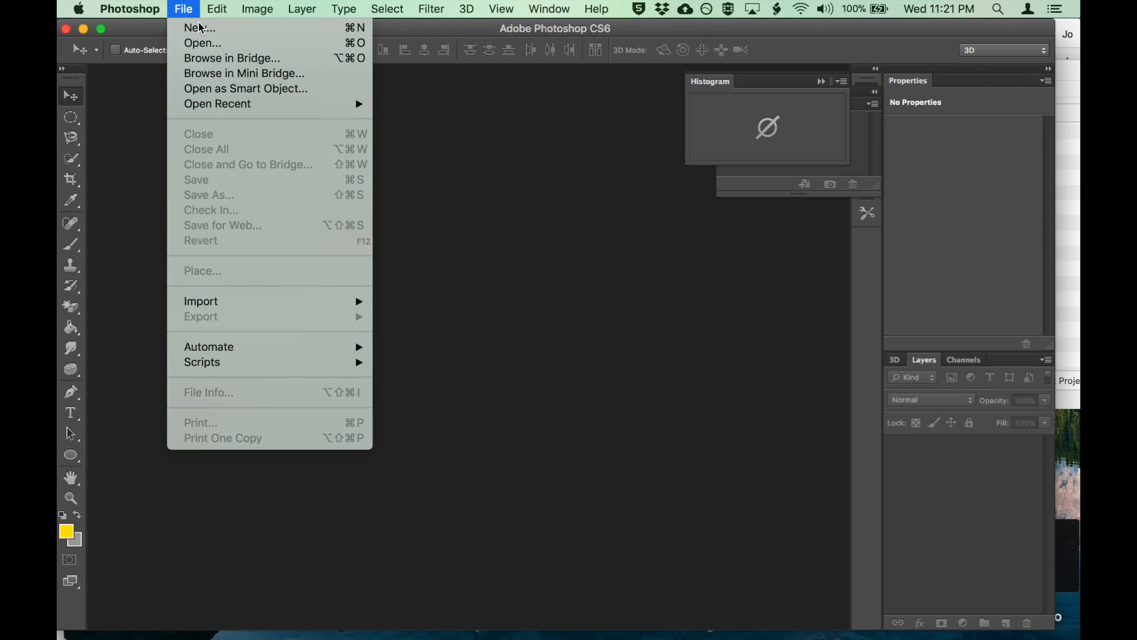
# Step: Create a new blank document 336 px wide by 280 px high
pyautogui.click(199, 28)
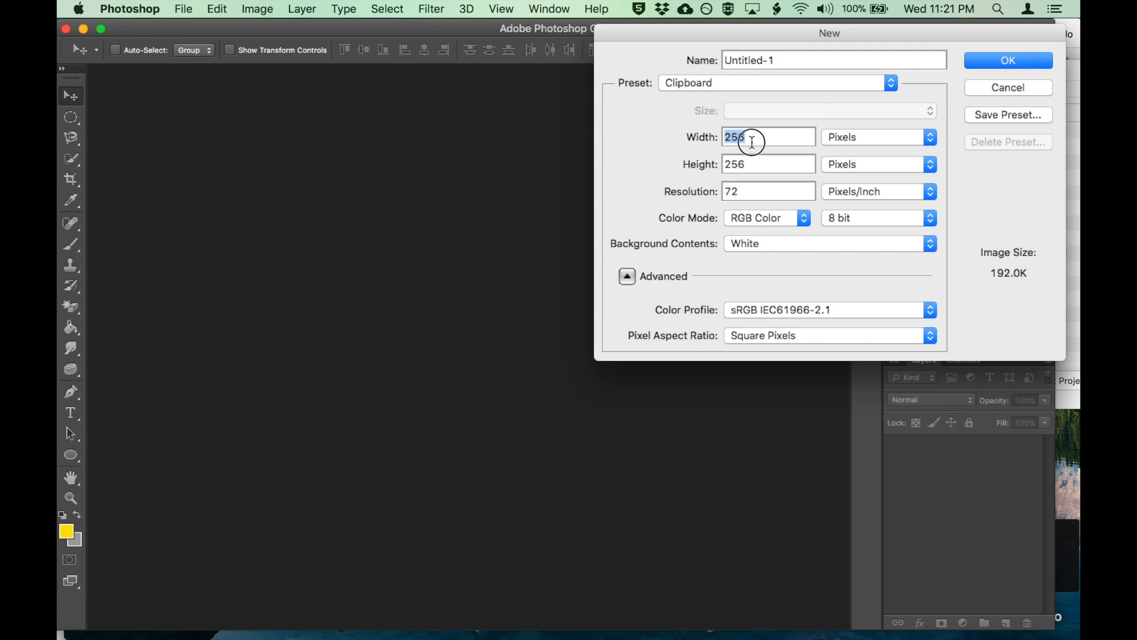
pyautogui.write('336')
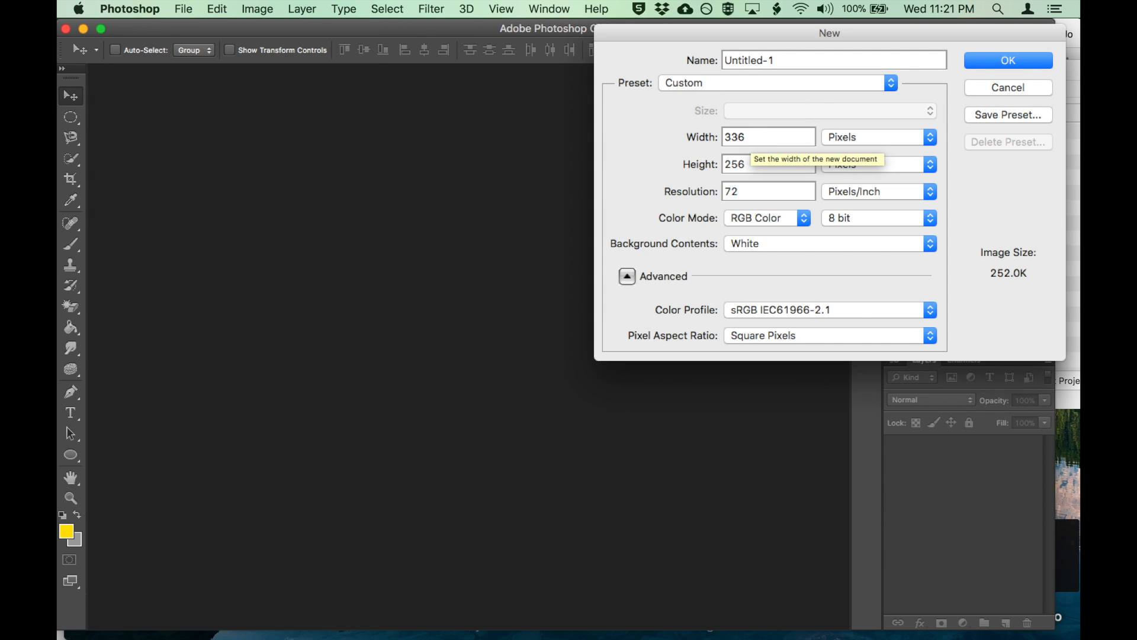
pyautogui.write('280')
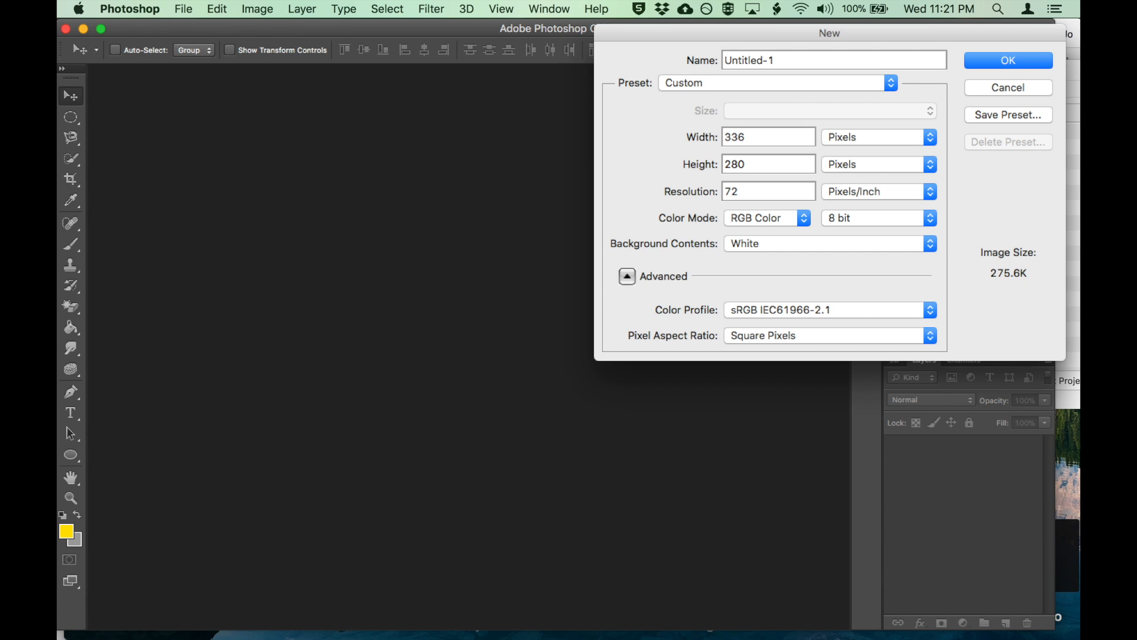
pyautogui.click(1007, 60)
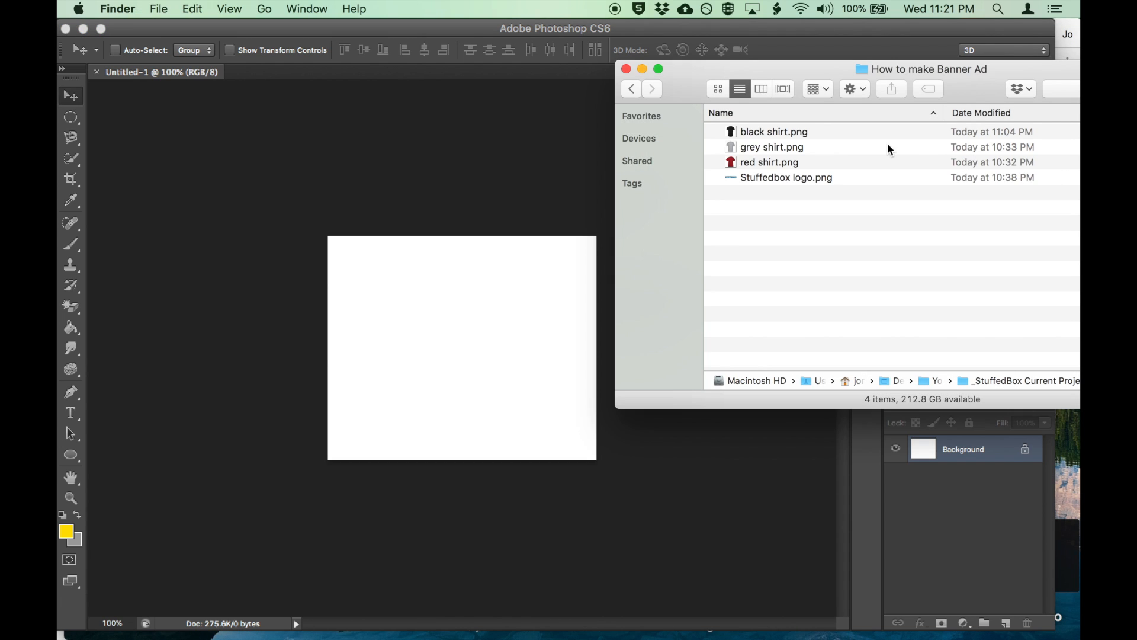
pyautogui.moveTo(829, 150)
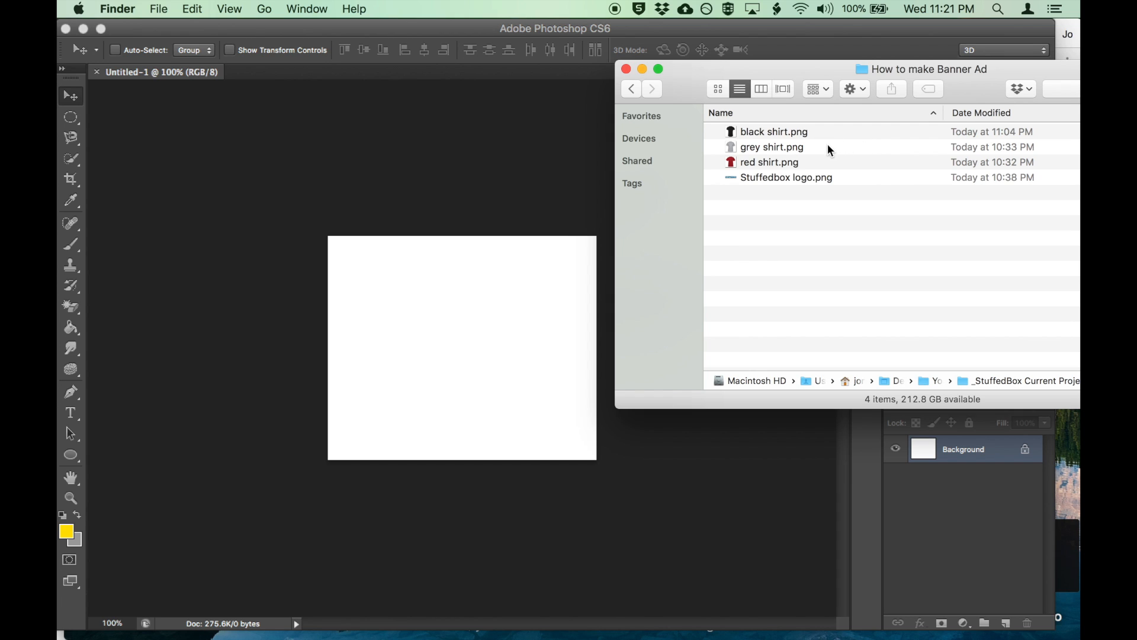
pyautogui.moveTo(827, 142)
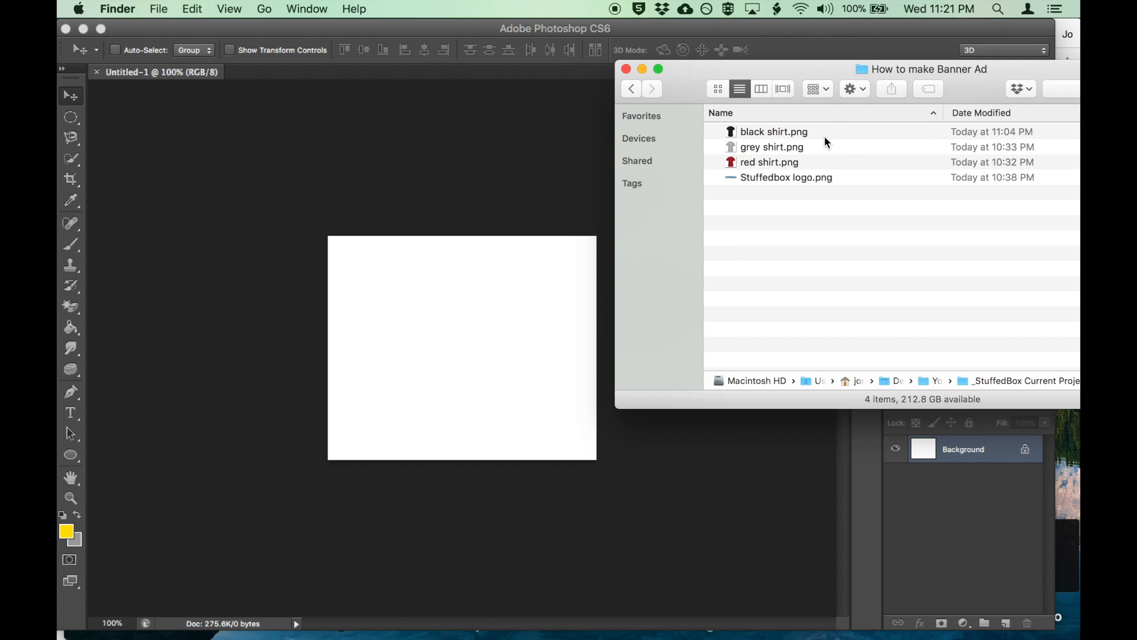
# Step: Drag black, grey and red shirt.png from Finder onto the canvas as layers and commit placement
pyautogui.click(774, 131)
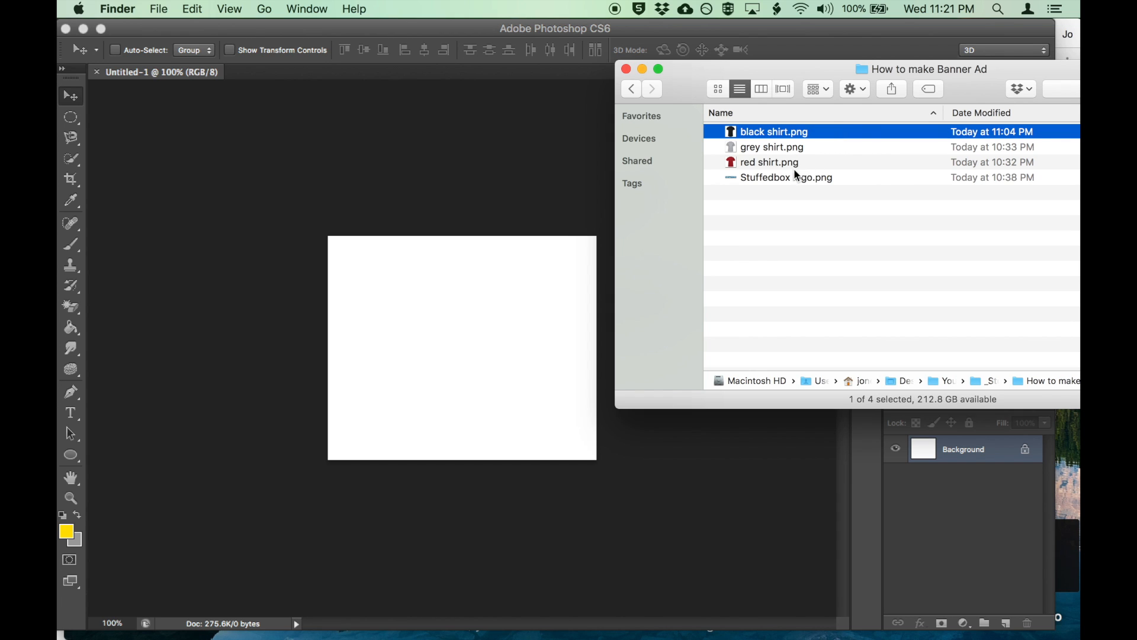
pyautogui.click(783, 162)
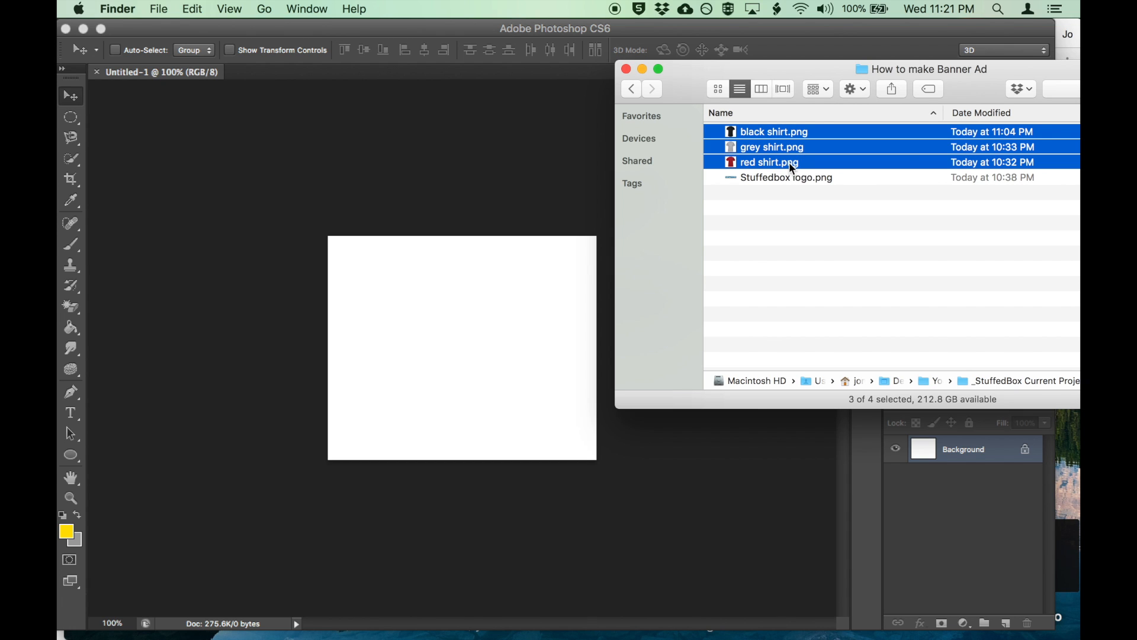
pyautogui.moveTo(769, 153); pyautogui.dragTo(479, 318)
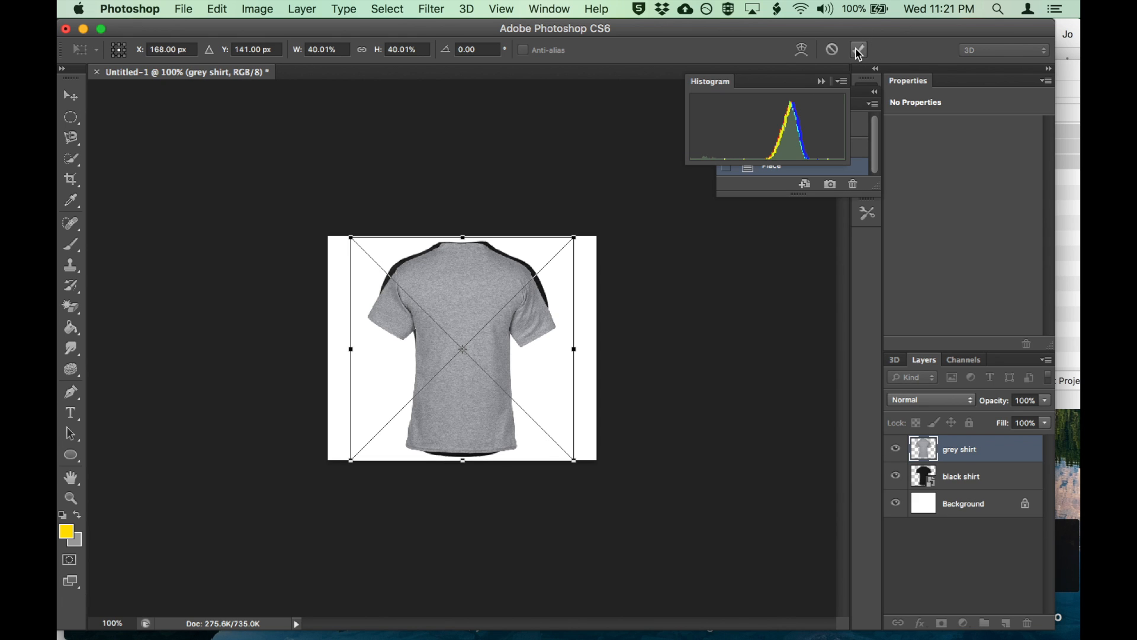
pyautogui.click(858, 50)
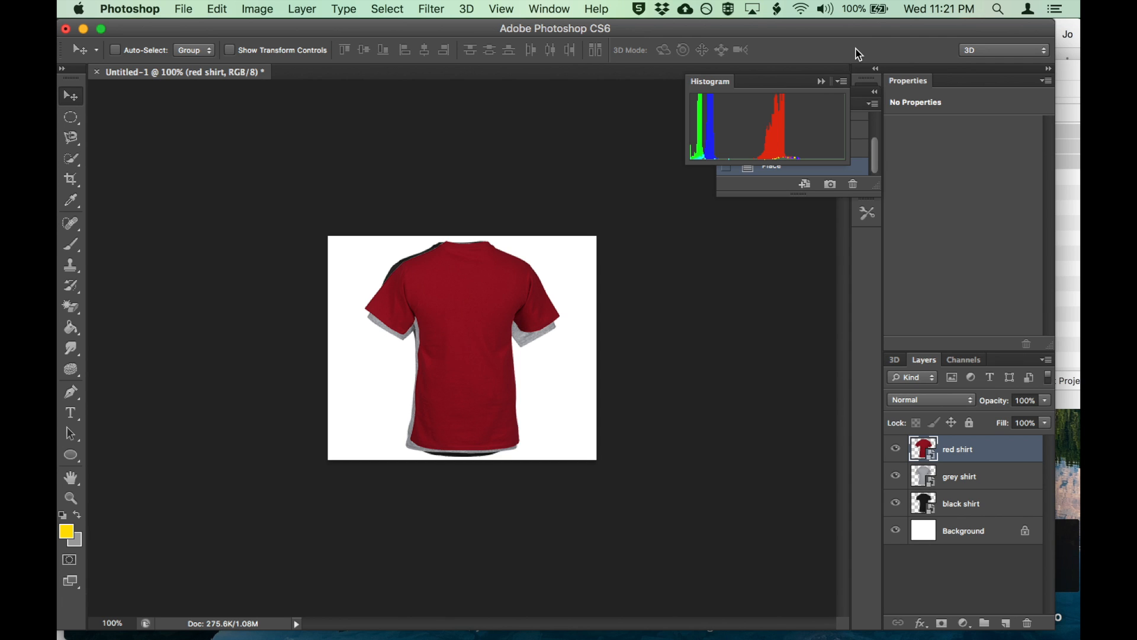
pyautogui.press('Cmd+Tab')
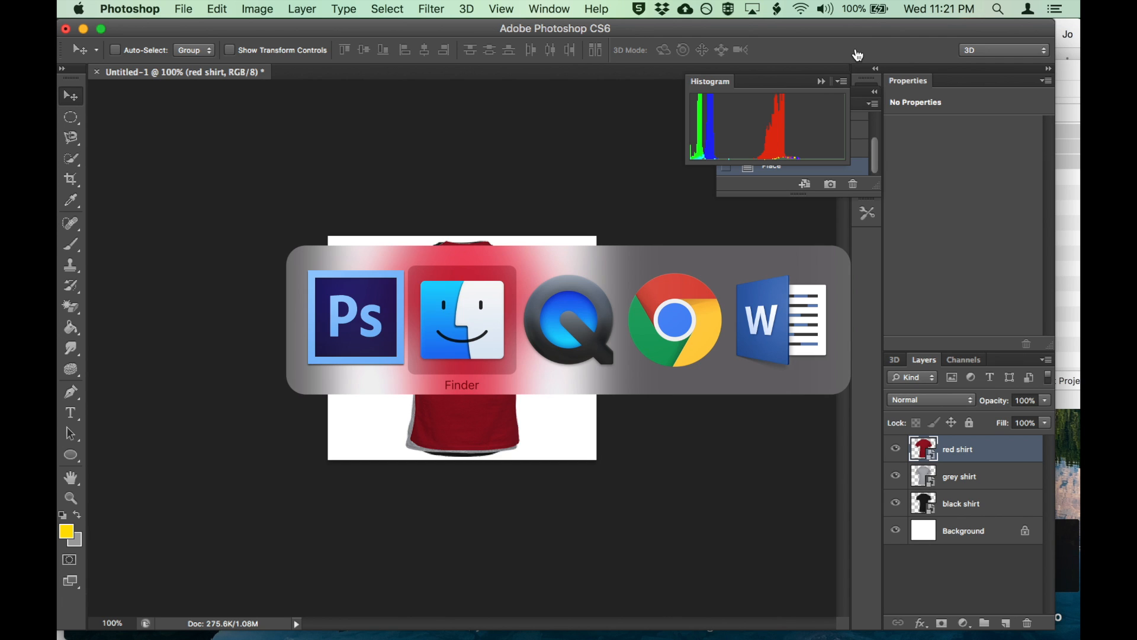
# Step: Place Stuffedbox logo.png, shrink it and move it up near the shirt's shoulders
pyautogui.click(462, 320)
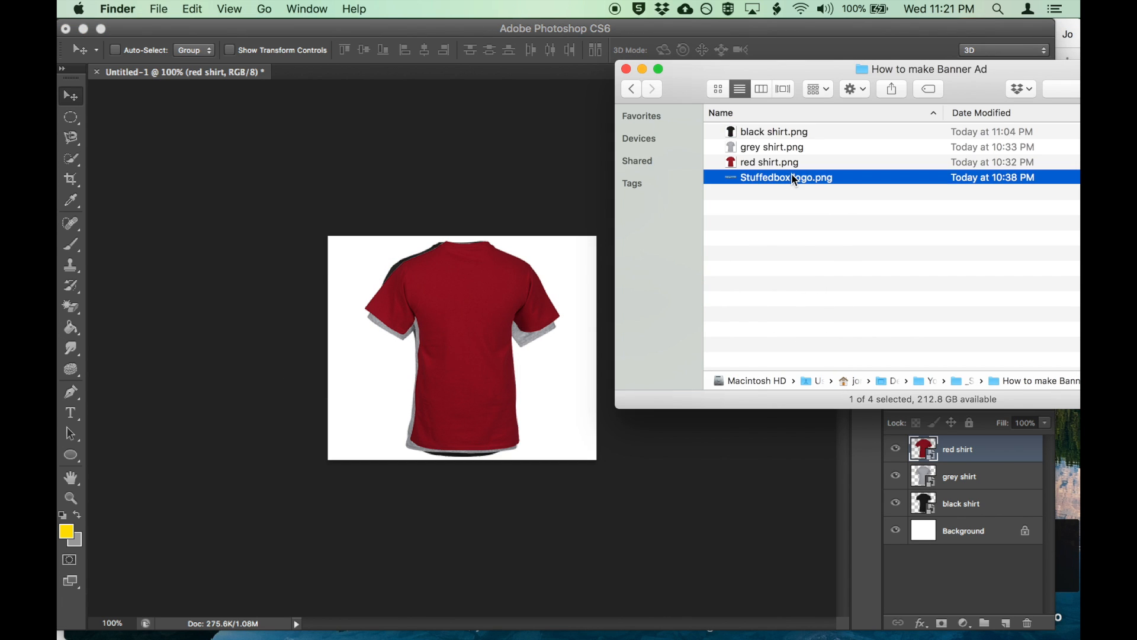
pyautogui.doubleClick(787, 178)
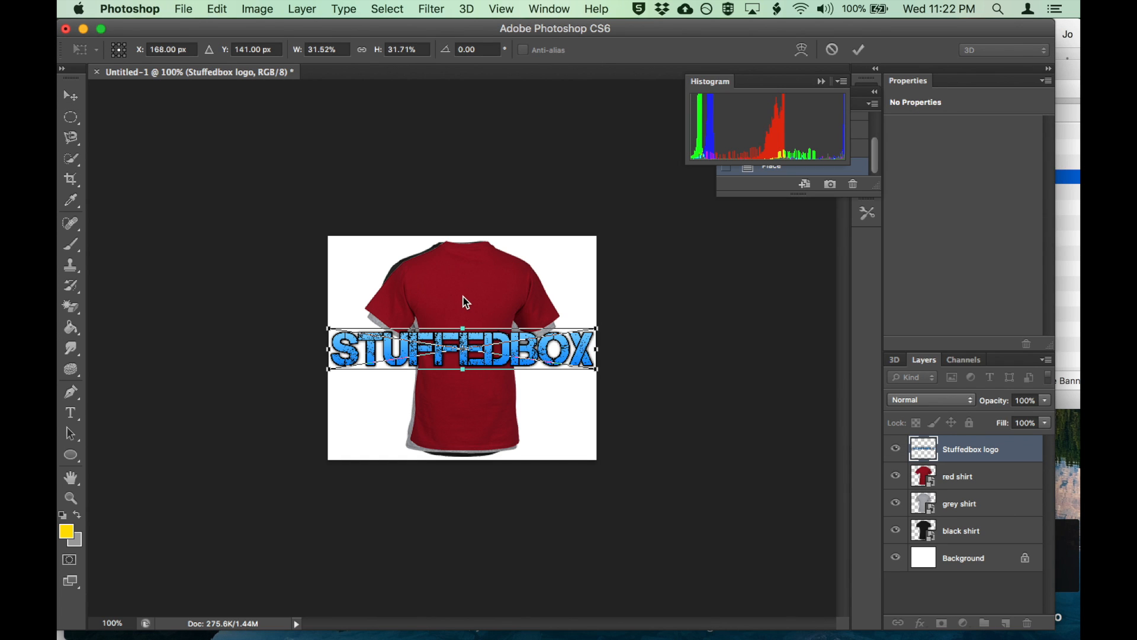
pyautogui.moveTo(323, 341)
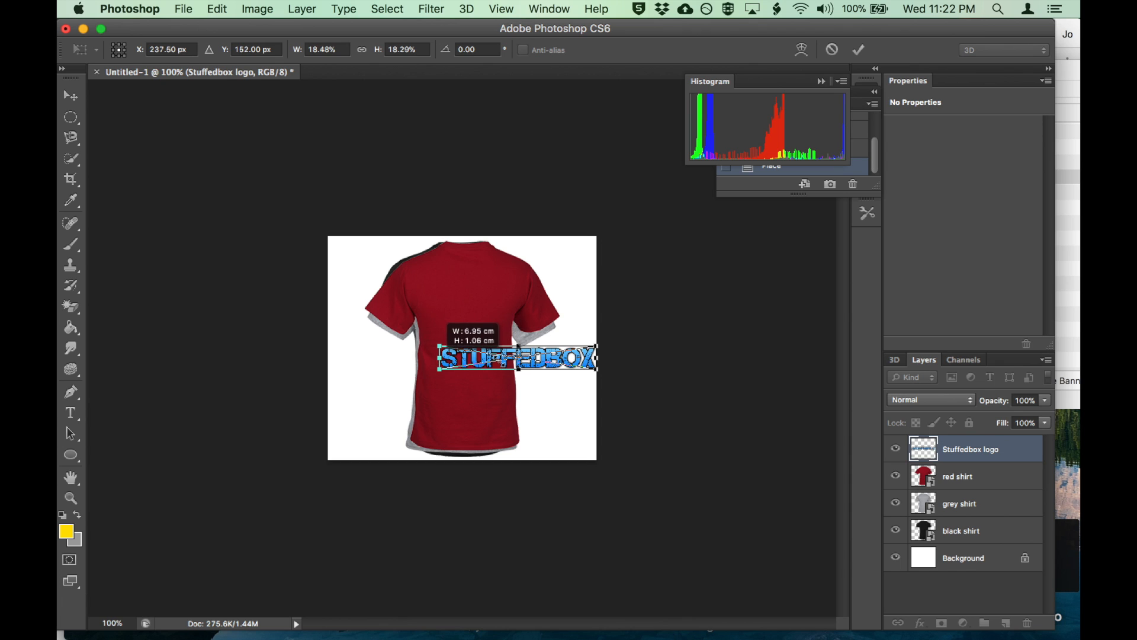
pyautogui.moveTo(517, 356); pyautogui.dragTo(461, 286)
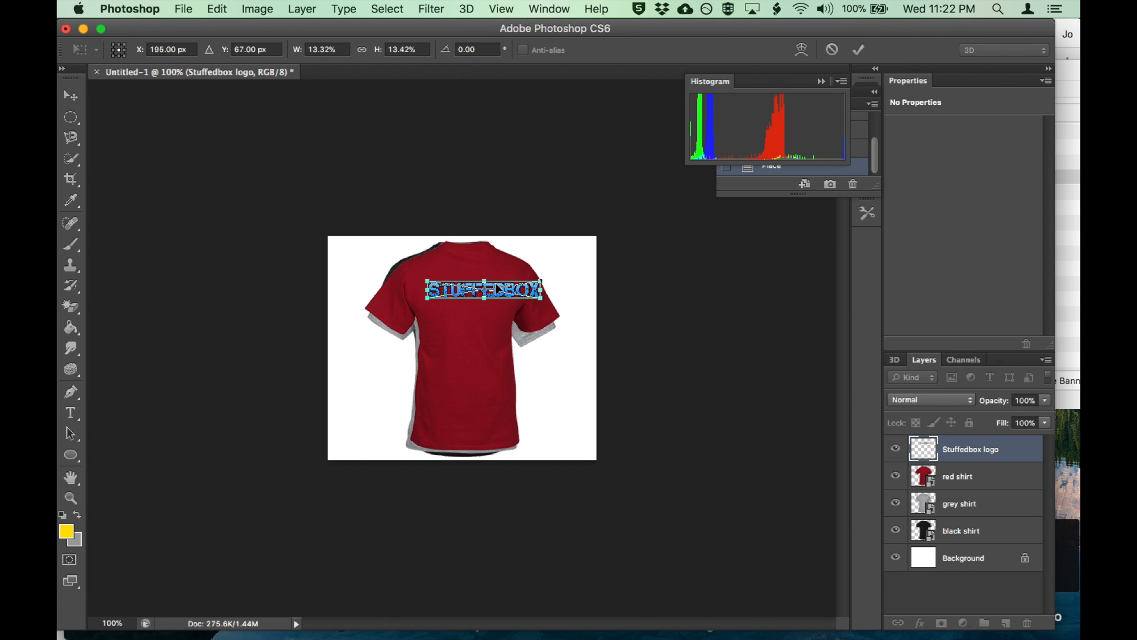
pyautogui.moveTo(518, 289); pyautogui.dragTo(482, 289)
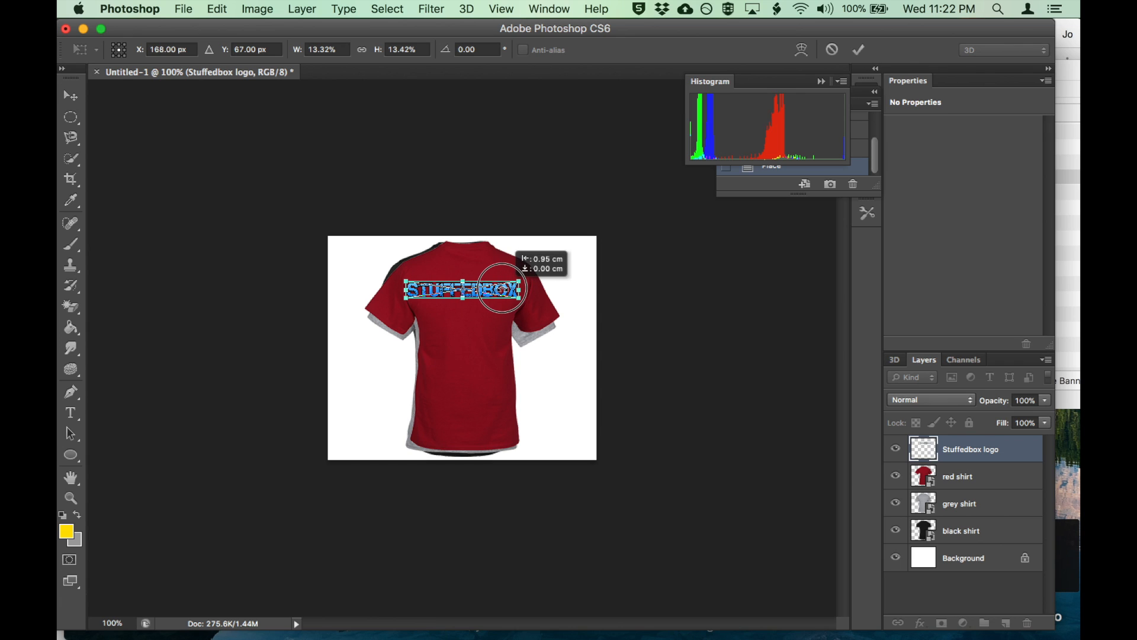
pyautogui.click(858, 50)
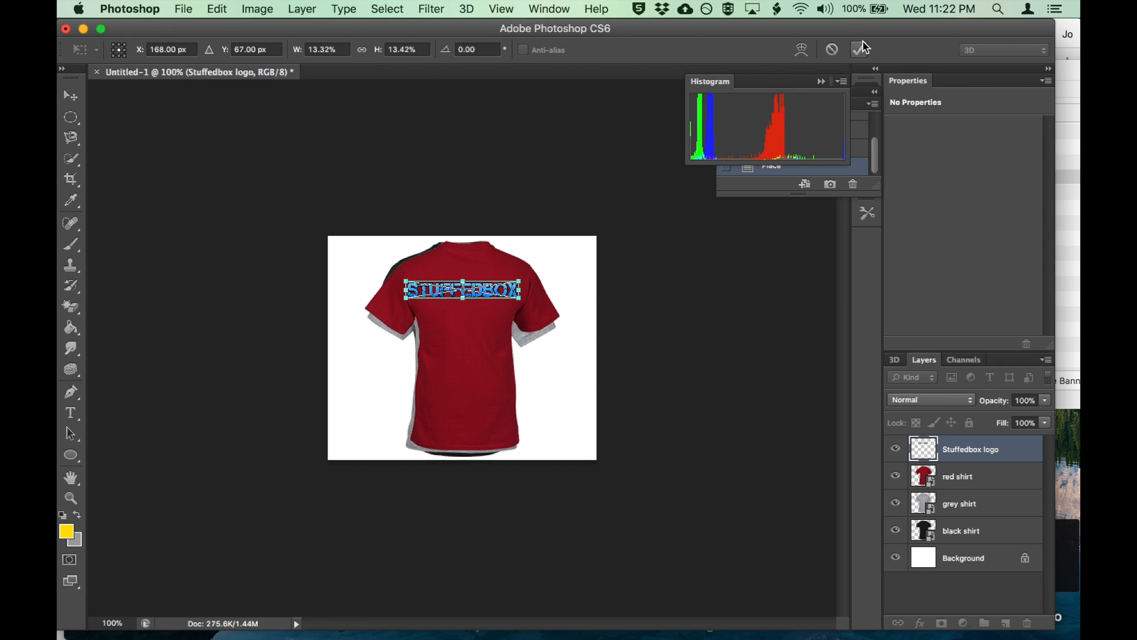
# Step: Toggle the red and grey shirt layers' visibility to check the logo over each colour
pyautogui.click(856, 50)
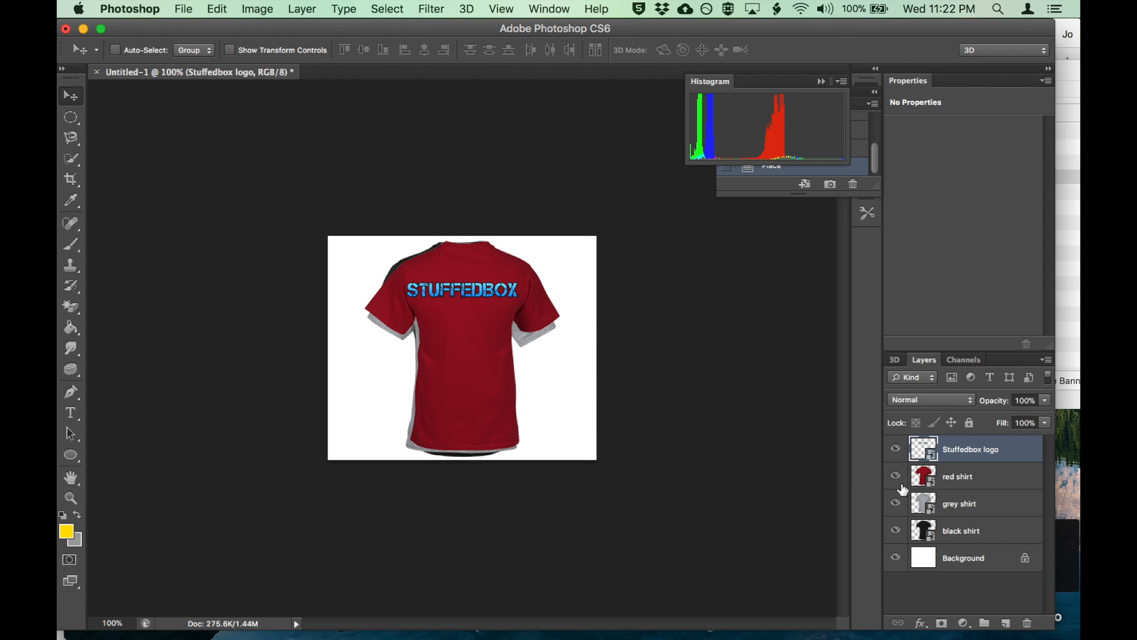
pyautogui.click(894, 476)
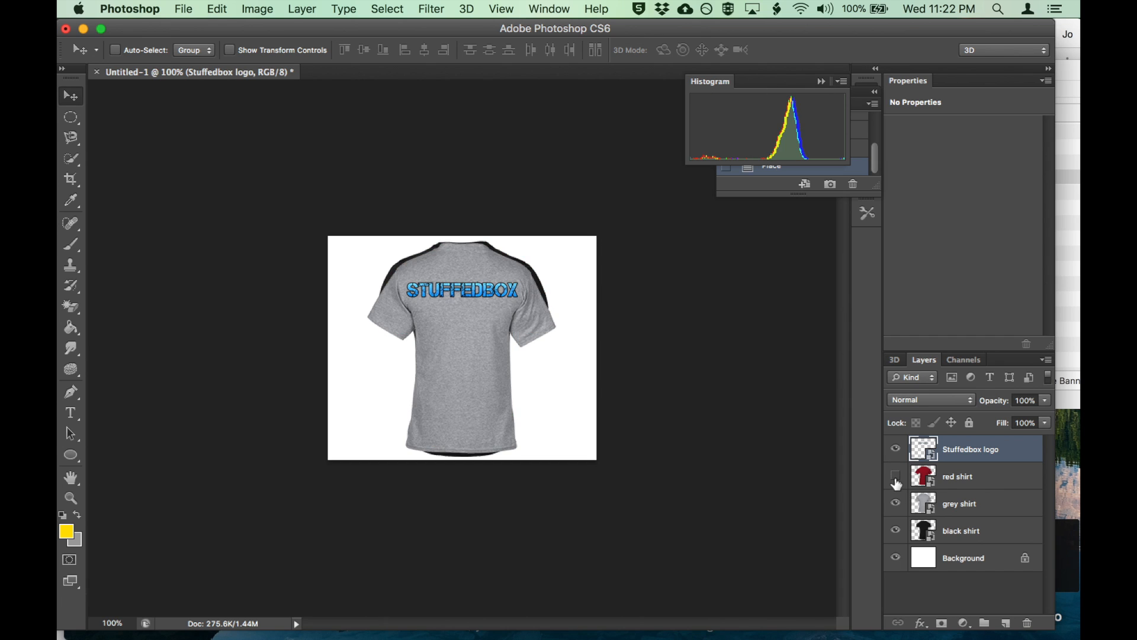
pyautogui.click(894, 503)
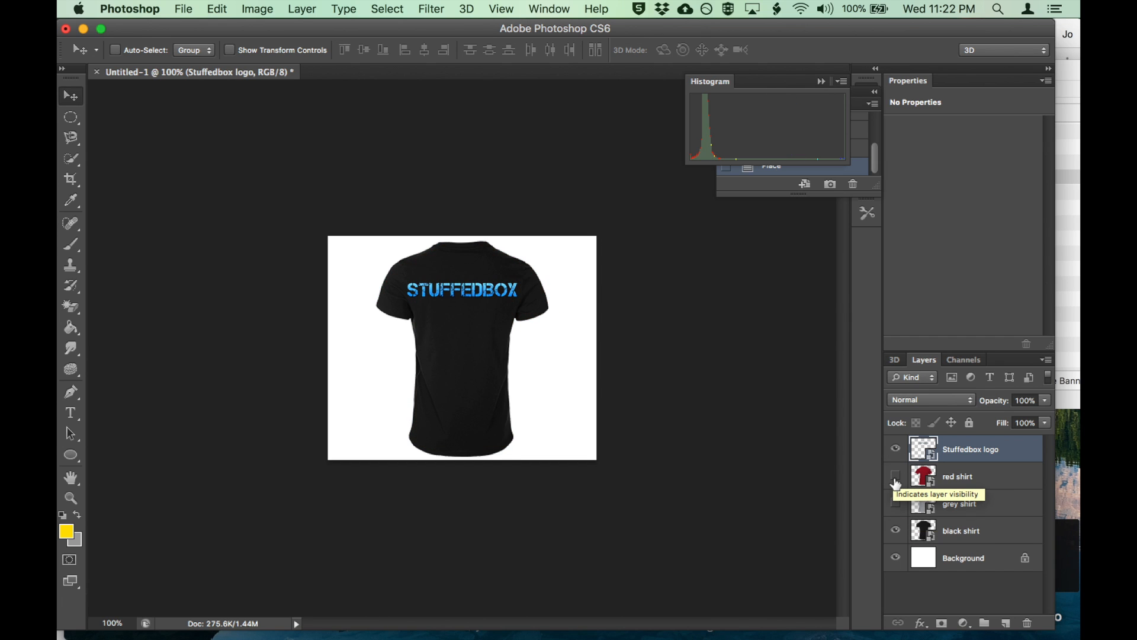
pyautogui.click(896, 476)
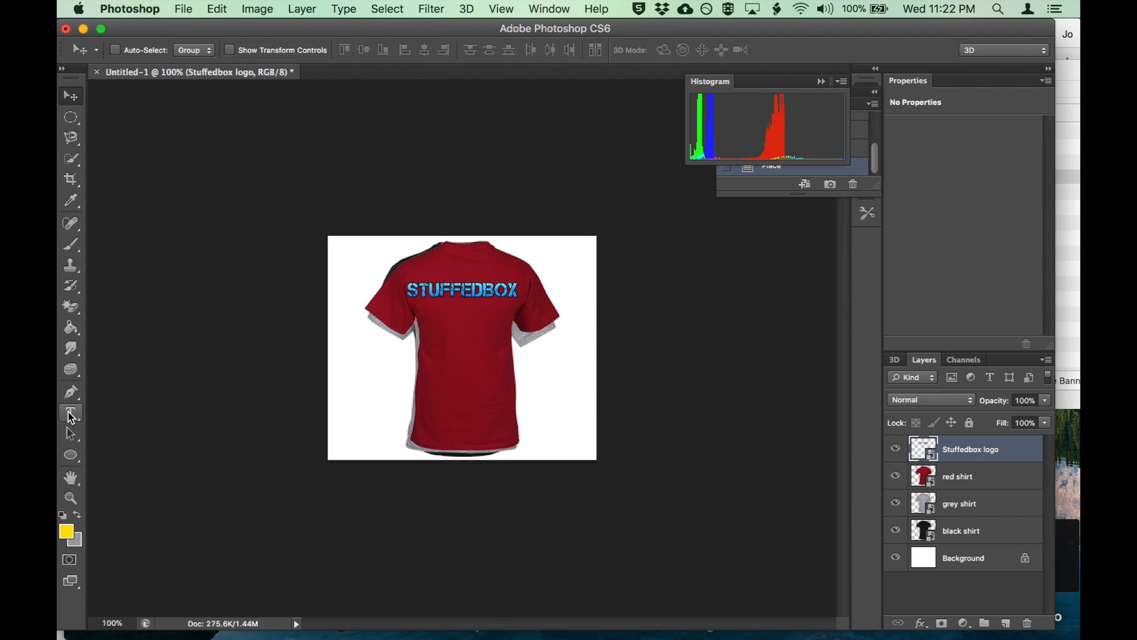
# Step: Add a text line reading "Get 3 Shirts for $30" on the lower shirt area
pyautogui.click(68, 412)
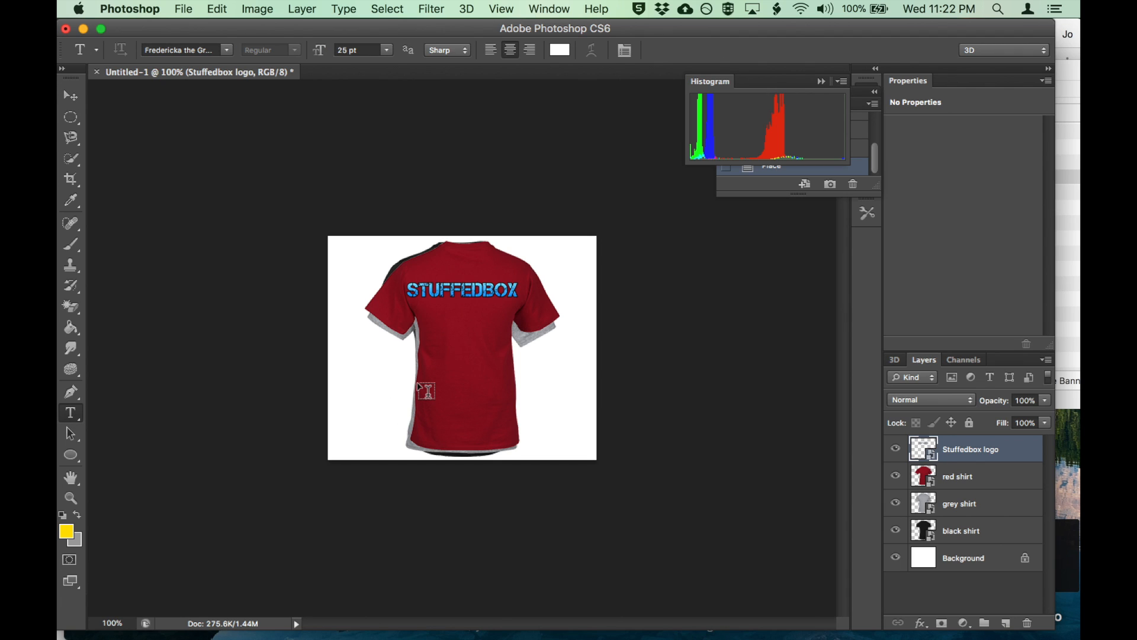
pyautogui.click(425, 396)
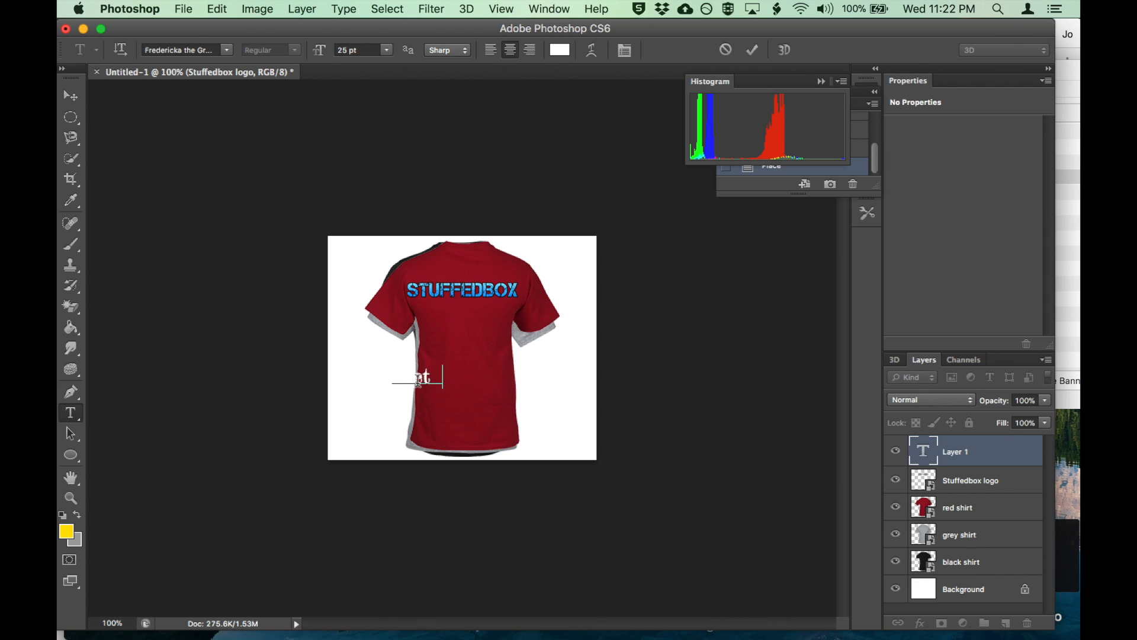
pyautogui.write('3')
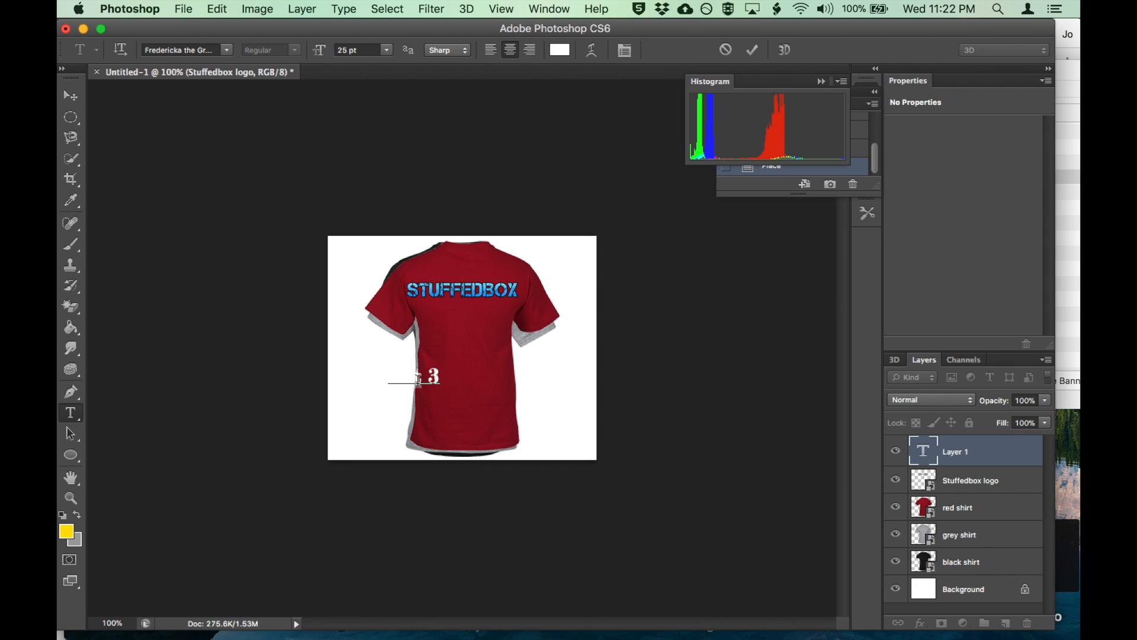
pyautogui.write('S')
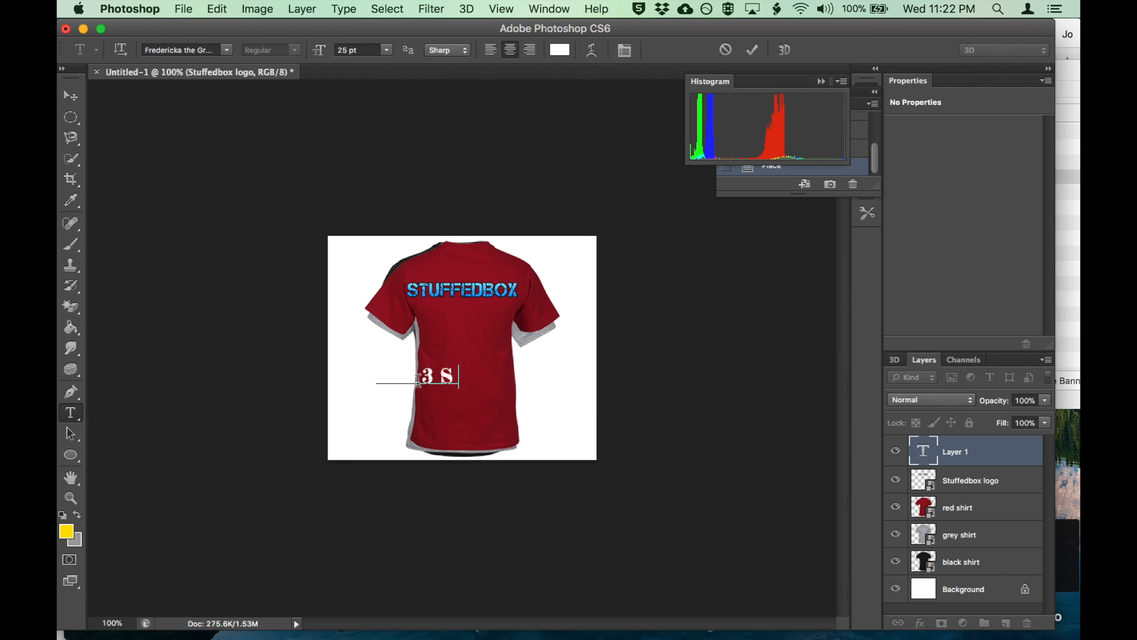
pyautogui.write('shirts fo')
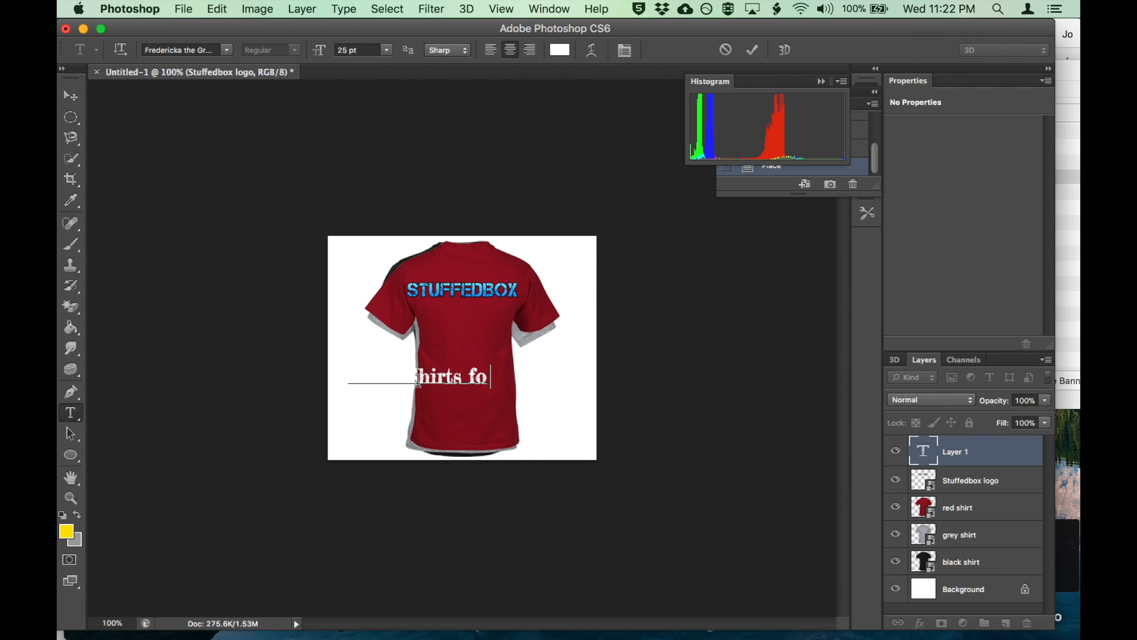
pyautogui.write('r')
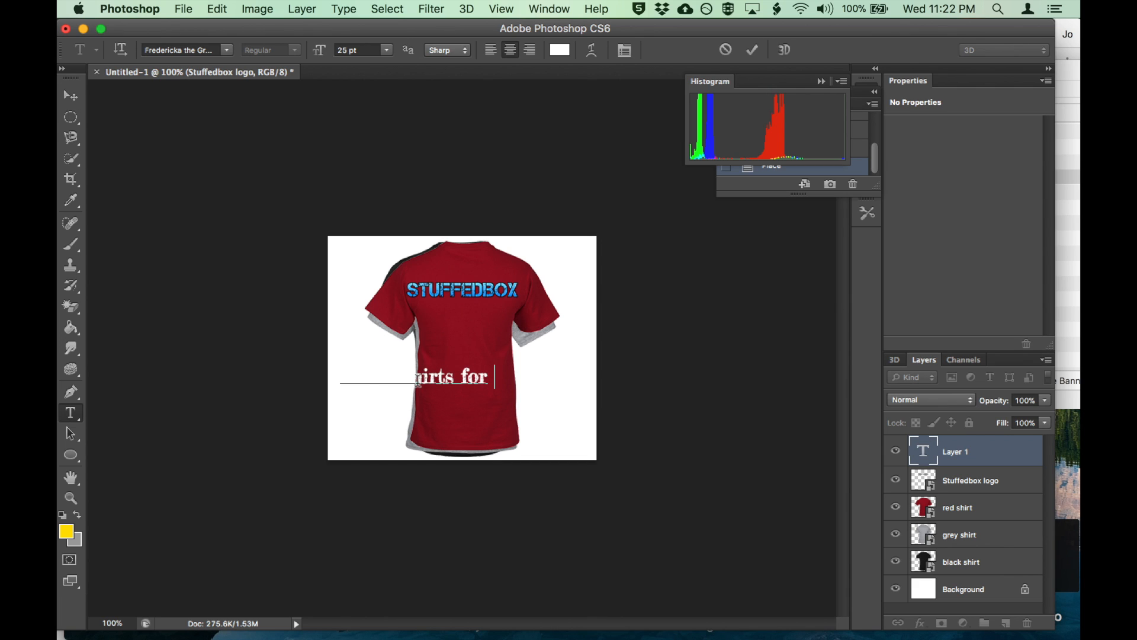
pyautogui.write('$')
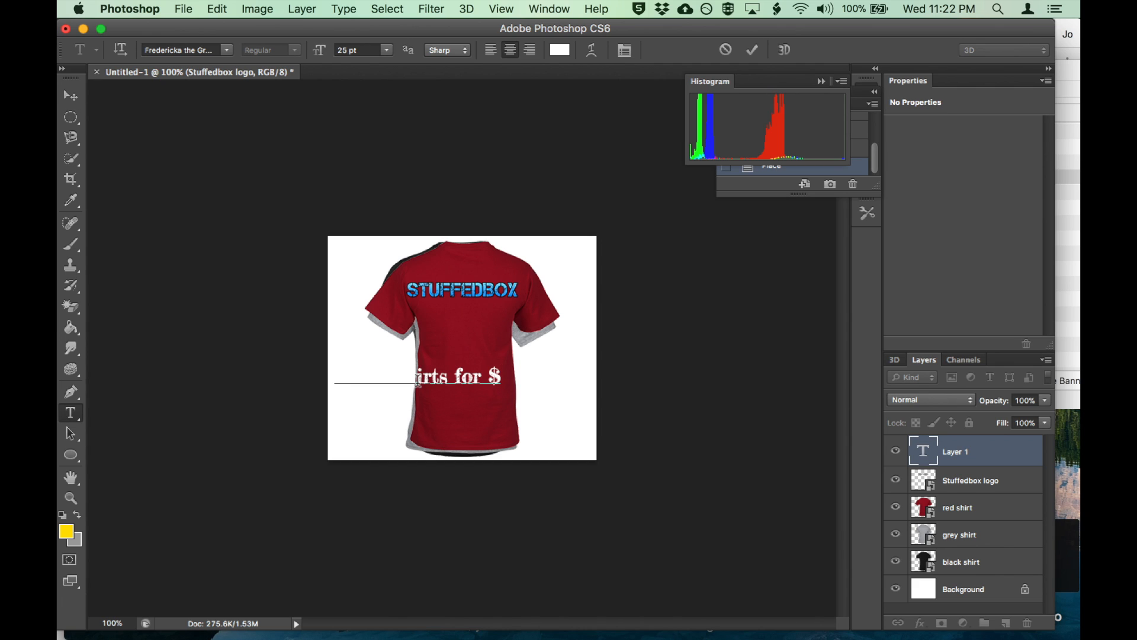
pyautogui.write('30')
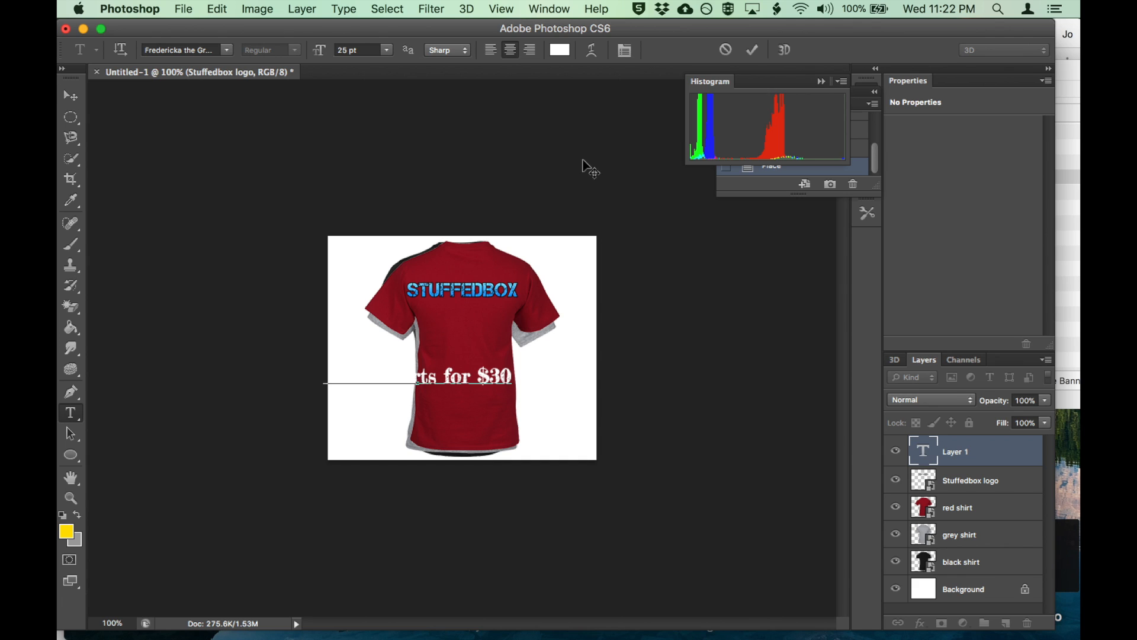
# Step: Set the headline colour to black, commit it and centre it across the shirt
pyautogui.click(559, 49)
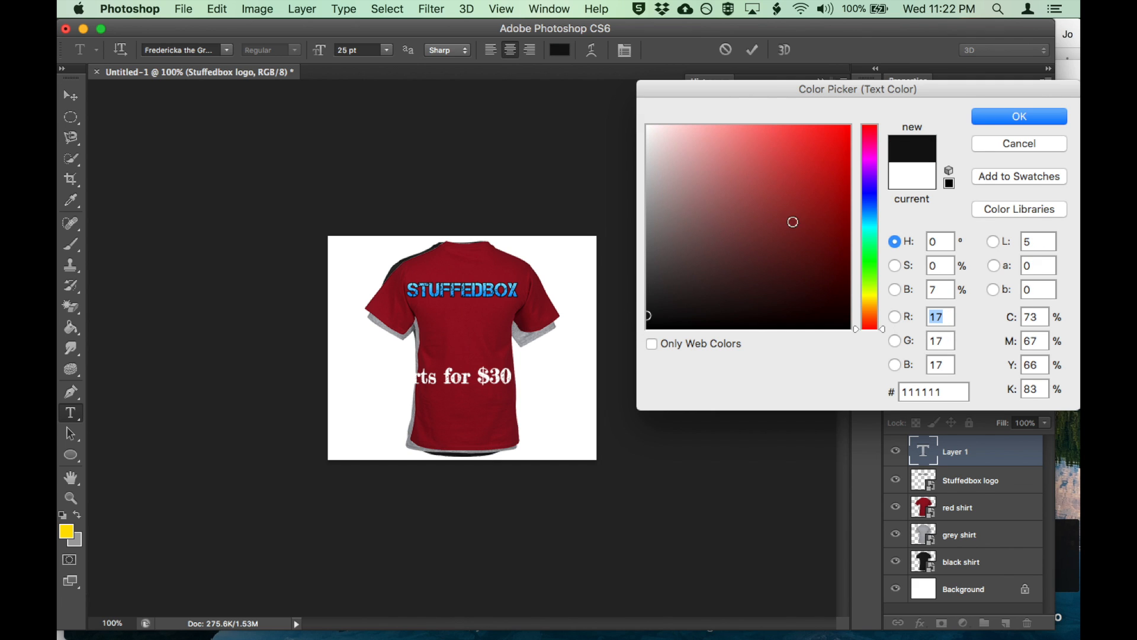
pyautogui.click(1019, 116)
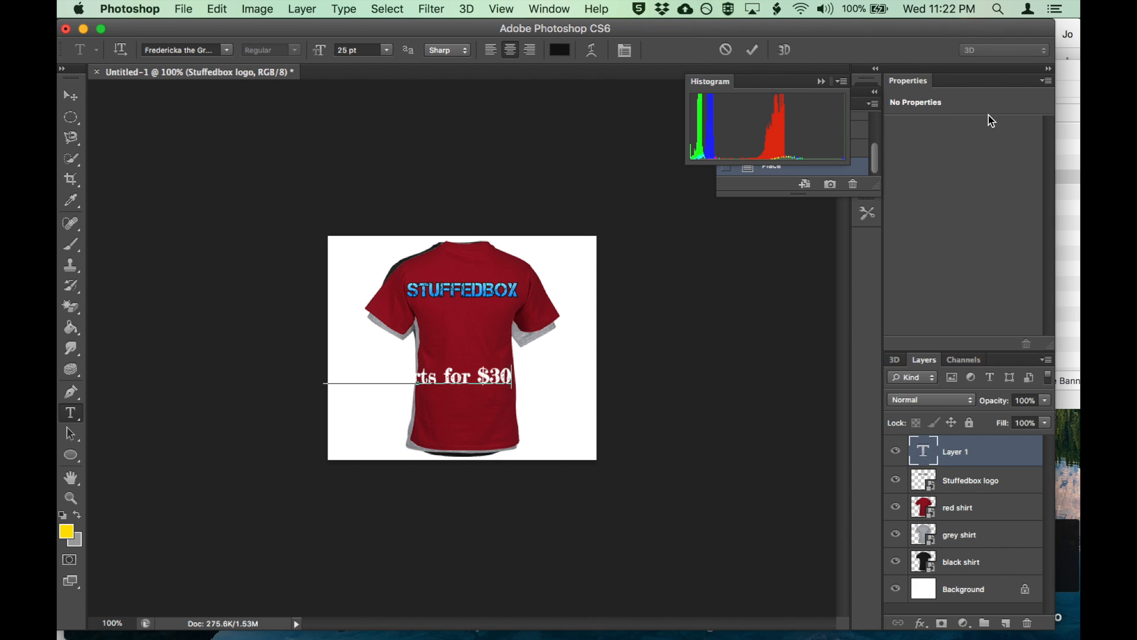
pyautogui.moveTo(694, 173)
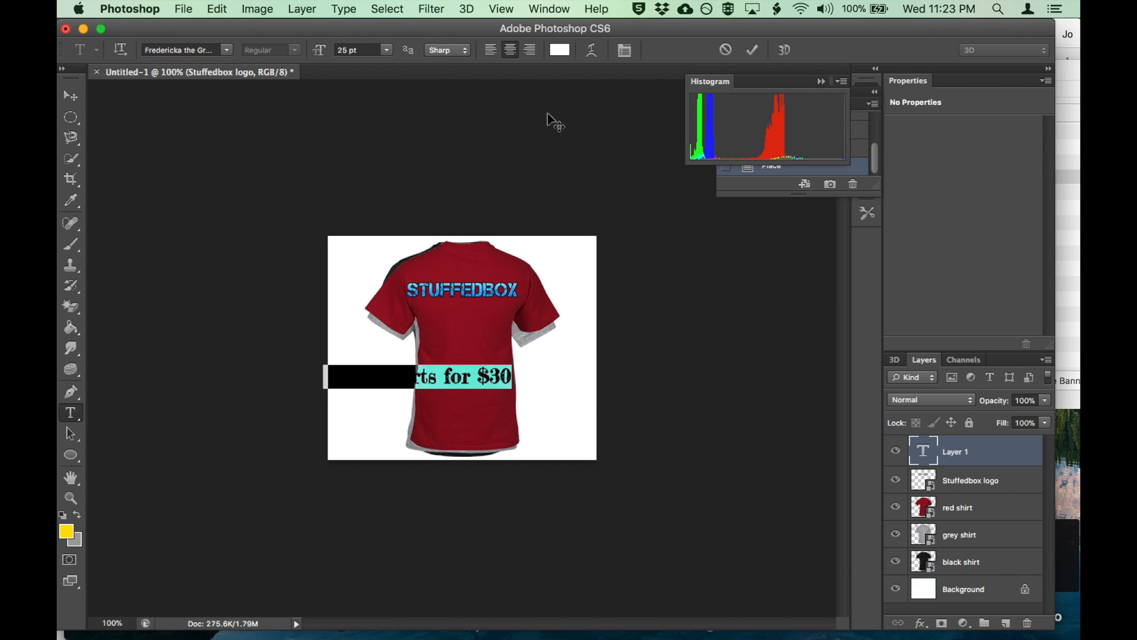
pyautogui.click(559, 50)
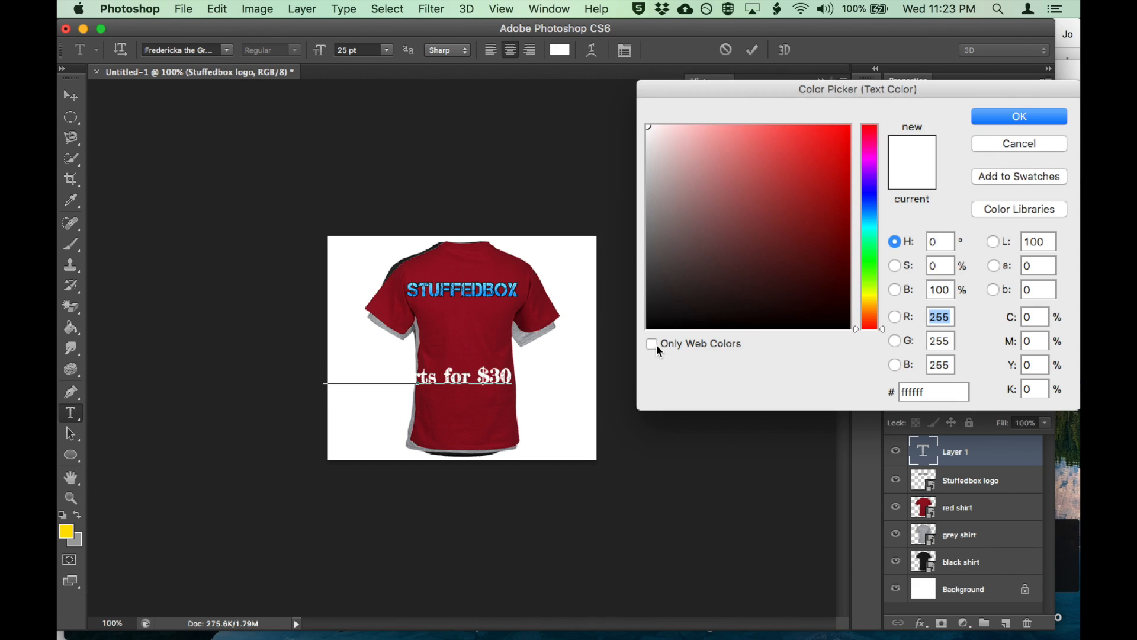
pyautogui.click(1019, 116)
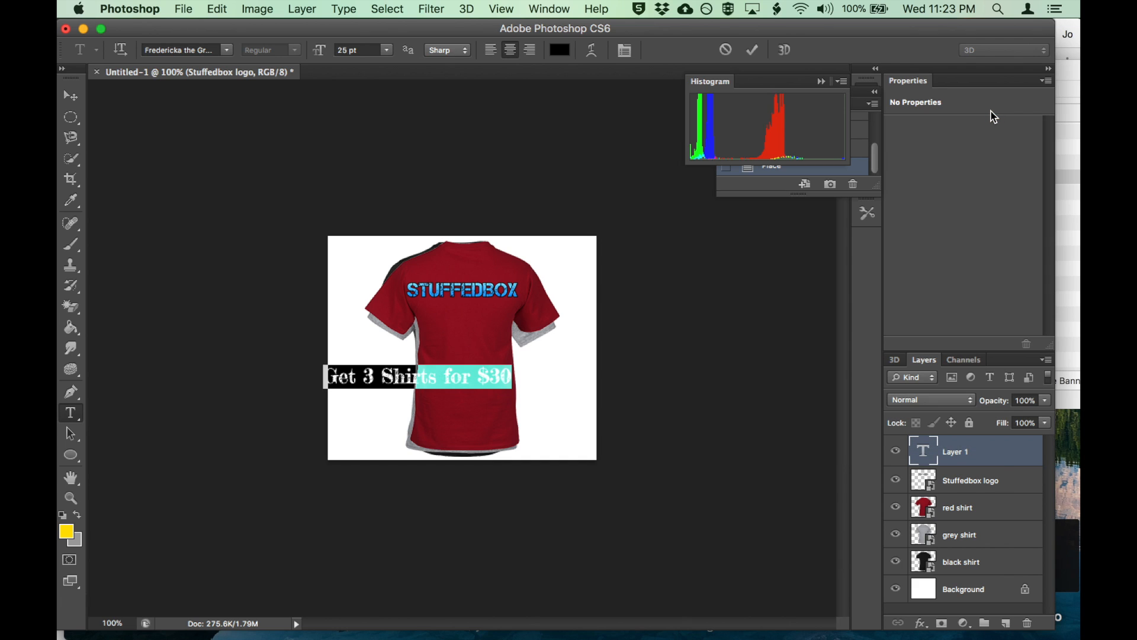
pyautogui.click(68, 95)
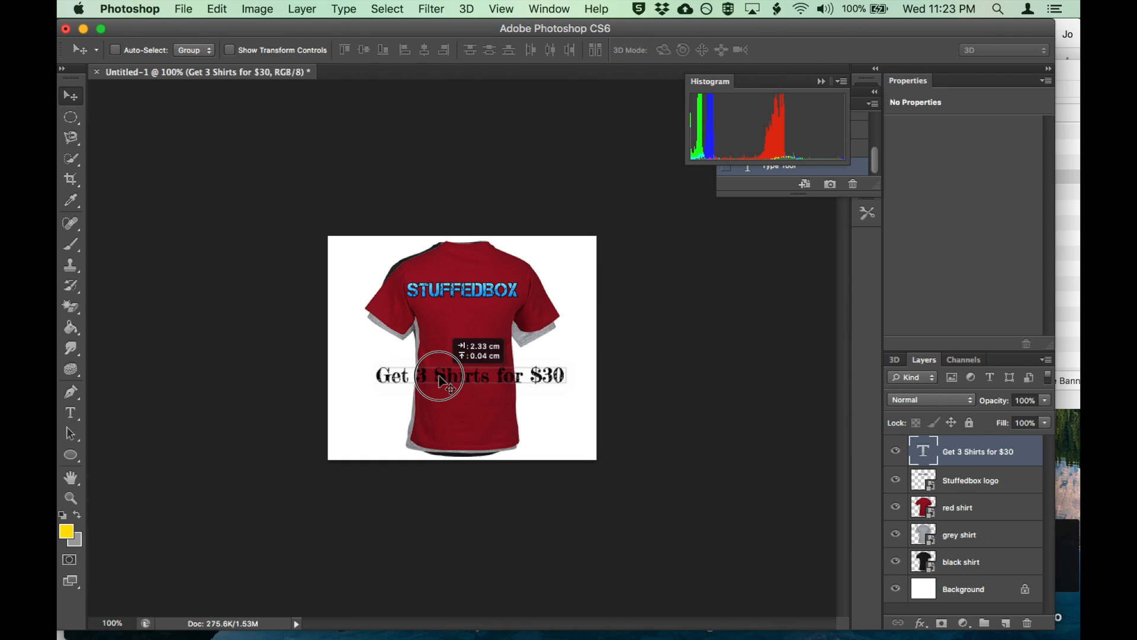
pyautogui.moveTo(438, 376); pyautogui.dragTo(441, 381)
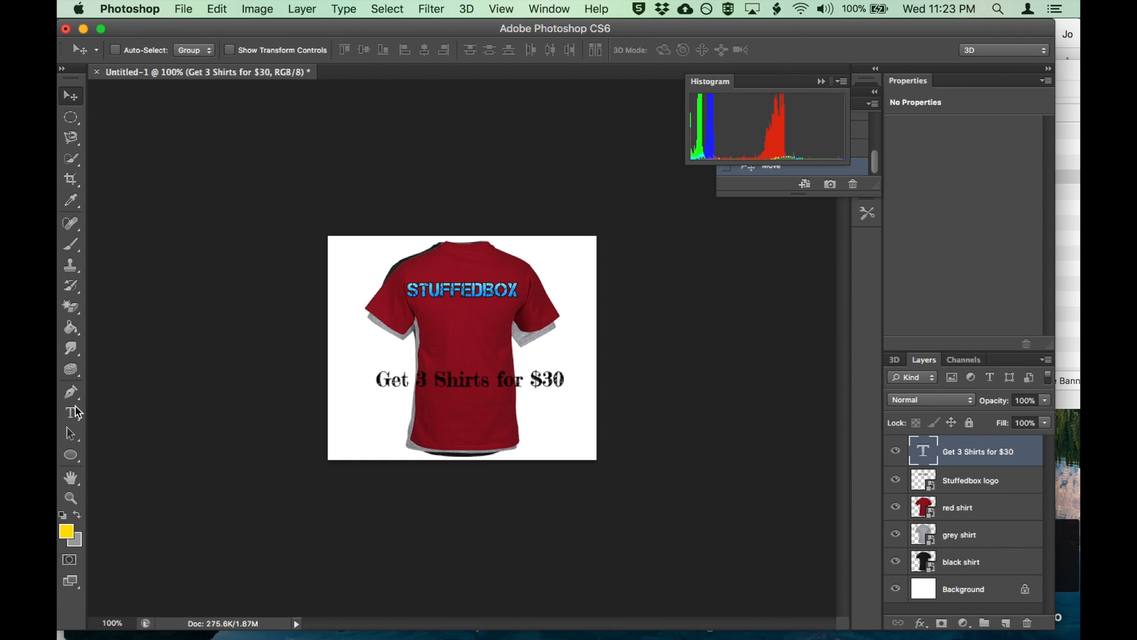
# Step: Select the whole headline and set it in Garamond Bold
pyautogui.click(70, 413)
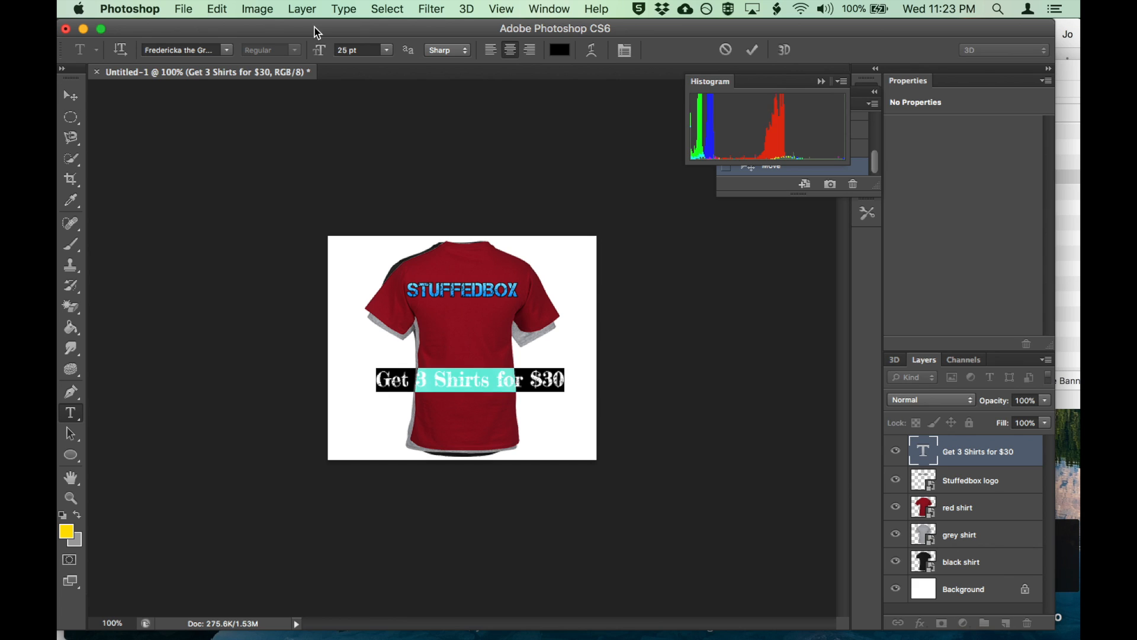
pyautogui.click(180, 49)
pyautogui.write('Garamond')
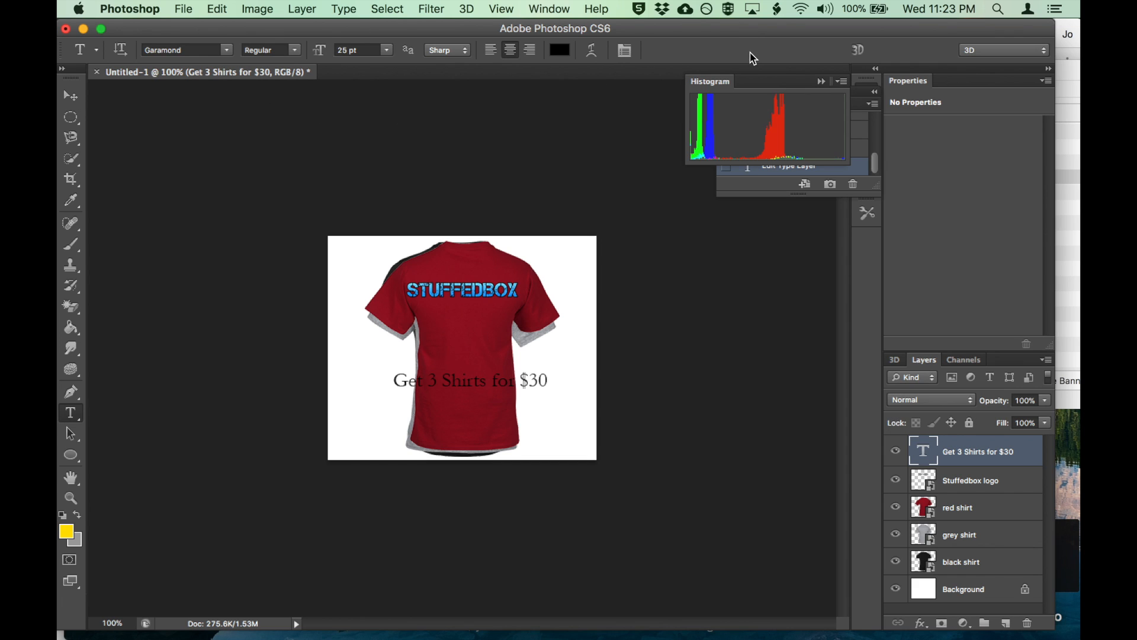
pyautogui.tripleClick(469, 382)
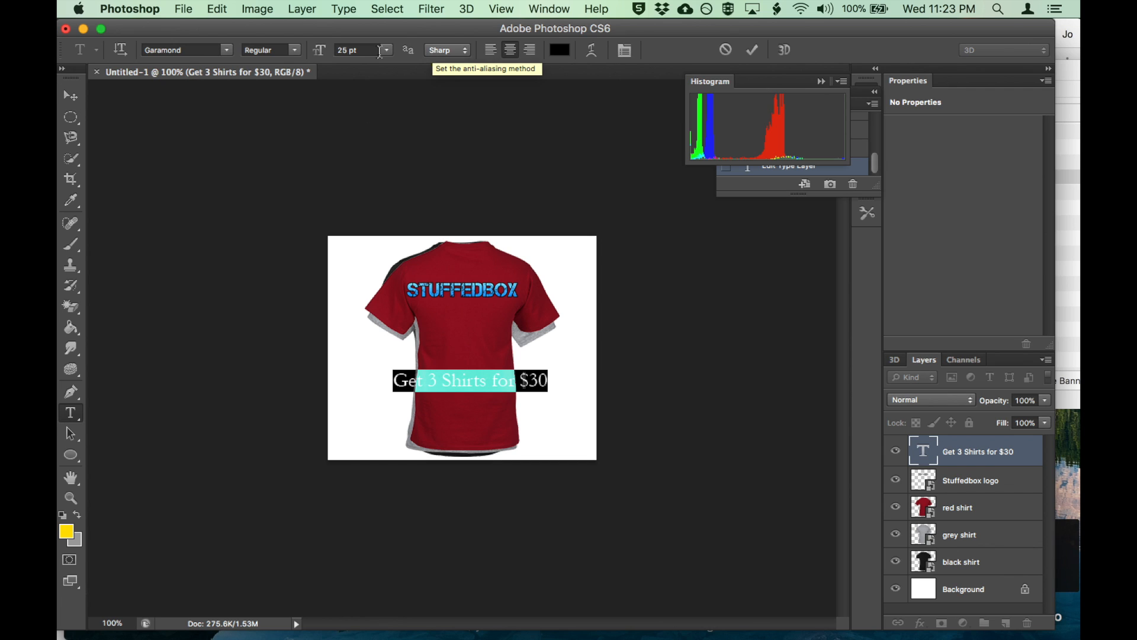
pyautogui.click(291, 50)
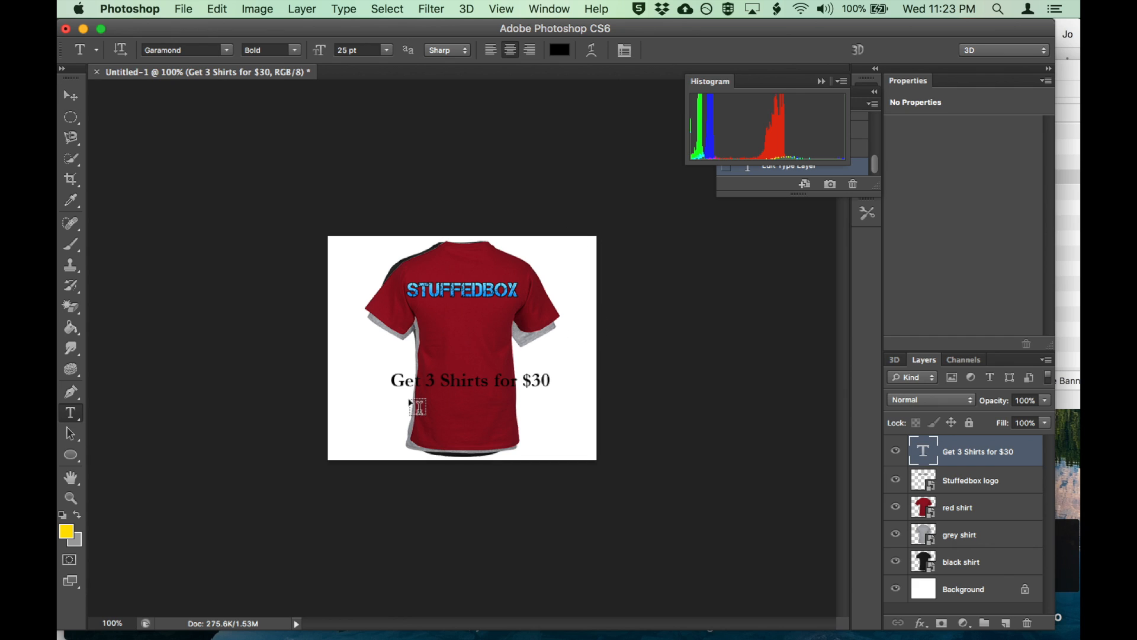
pyautogui.moveTo(439, 438)
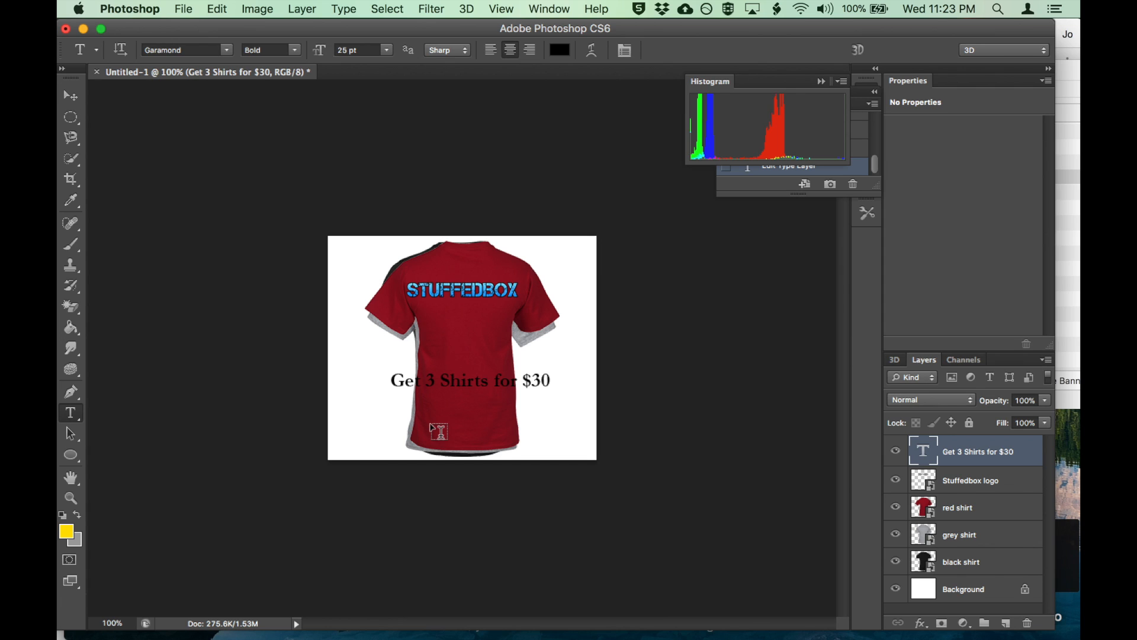
pyautogui.click(470, 380)
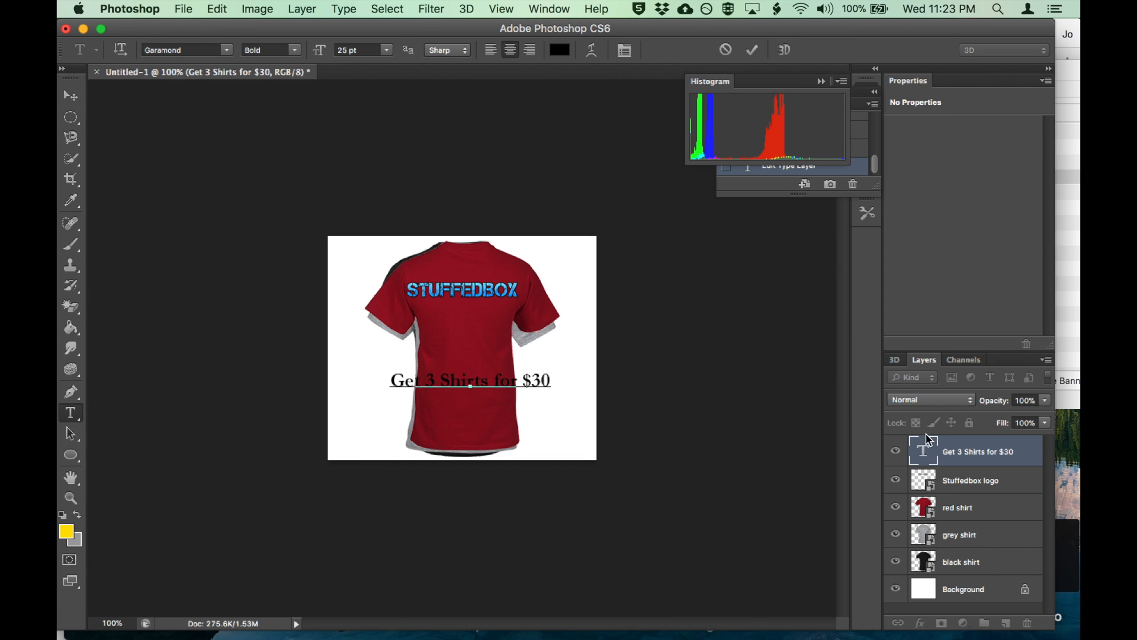
# Step: Give the headline layer a 1 px white Stroke via Blending Options
pyautogui.rightClick(974, 450)
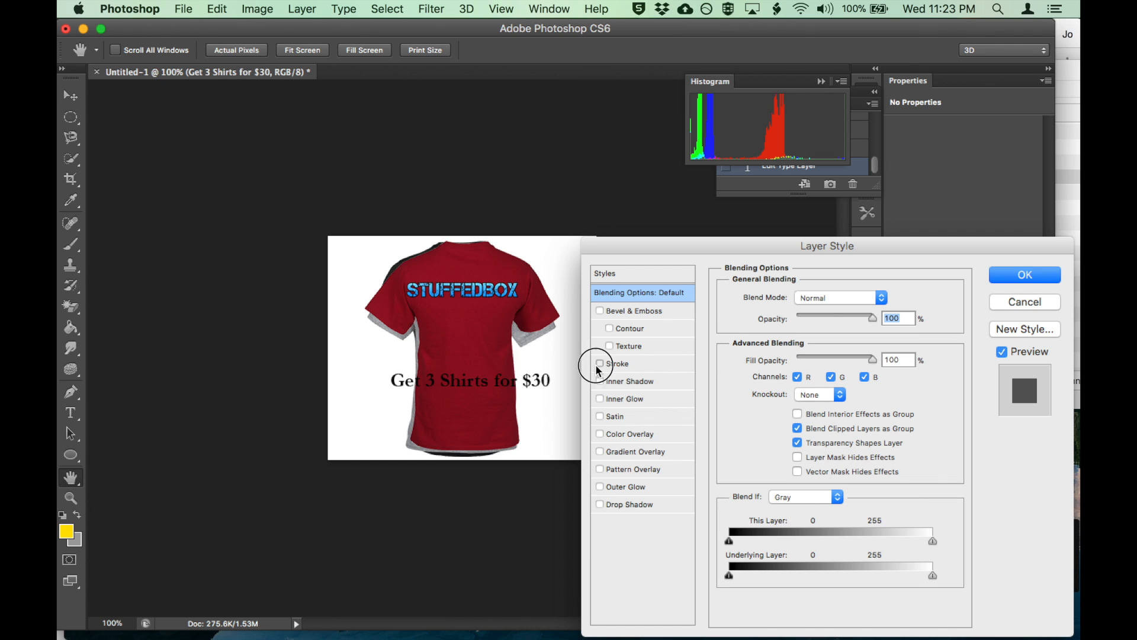
pyautogui.click(599, 364)
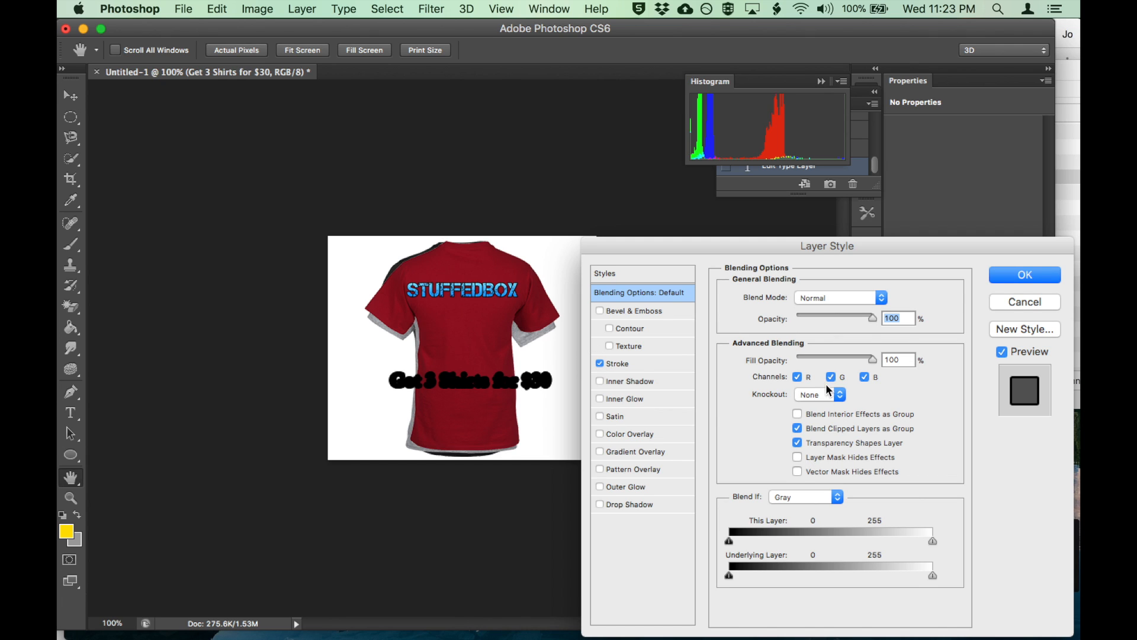
pyautogui.click(619, 364)
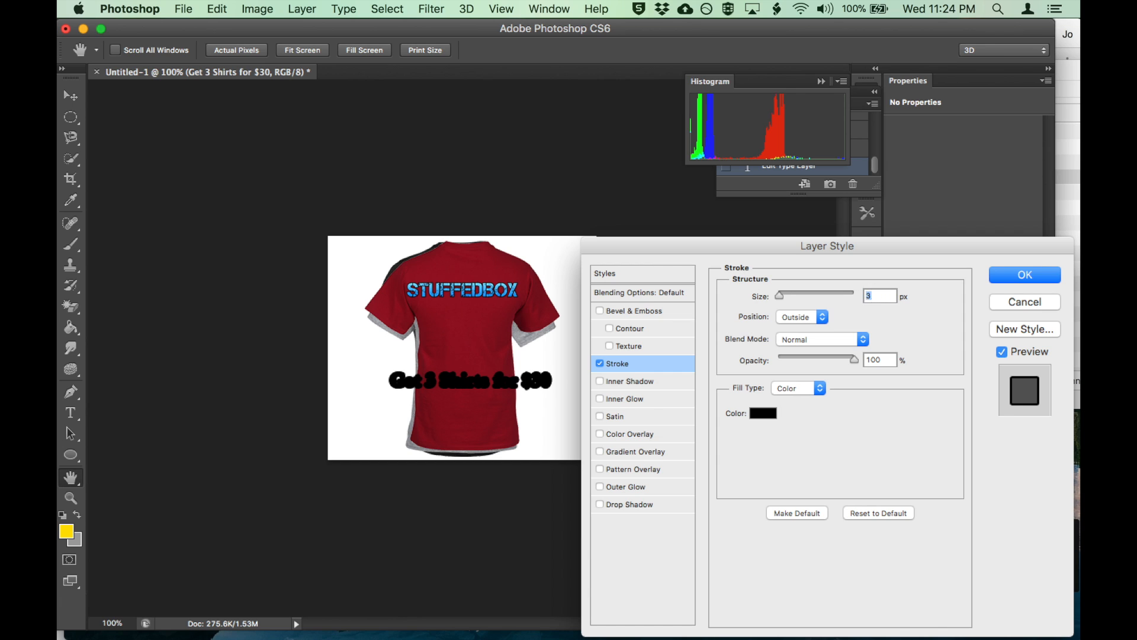
pyautogui.click(761, 412)
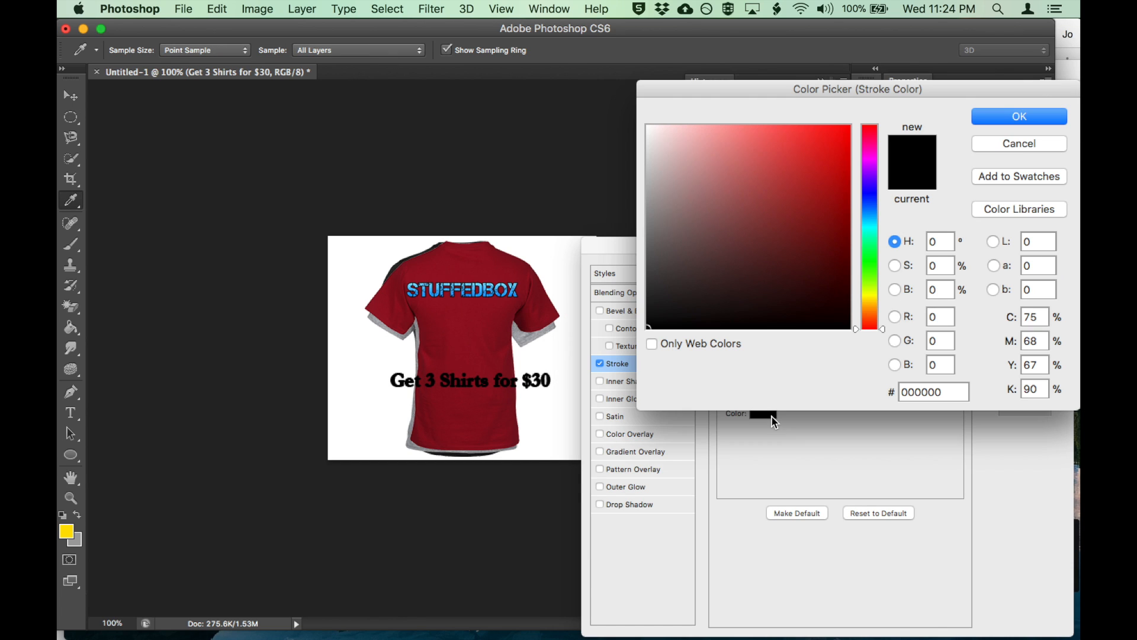
pyautogui.click(822, 143)
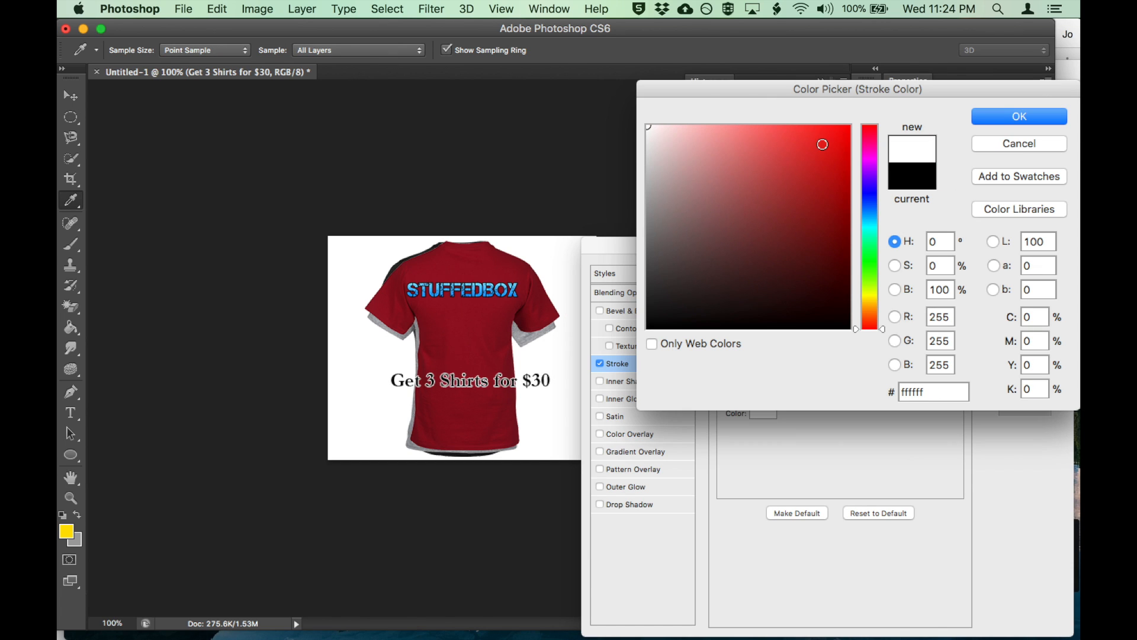
pyautogui.click(1019, 116)
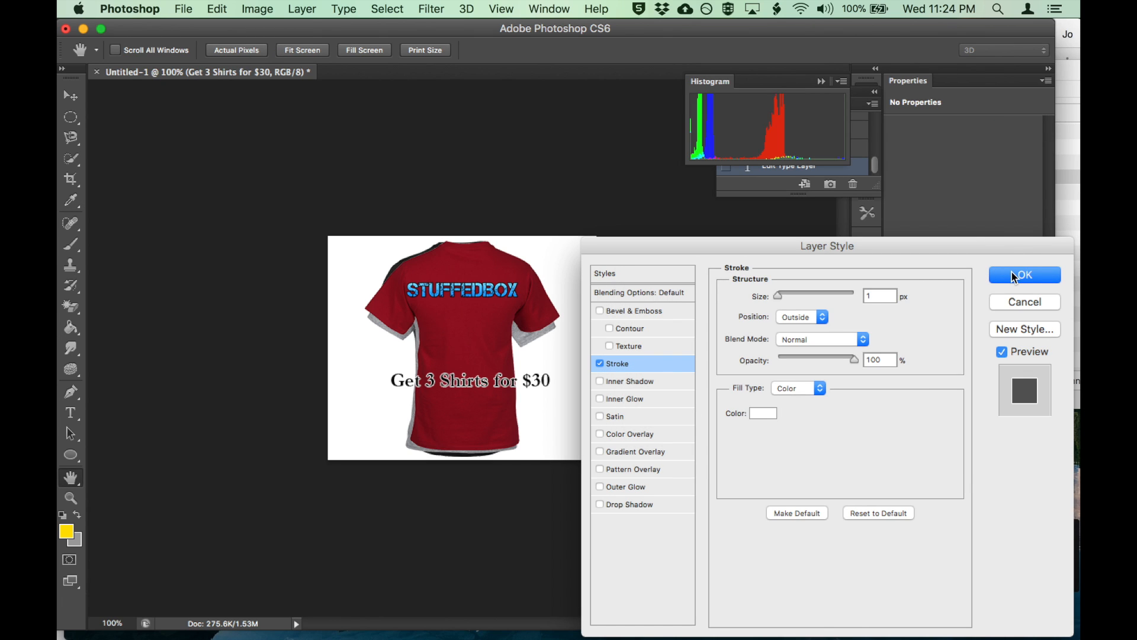
pyautogui.click(1024, 275)
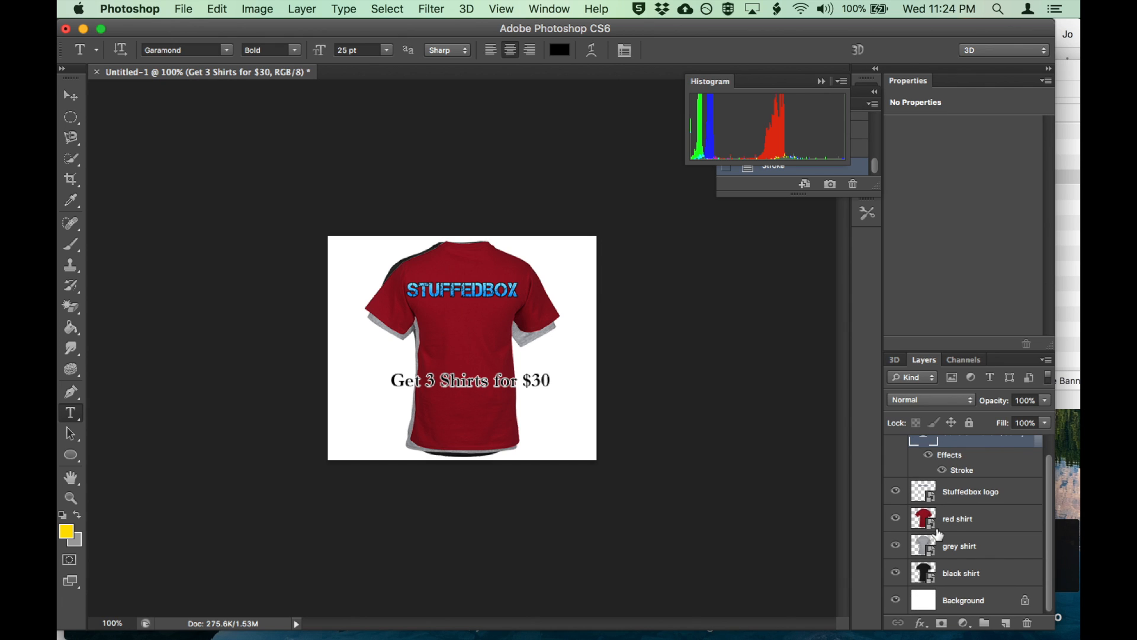
# Step: Fill the Background layer with medium grey #a1a1a1
pyautogui.click(963, 599)
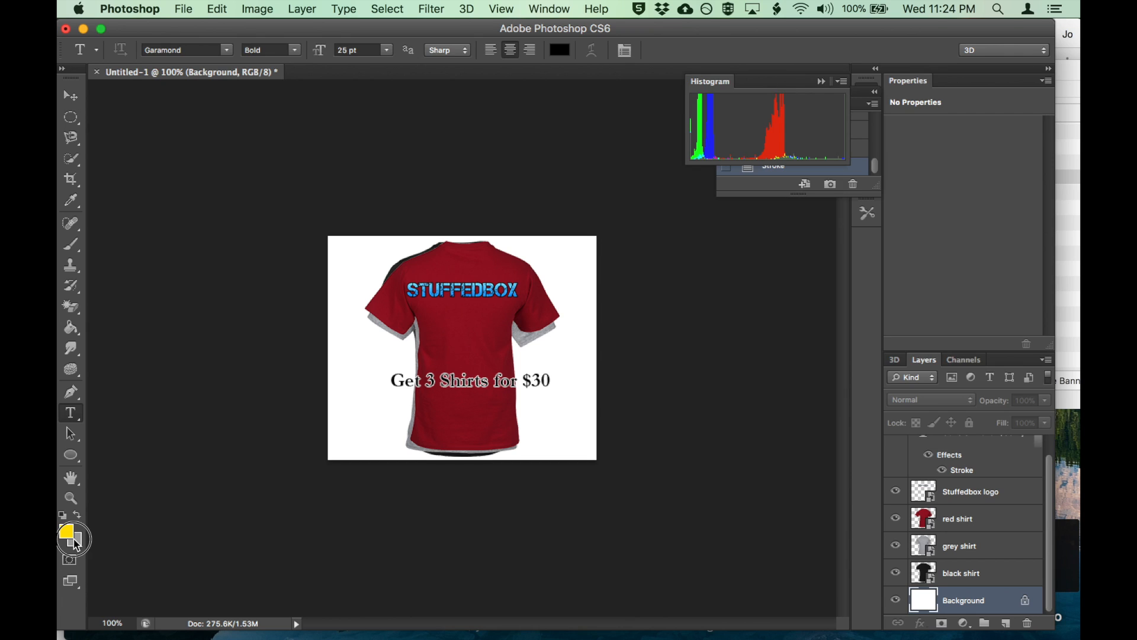
pyautogui.click(73, 538)
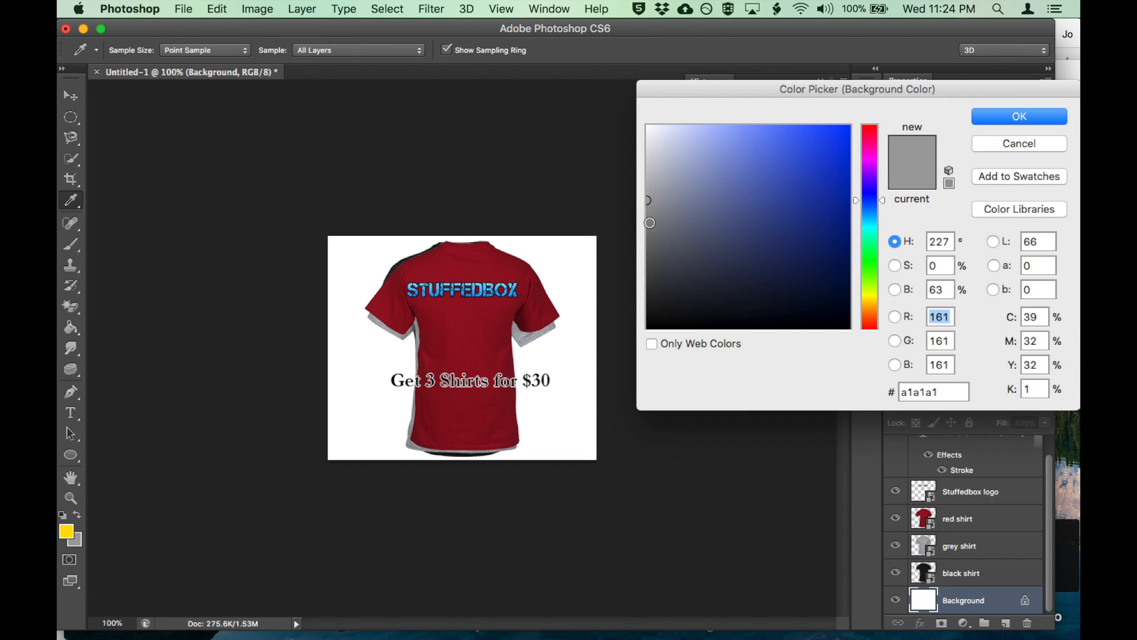
pyautogui.click(1019, 116)
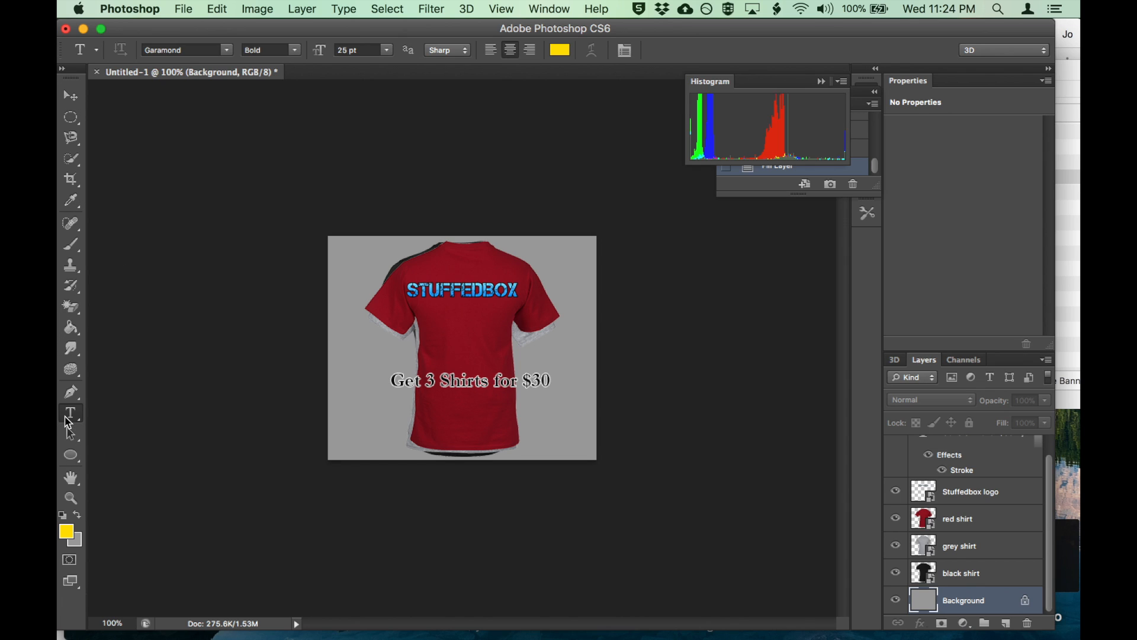
pyautogui.moveTo(398, 431)
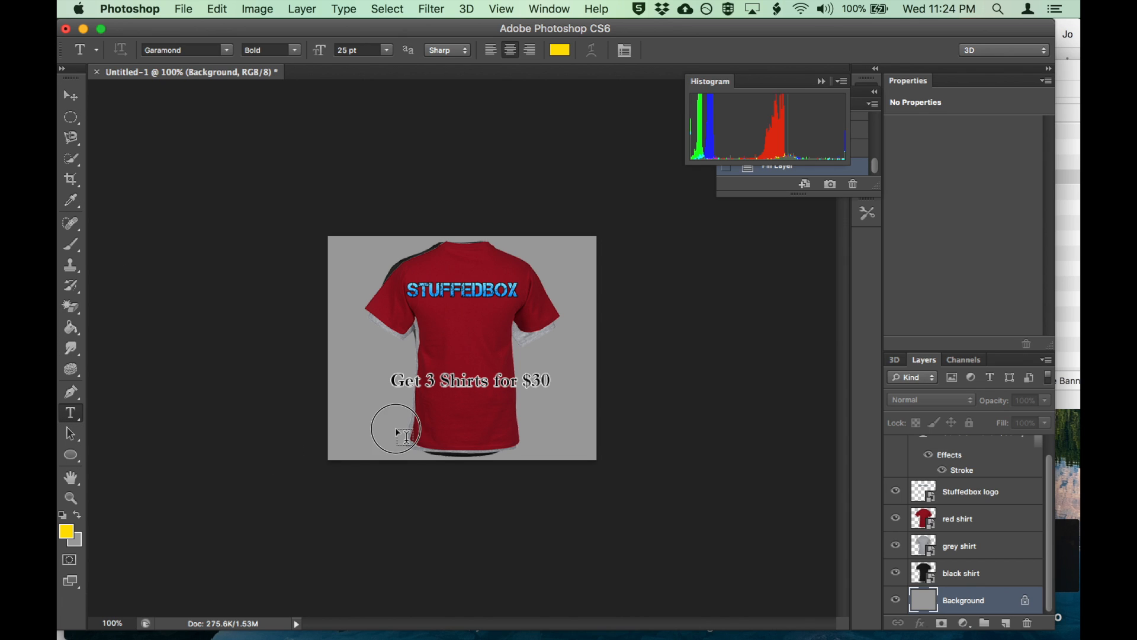
# Step: Add a "Get the Deal Here" text line below, move its layer to the top and nudge the headline higher
pyautogui.click(400, 432)
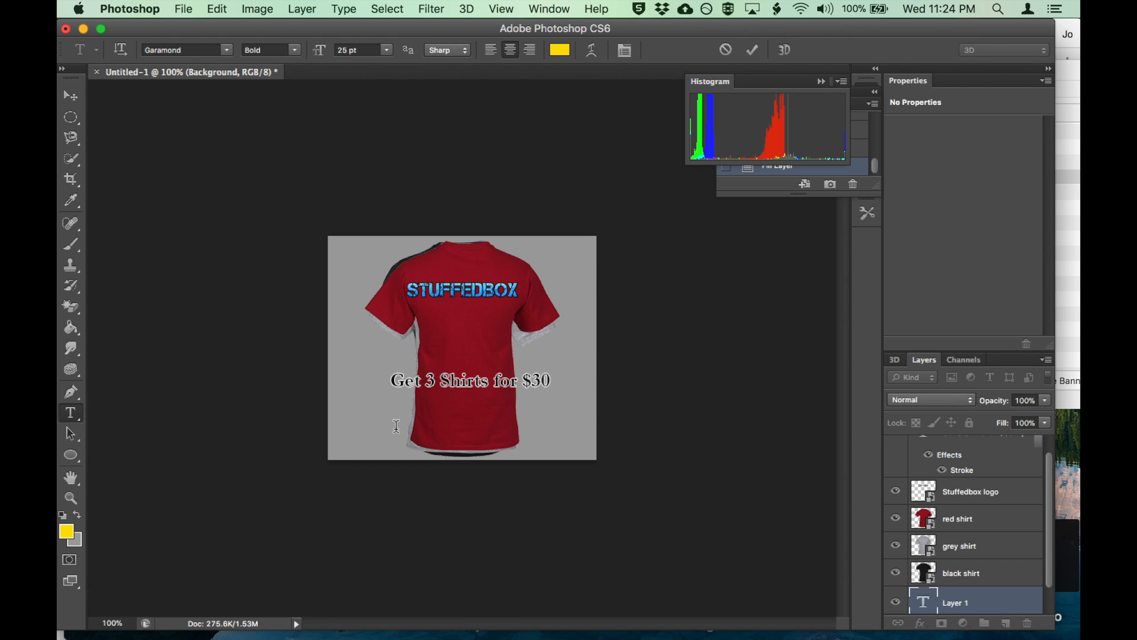
pyautogui.write('Get the Deal Here')
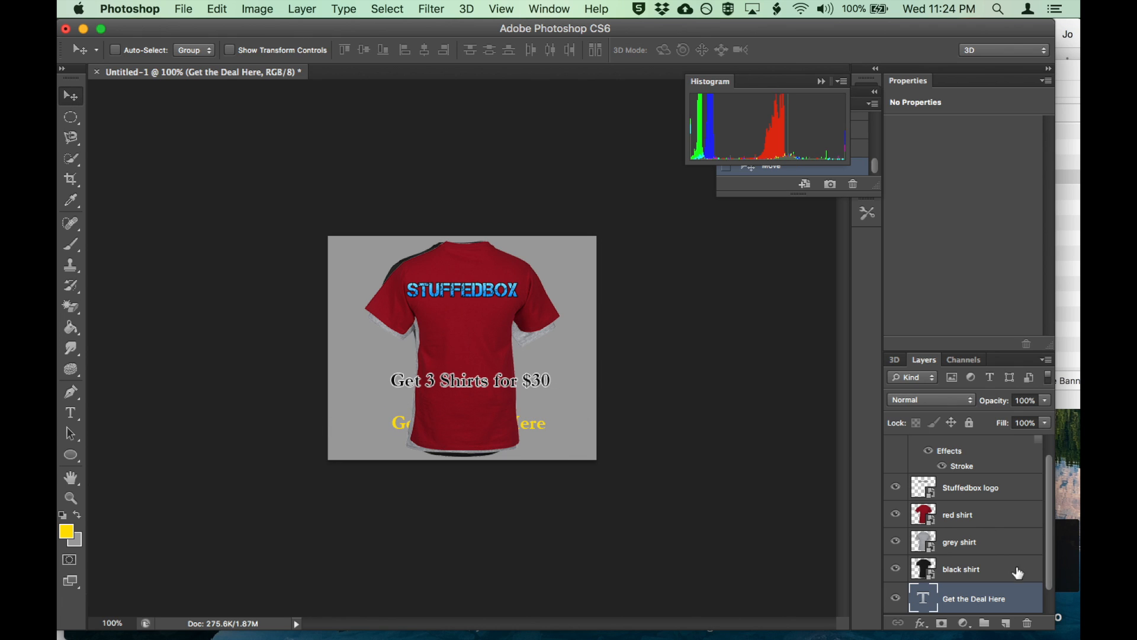
pyautogui.moveTo(973, 597); pyautogui.dragTo(974, 489)
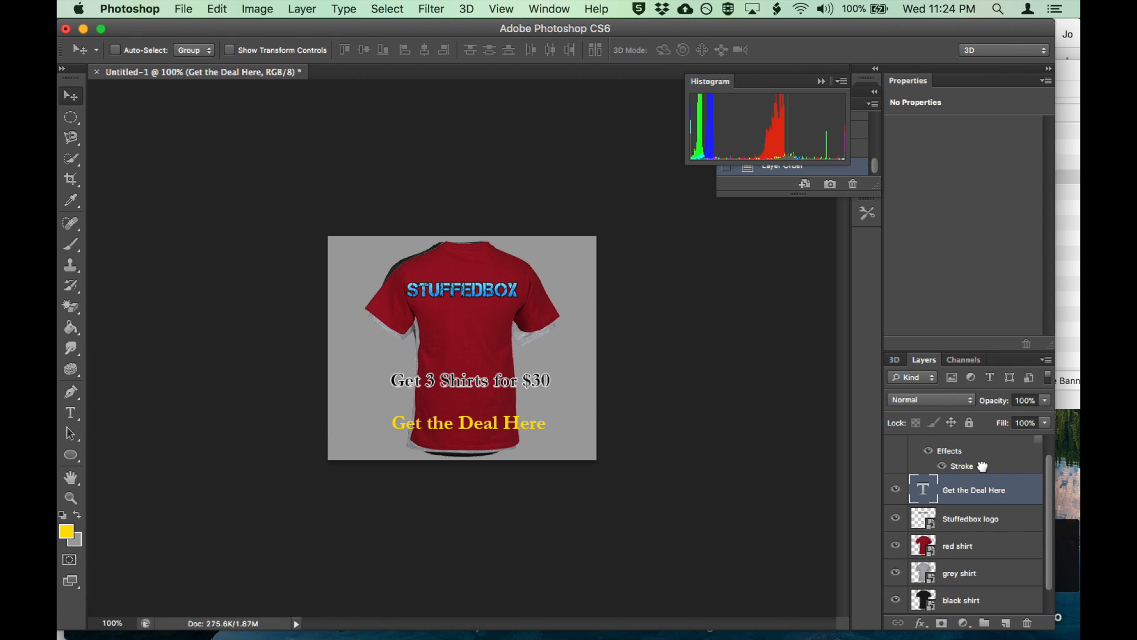
pyautogui.moveTo(895, 488)
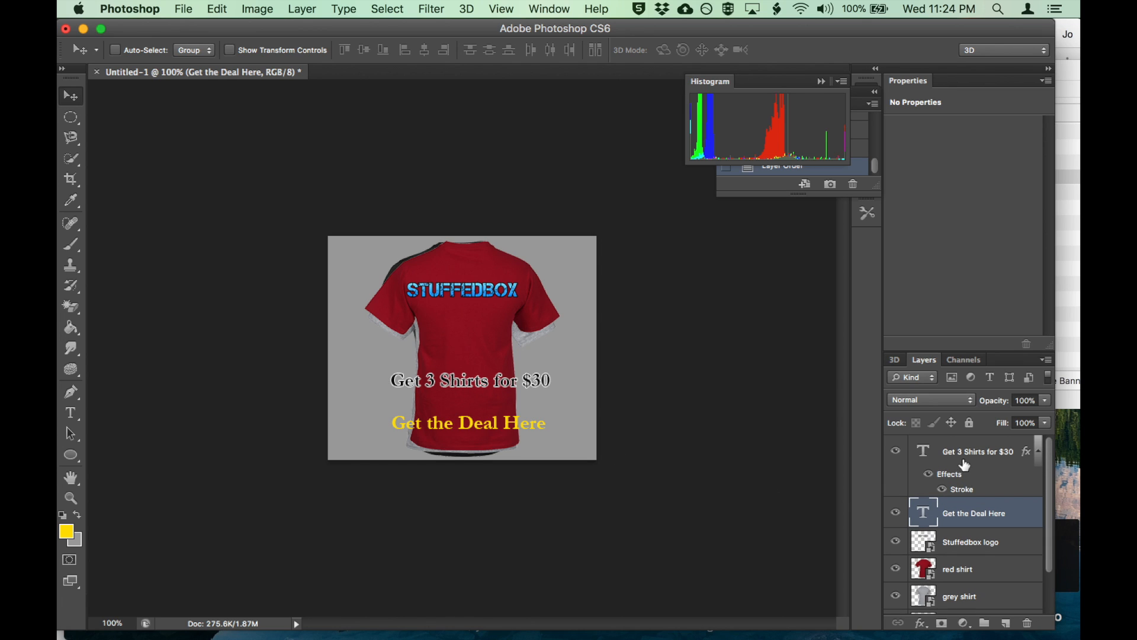
pyautogui.click(978, 451)
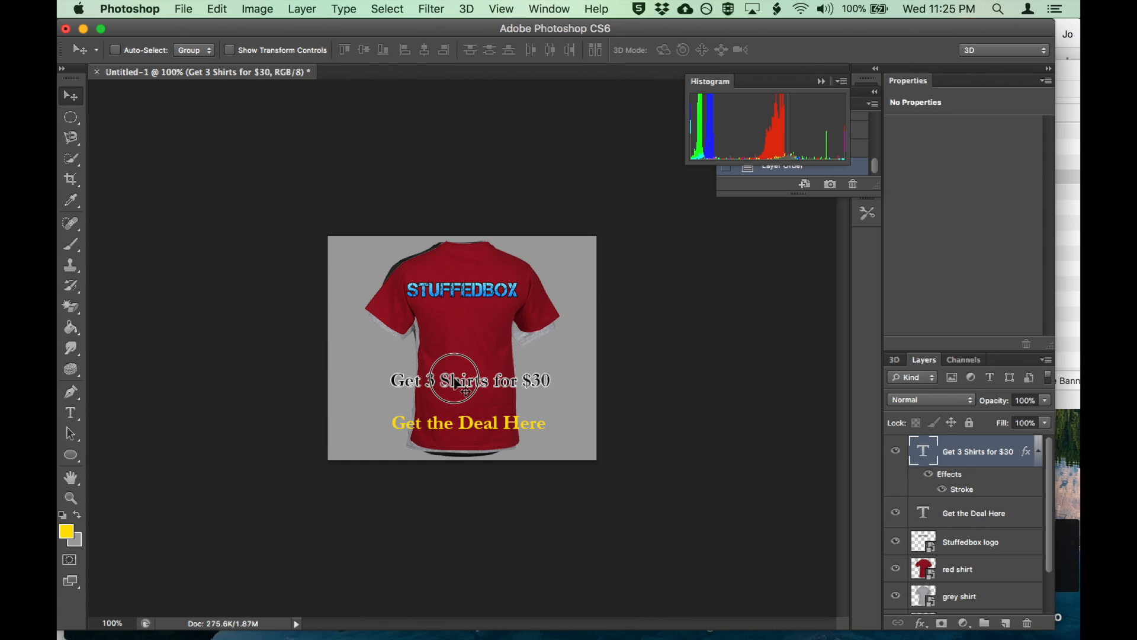
pyautogui.moveTo(461, 380); pyautogui.dragTo(461, 354)
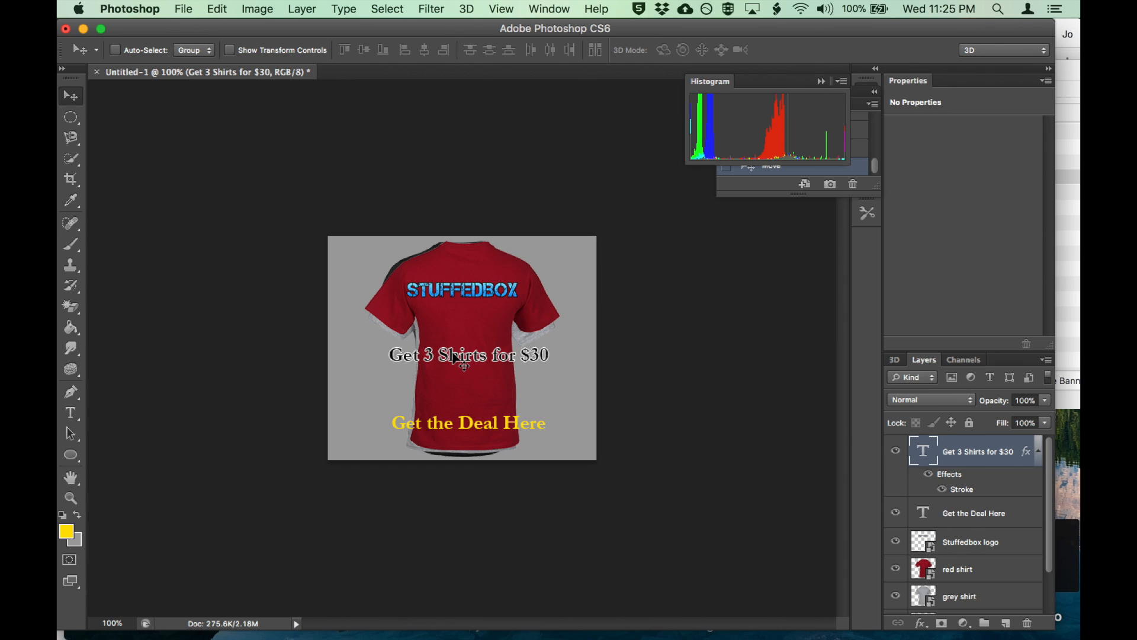
pyautogui.moveTo(100, 405)
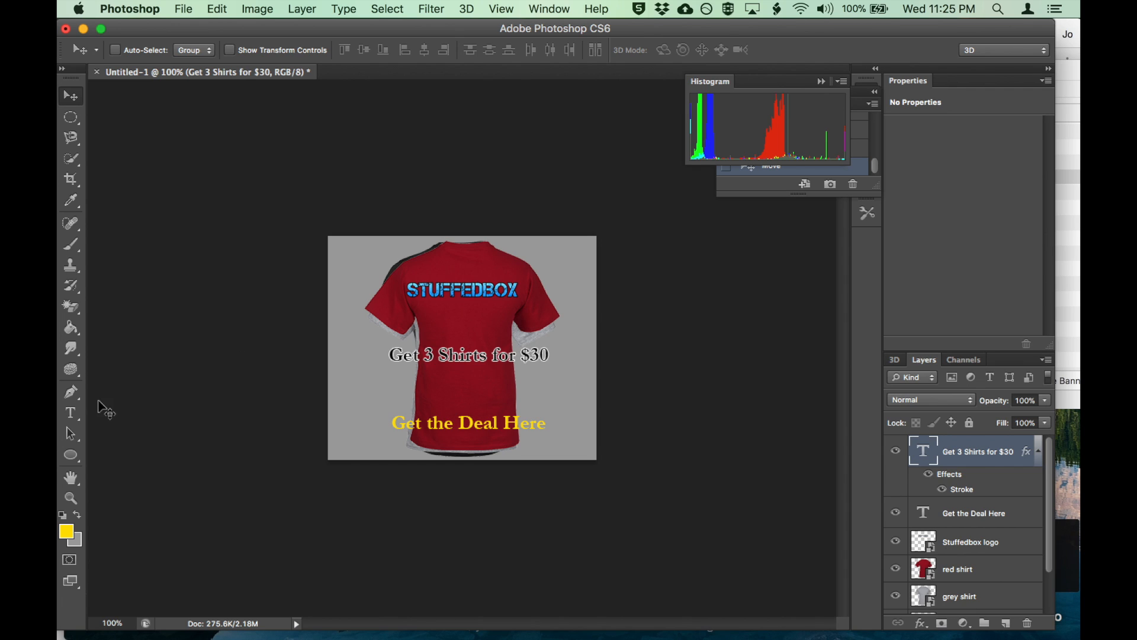
# Step: Set the "Get the Deal Here" line to 40 pt and commit
pyautogui.click(467, 423)
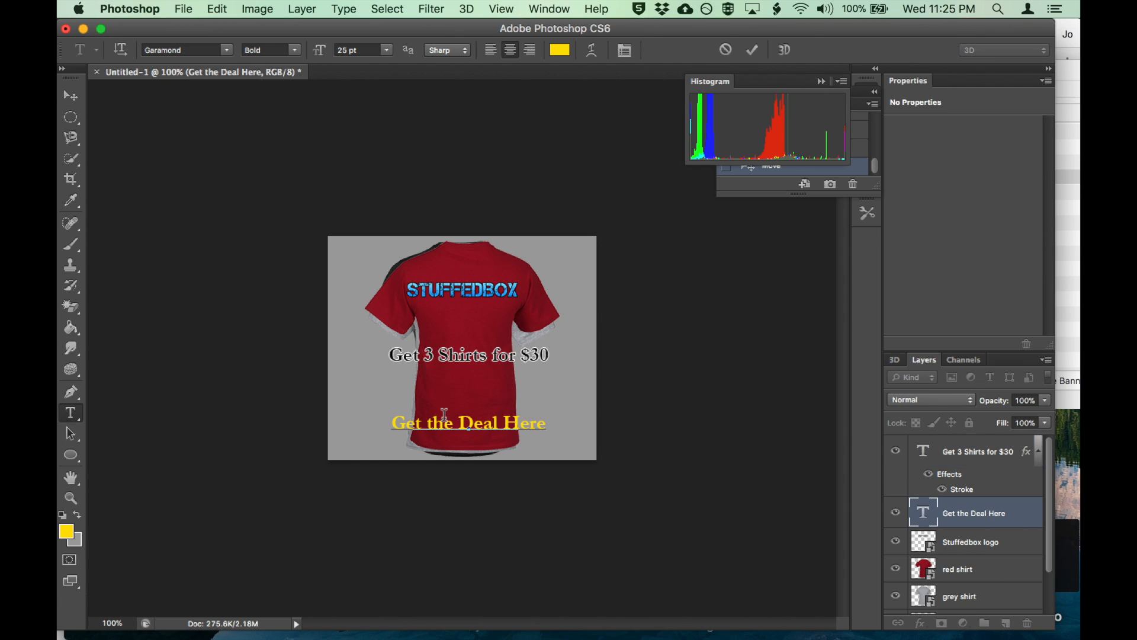
pyautogui.doubleClick(466, 422)
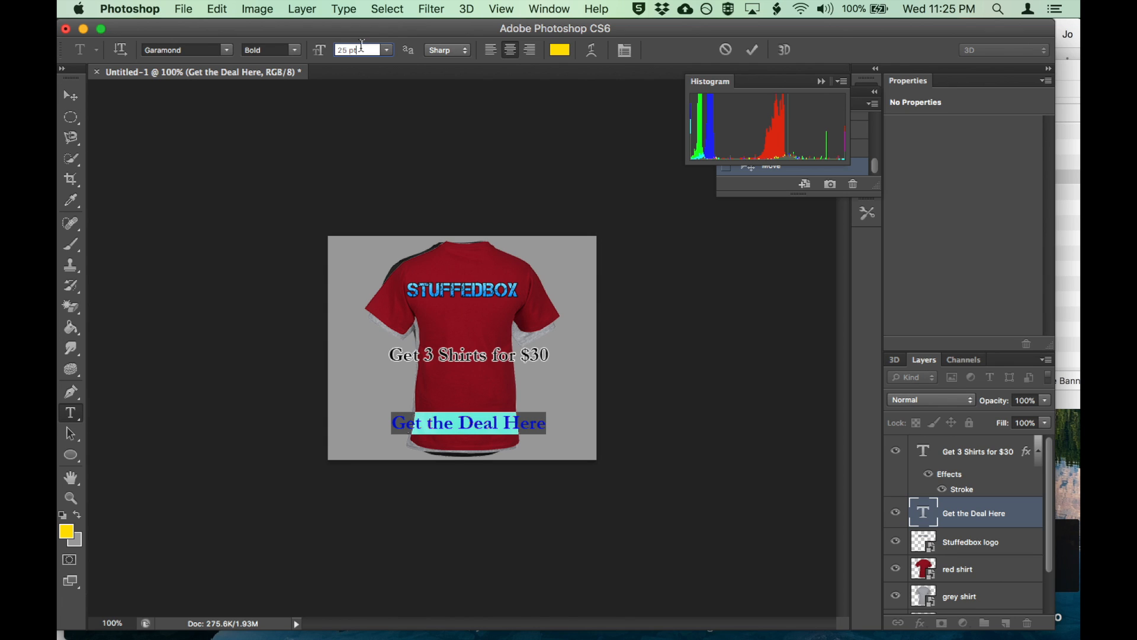
pyautogui.tripleClick(357, 50)
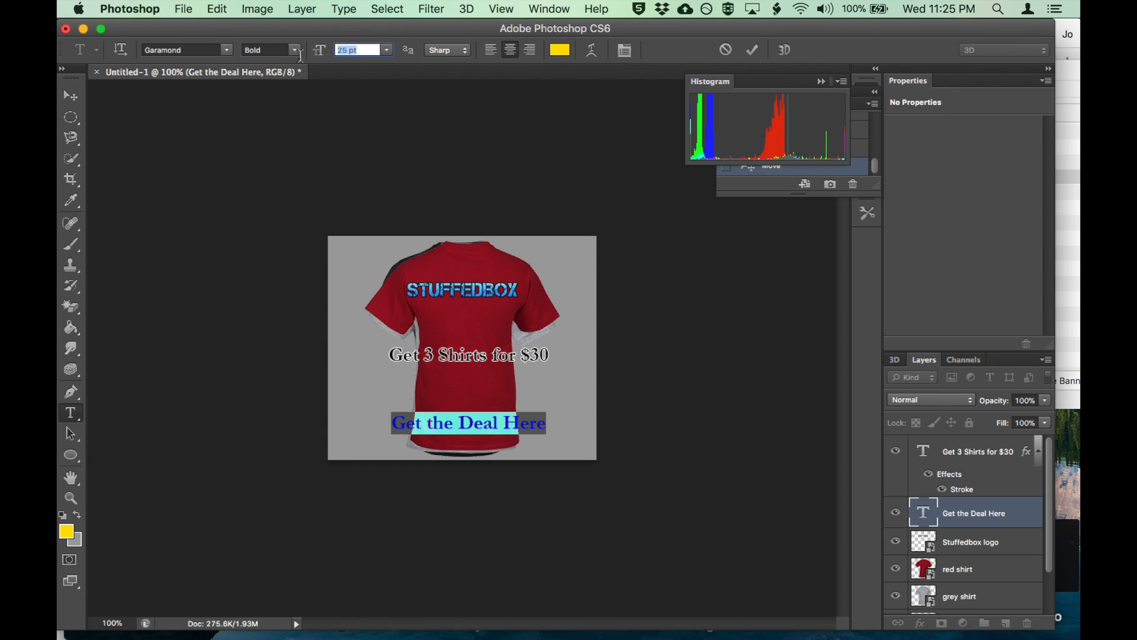
pyautogui.write('40')
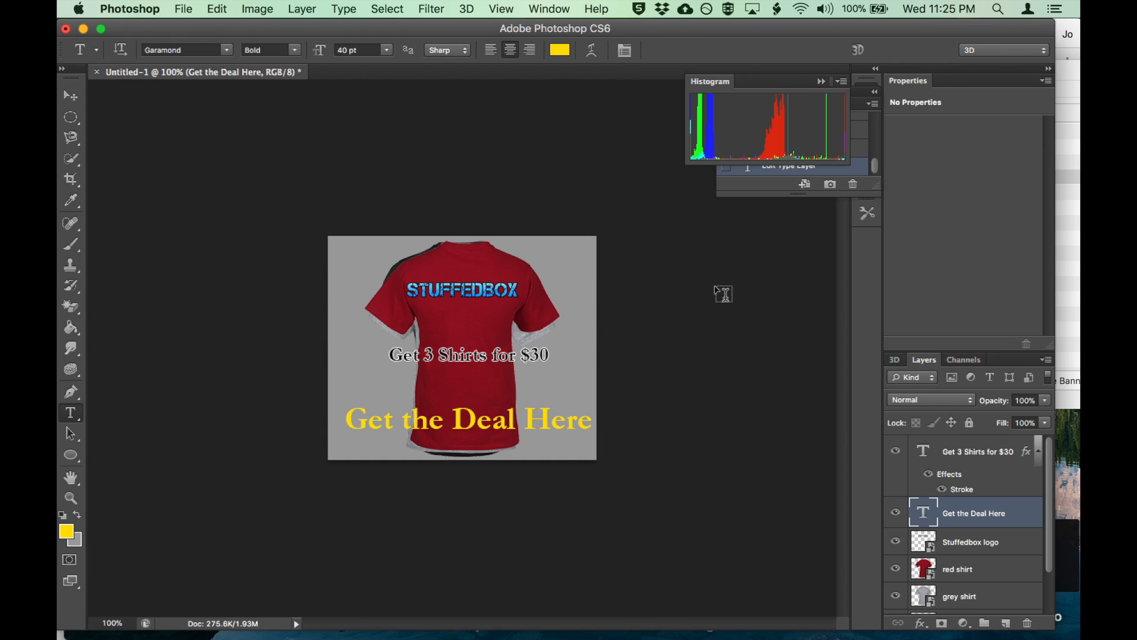
pyautogui.click(69, 95)
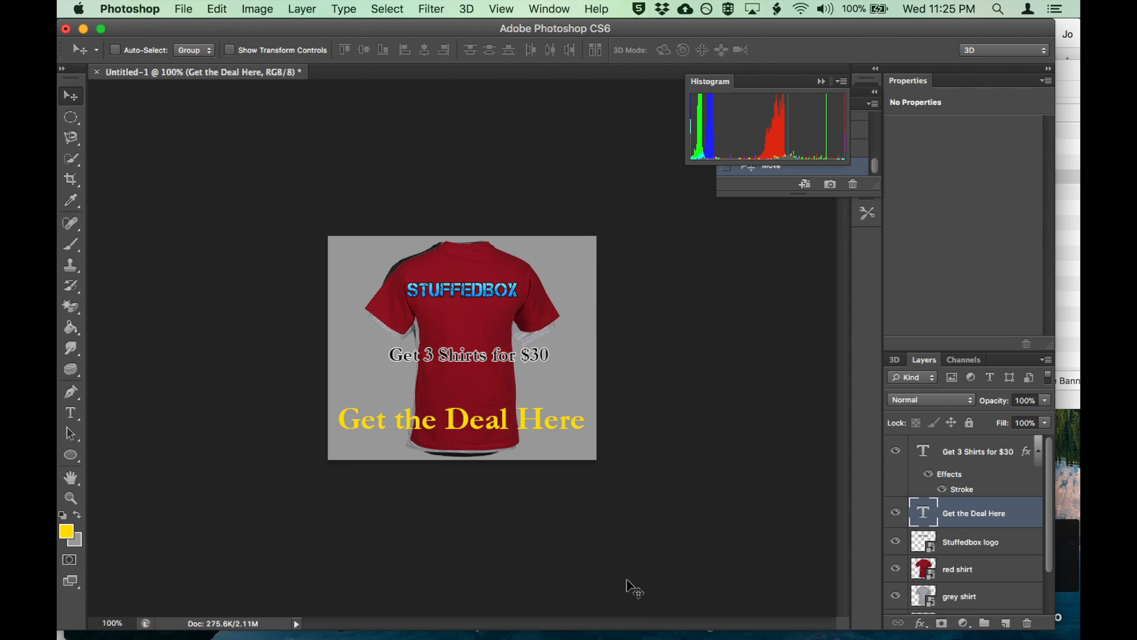
pyautogui.moveTo(989, 457)
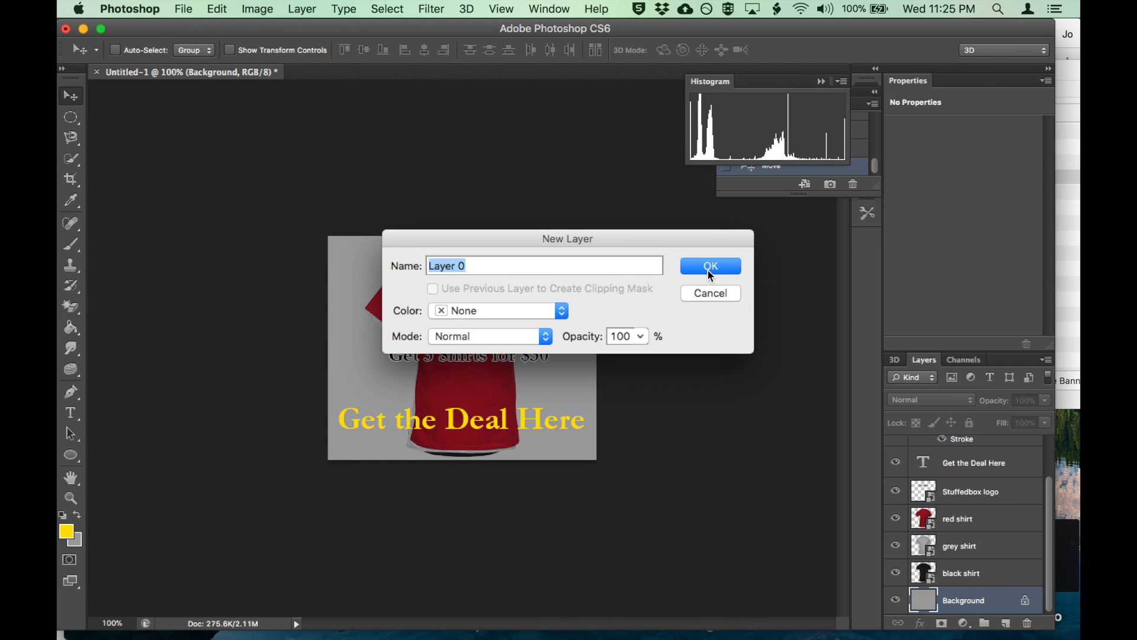
# Step: Convert Background to Layer 0, drag all layers into Group 1 and collapse it
pyautogui.click(710, 266)
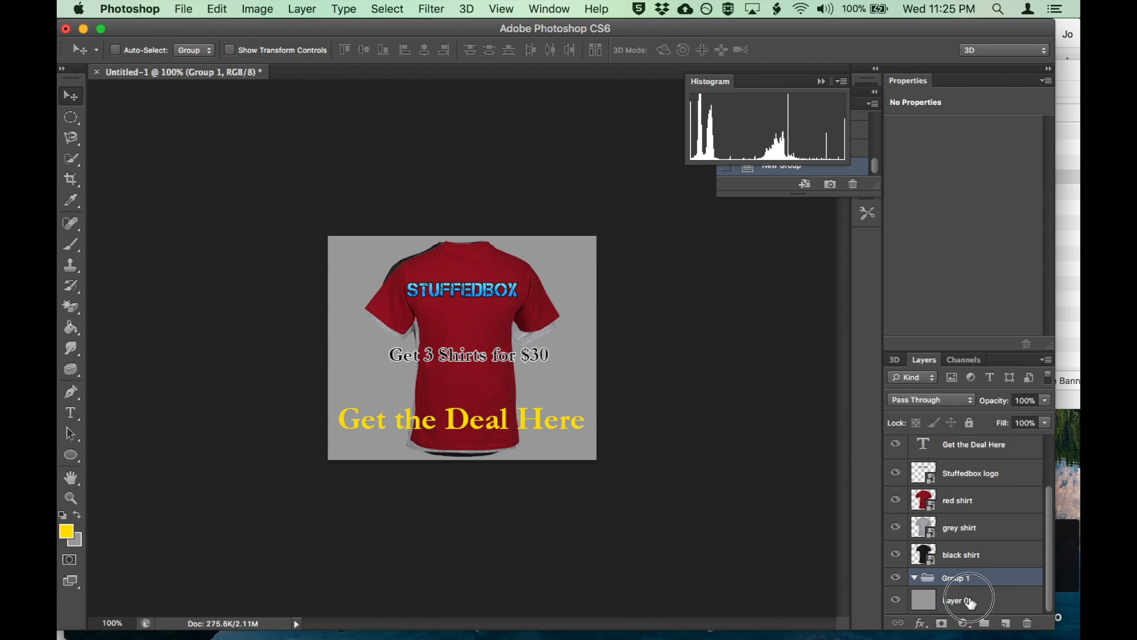
pyautogui.click(969, 555)
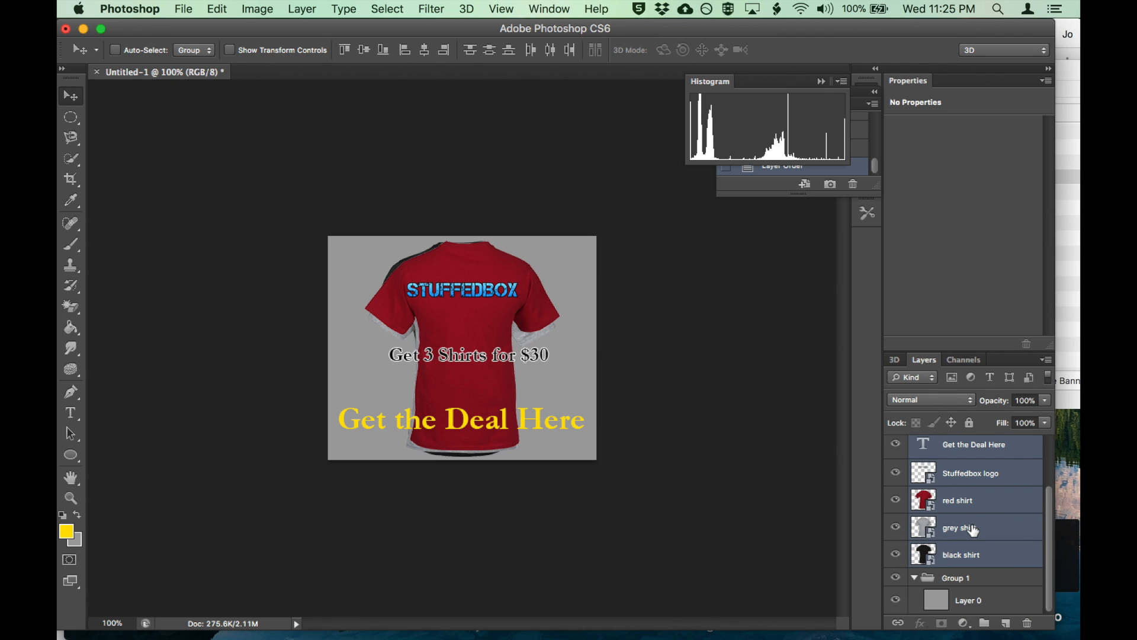
pyautogui.moveTo(972, 527); pyautogui.dragTo(964, 588)
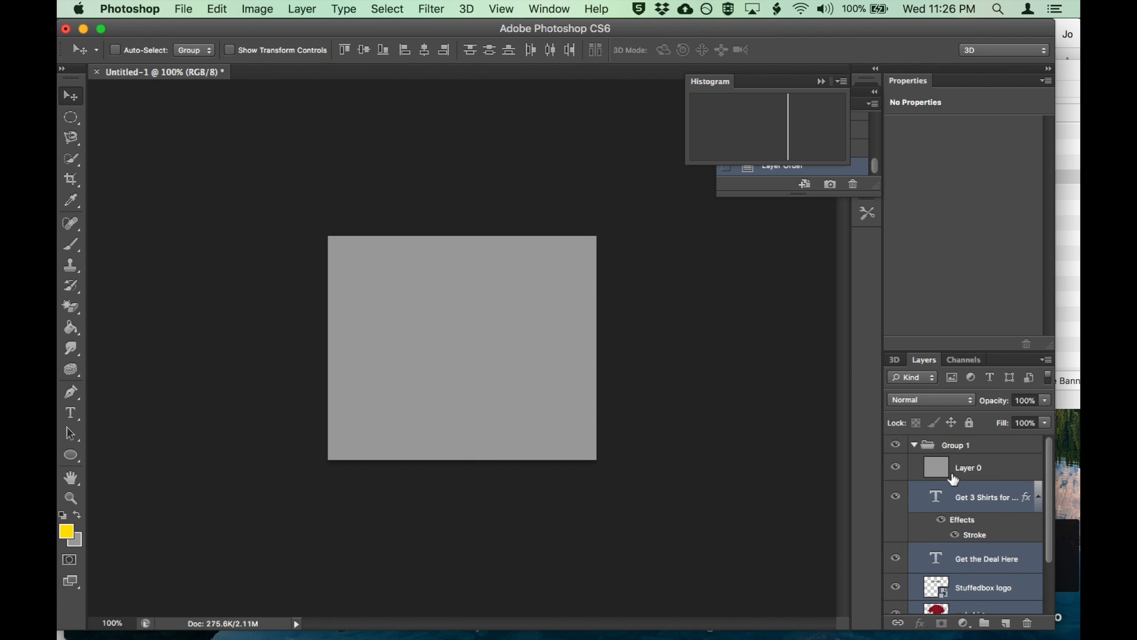
pyautogui.click(913, 444)
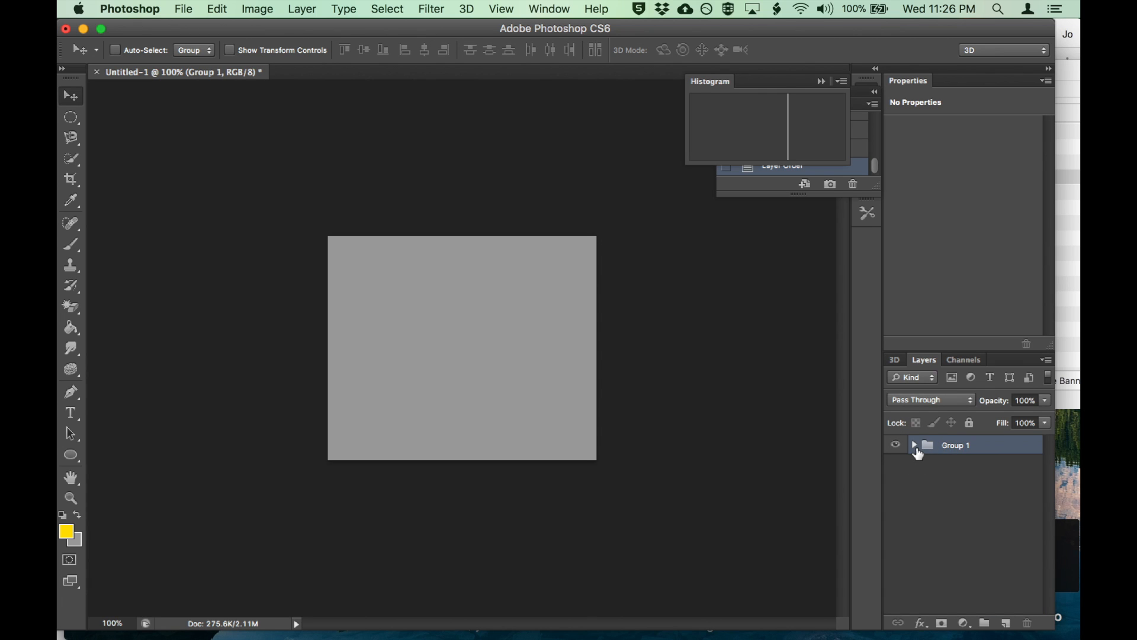
pyautogui.click(918, 444)
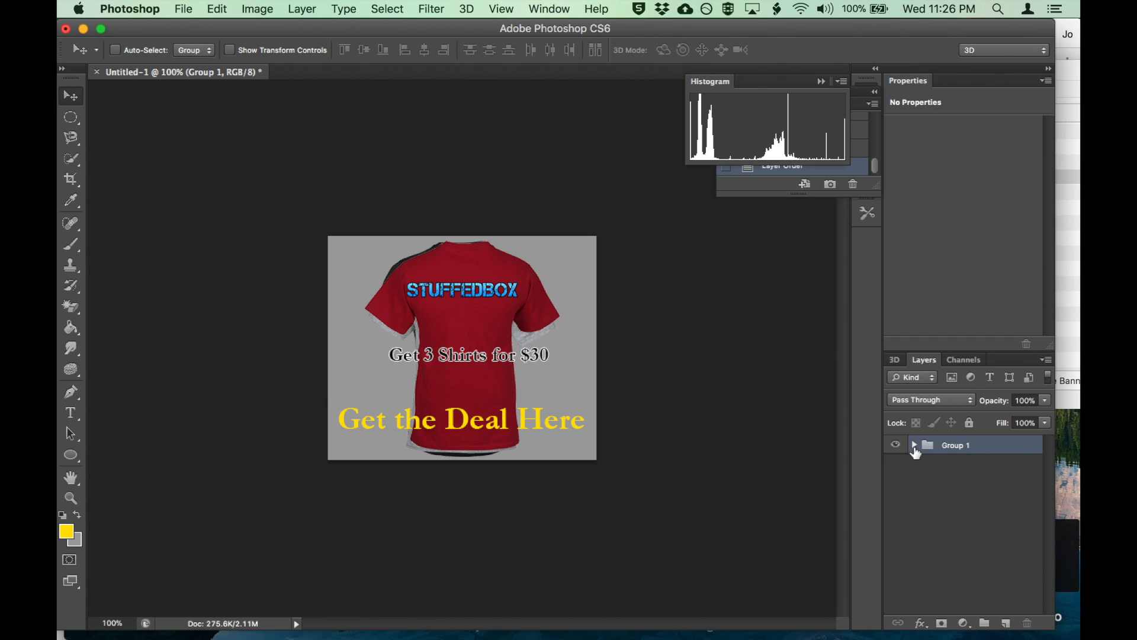
pyautogui.moveTo(929, 450)
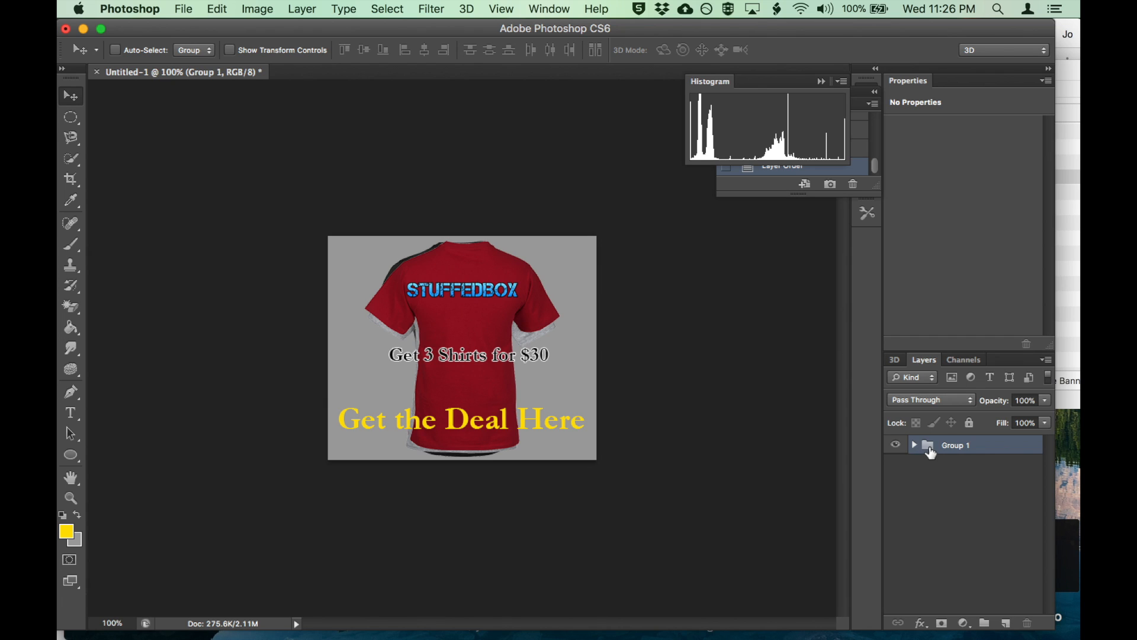
# Step: Duplicate Group 1 from its context menu as a new group named Group 2
pyautogui.rightClick(929, 446)
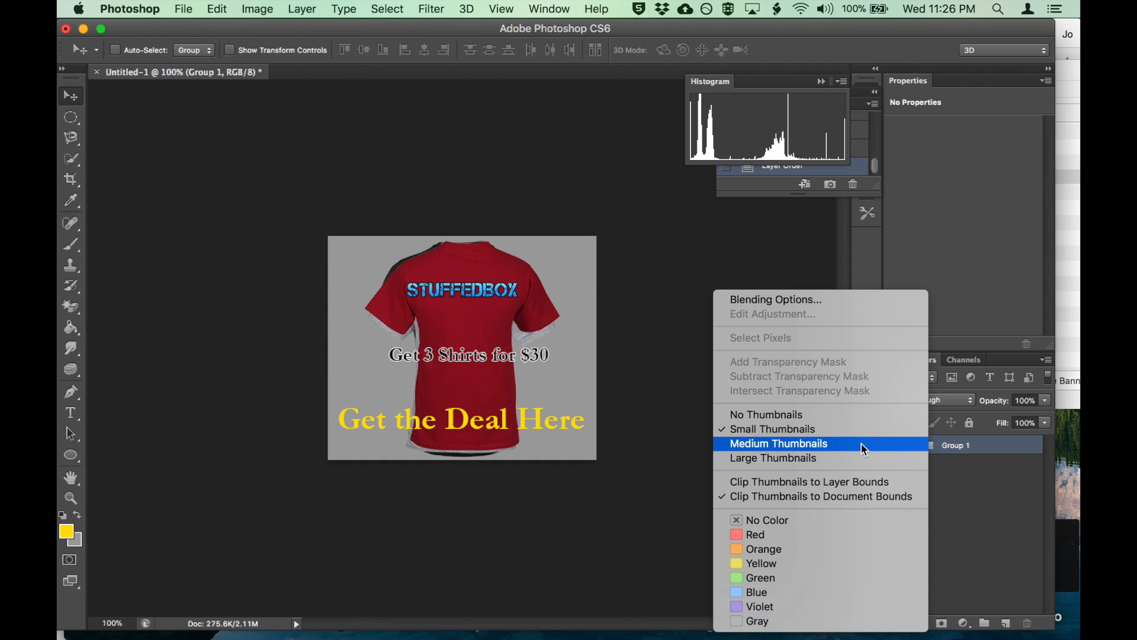
pyautogui.click(779, 443)
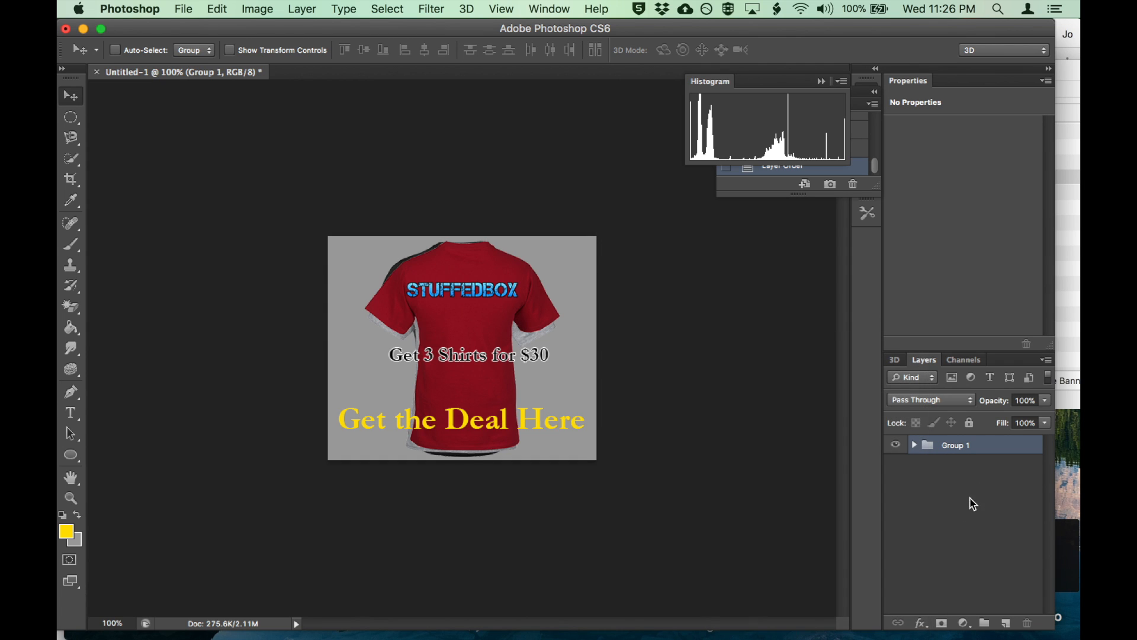
pyautogui.moveTo(965, 448)
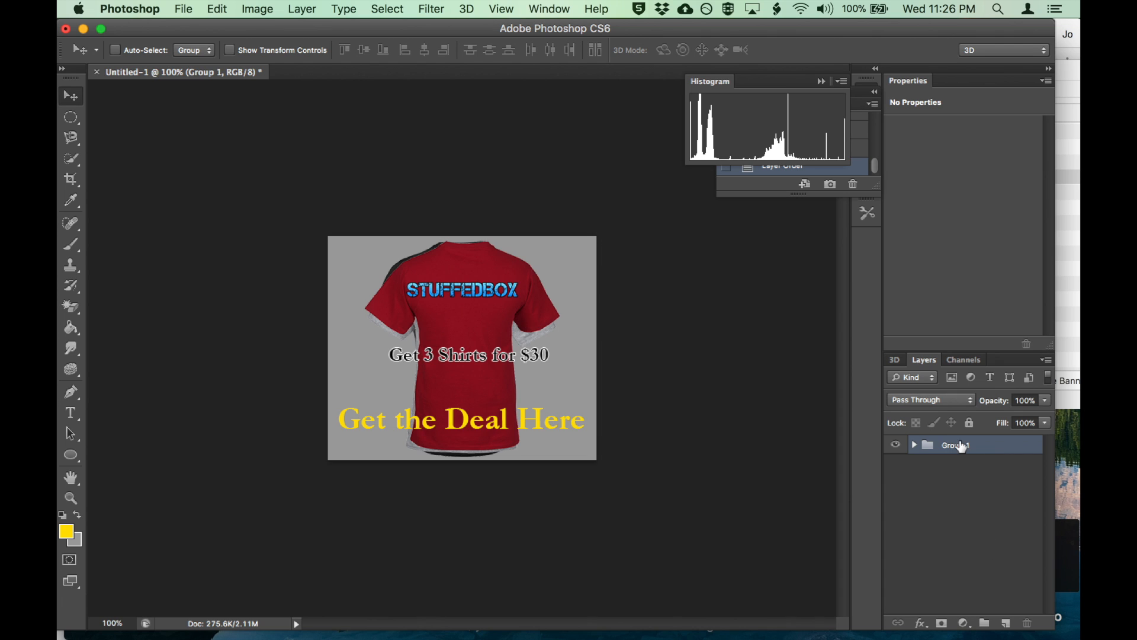
pyautogui.rightClick(957, 444)
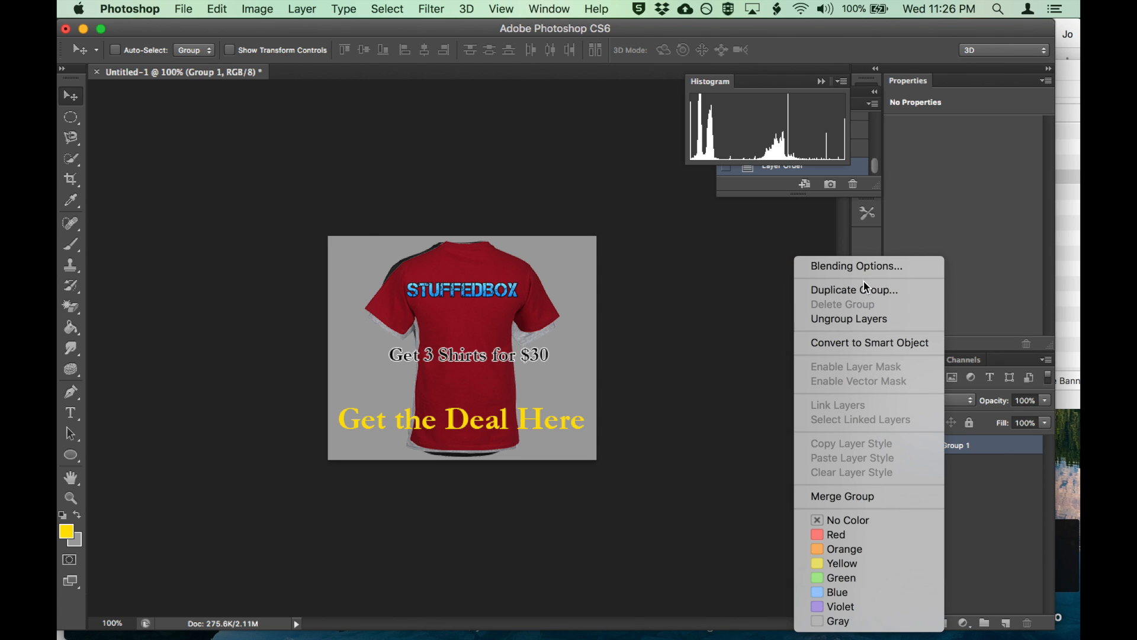
pyautogui.click(854, 289)
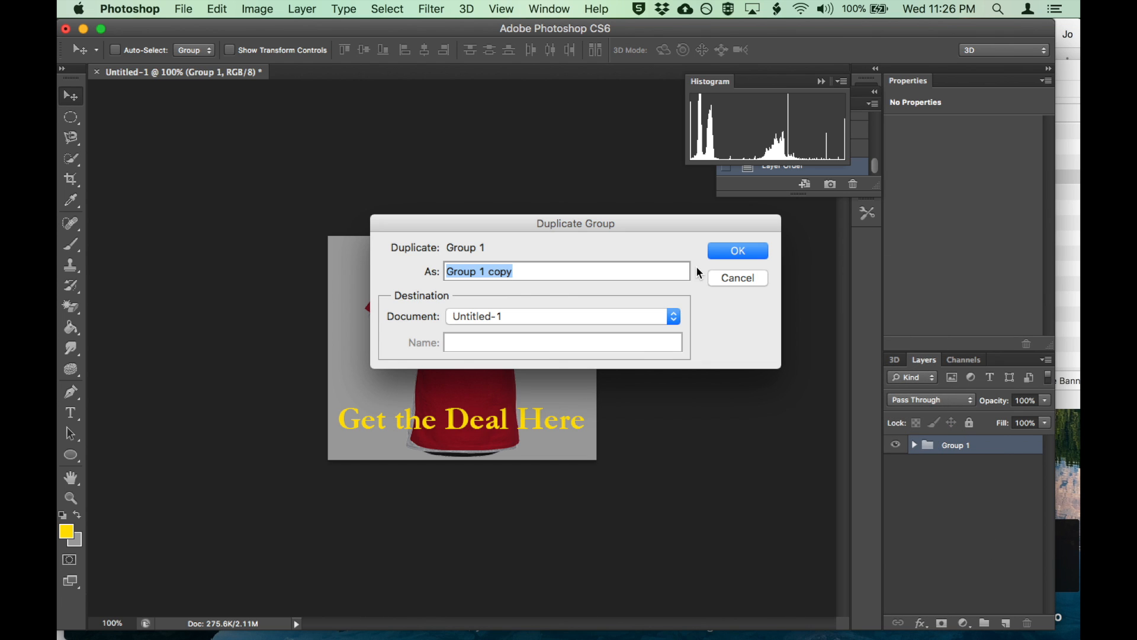
pyautogui.write('Group 2')
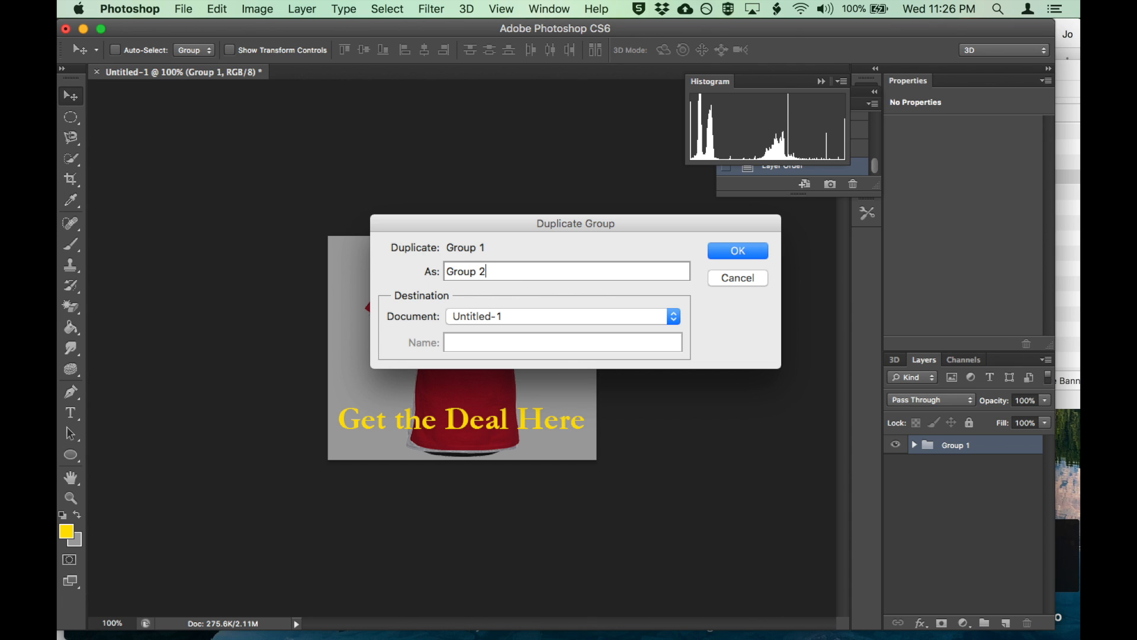
pyautogui.click(737, 251)
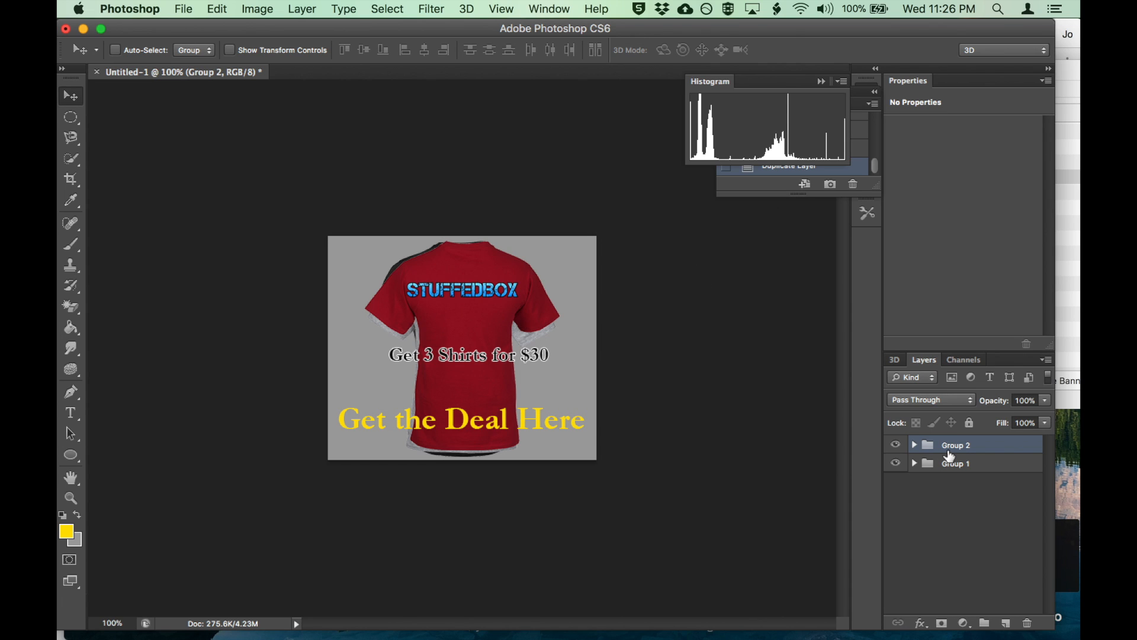
# Step: Duplicate Group 2 the same way to create Group 3
pyautogui.rightClick(956, 444)
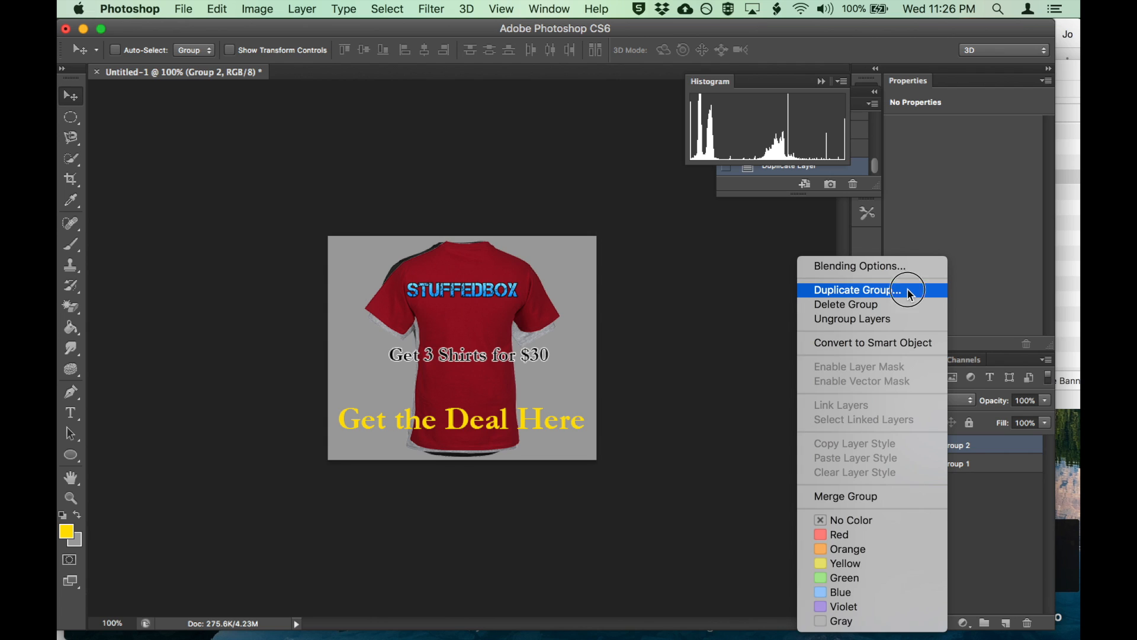
pyautogui.click(857, 290)
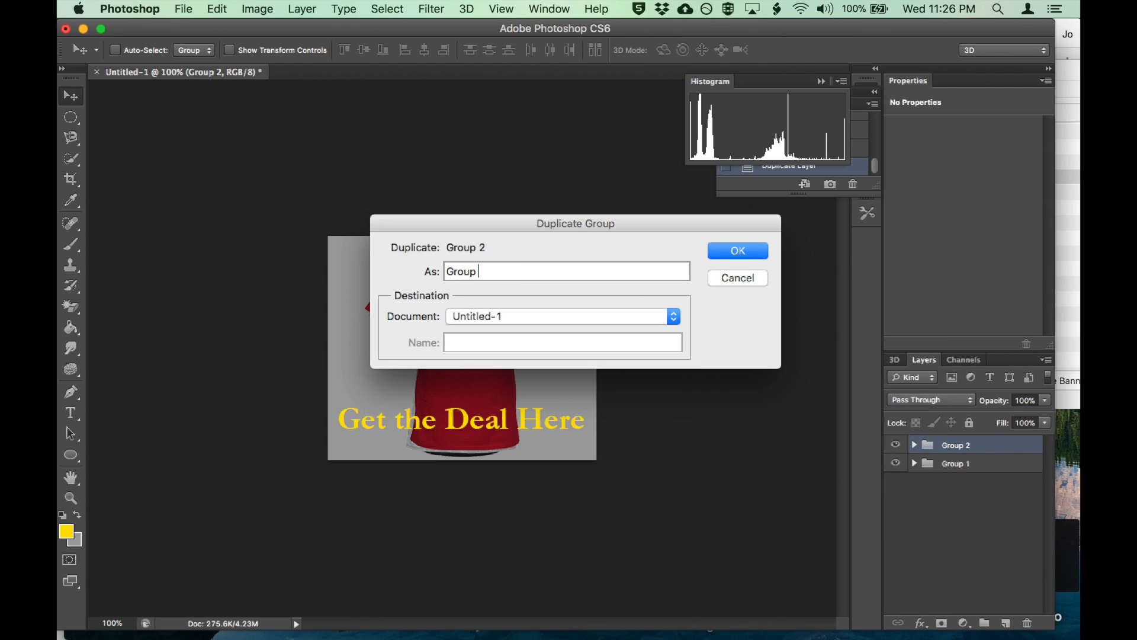
pyautogui.click(737, 251)
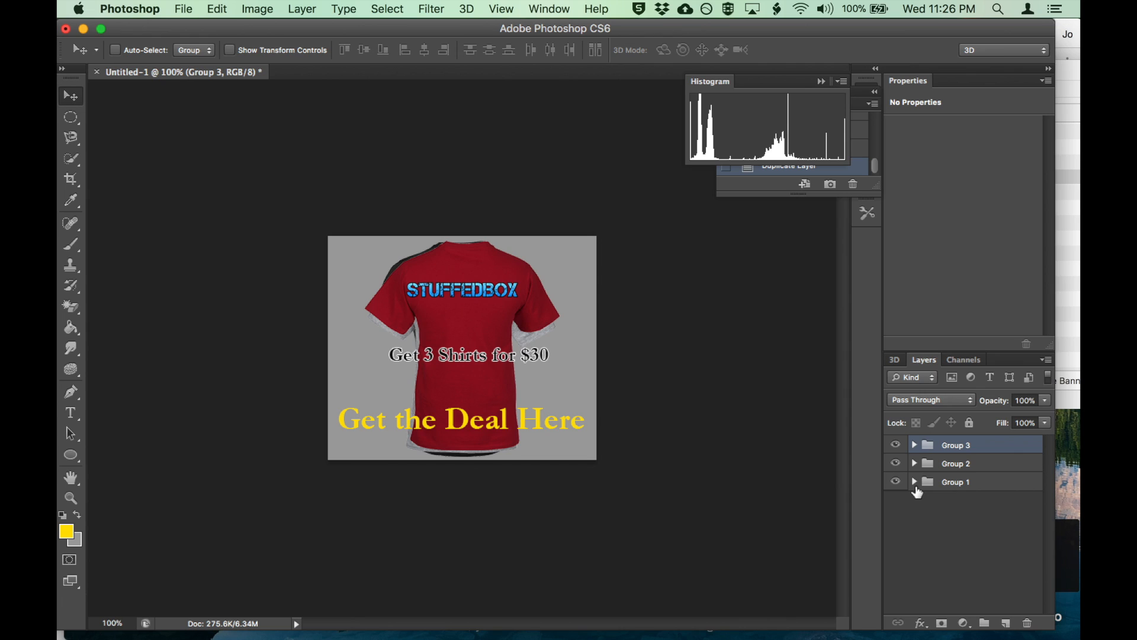
# Step: Rename a banner group to Grey and select the grey shirt layer in the Red group
pyautogui.click(955, 481)
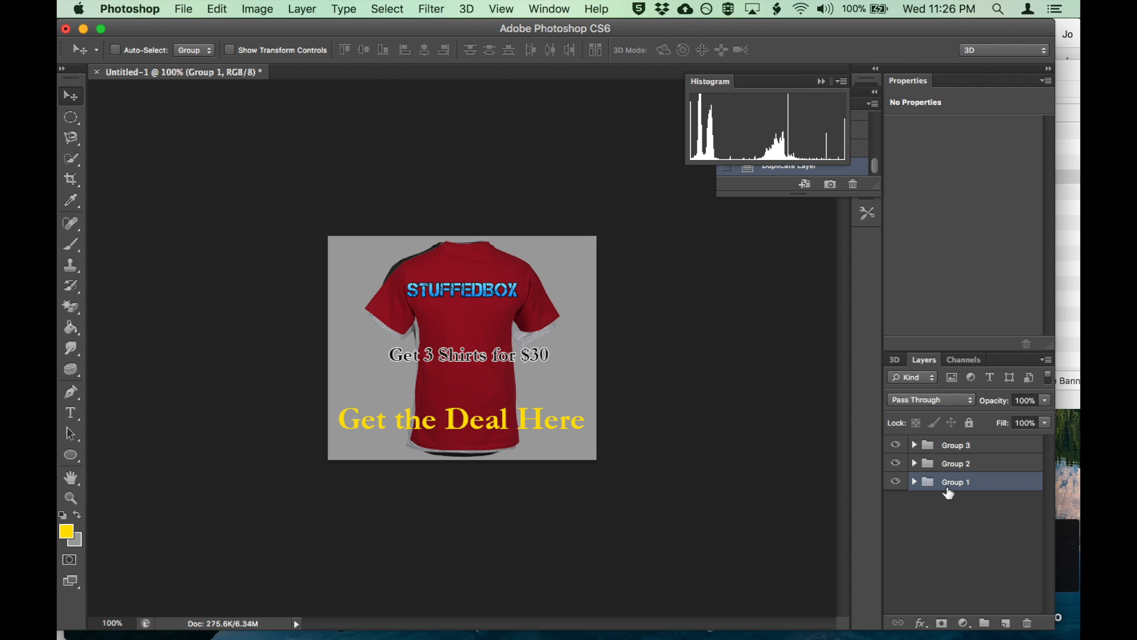
pyautogui.doubleClick(955, 481)
pyautogui.write('Red')
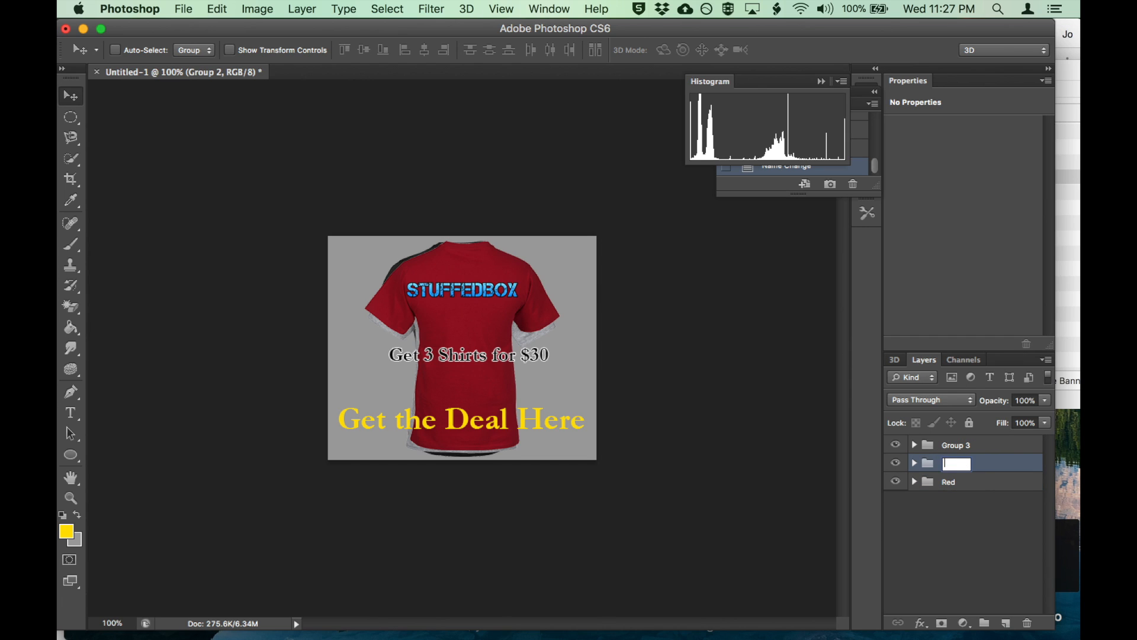
pyautogui.write('Grey')
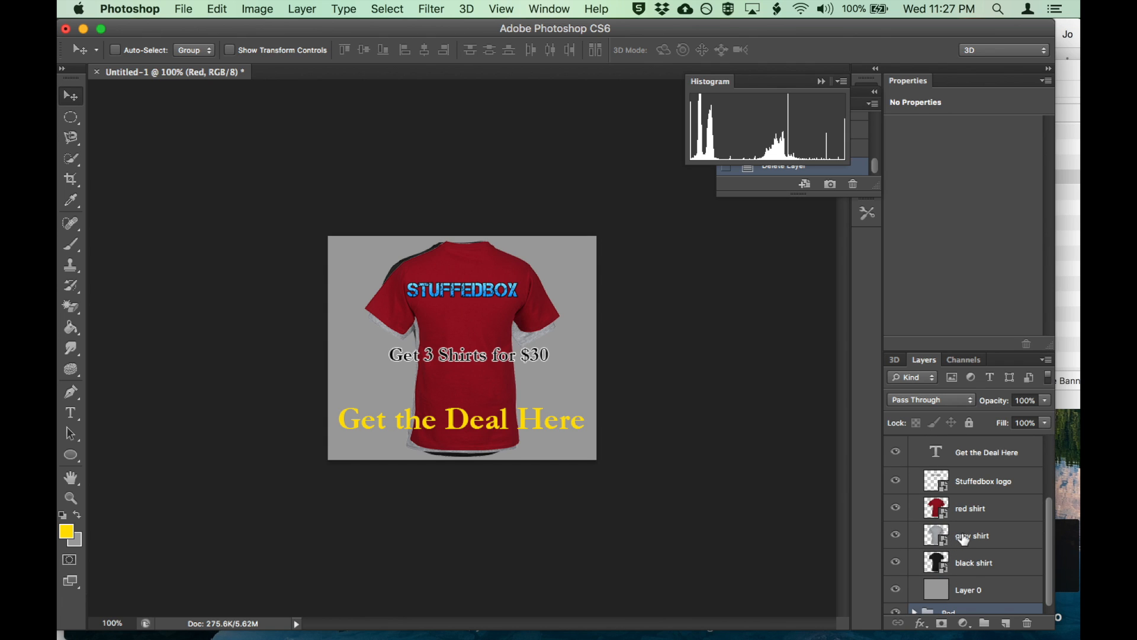
pyautogui.click(971, 535)
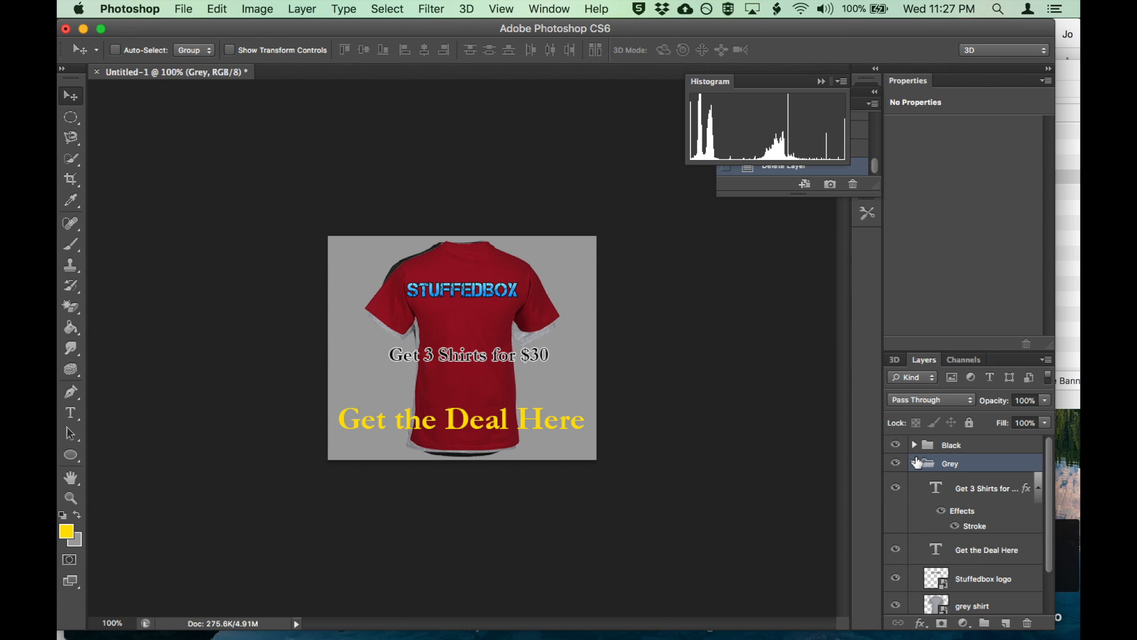
# Step: Collapse the Black group so the Black, Grey and Red groups are listed closed
pyautogui.click(914, 444)
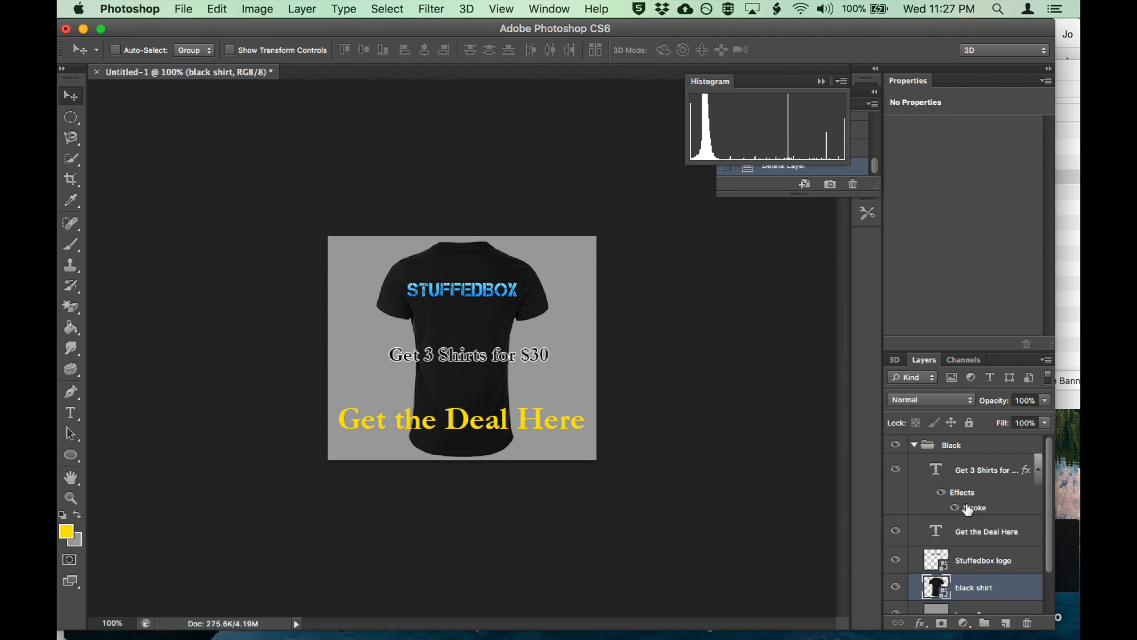
pyautogui.click(912, 444)
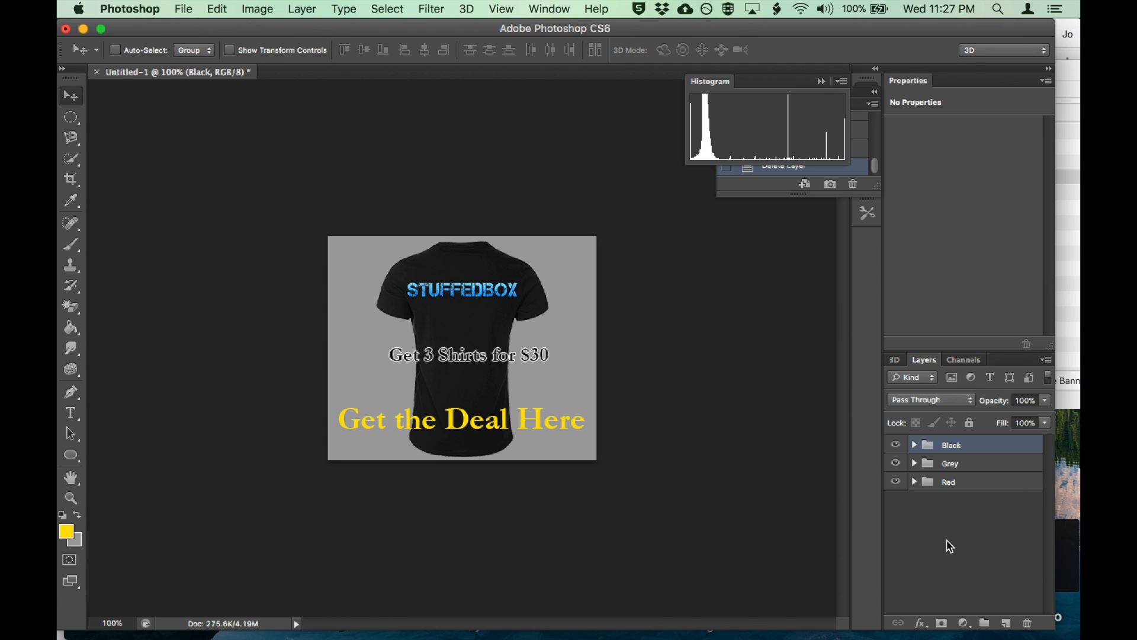
pyautogui.click(896, 444)
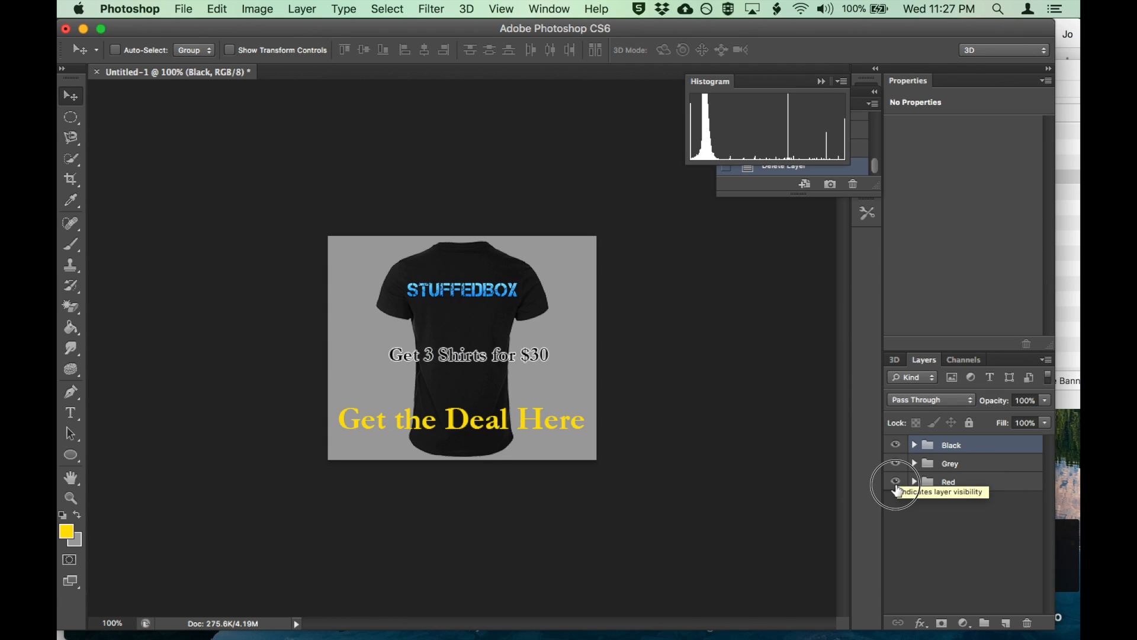
# Step: Merge the Red and Grey groups into single layers and bring up the Black group's actions
pyautogui.click(895, 481)
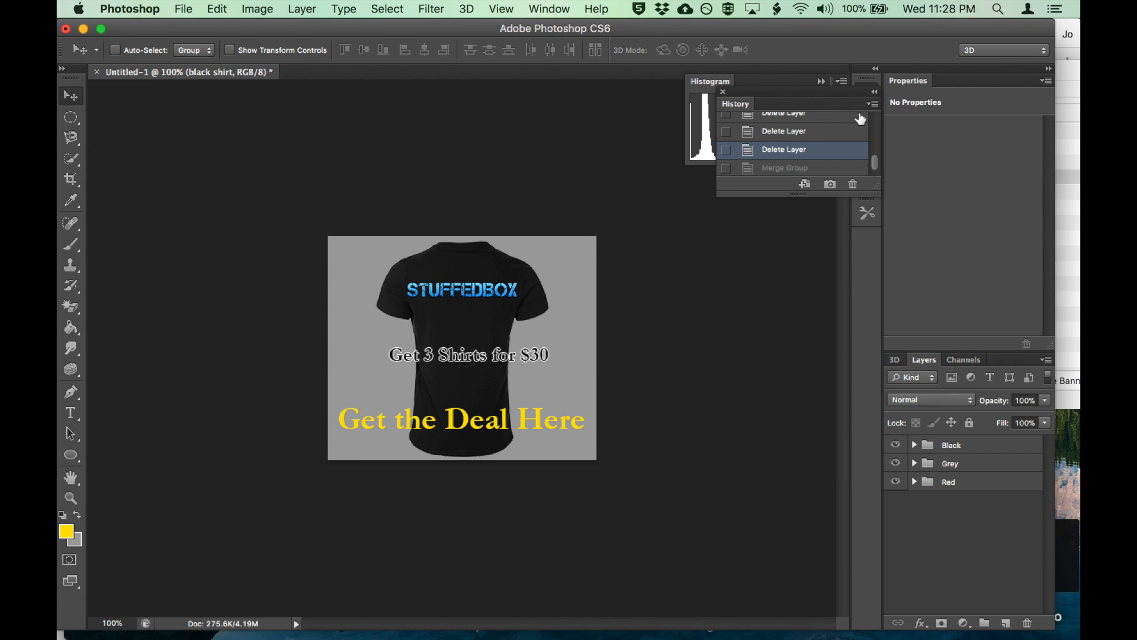
pyautogui.rightClick(948, 481)
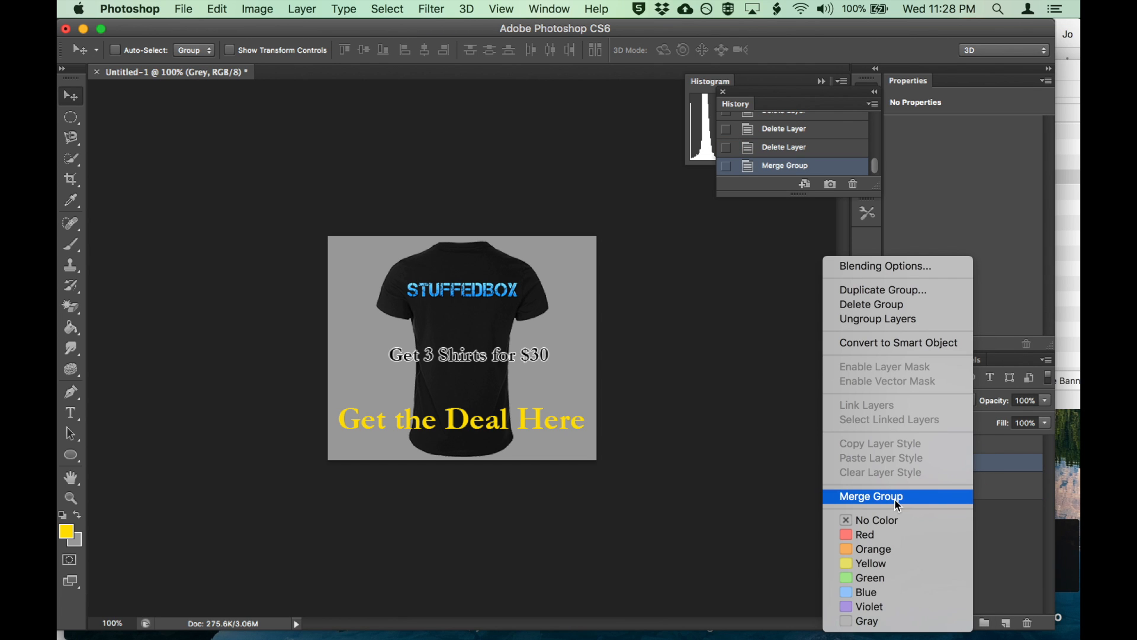
pyautogui.click(871, 497)
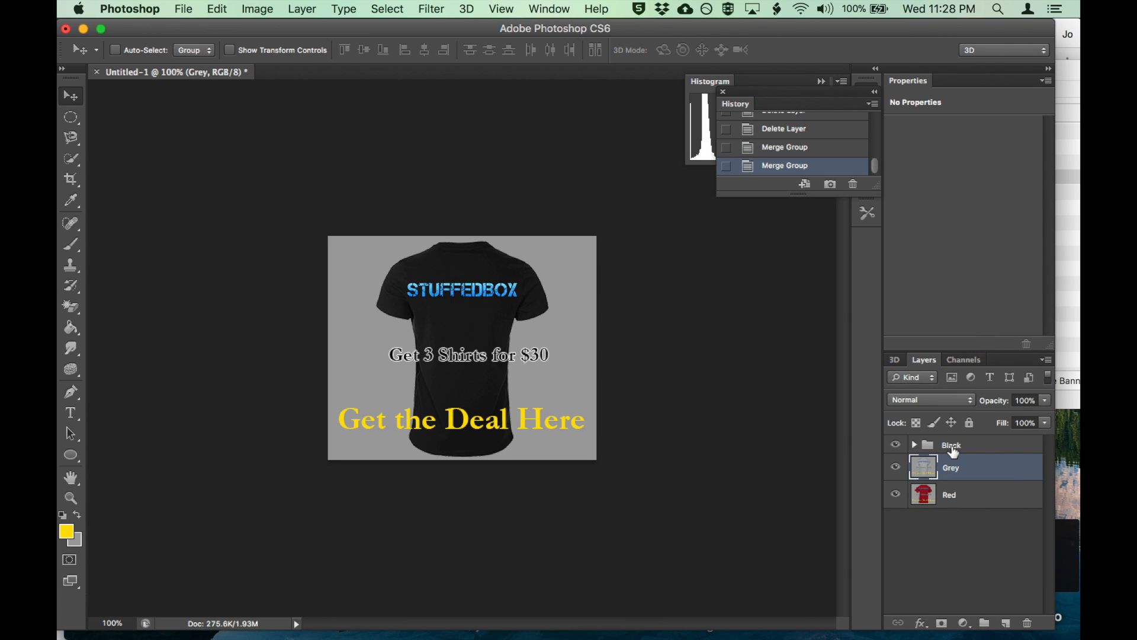
pyautogui.rightClick(951, 444)
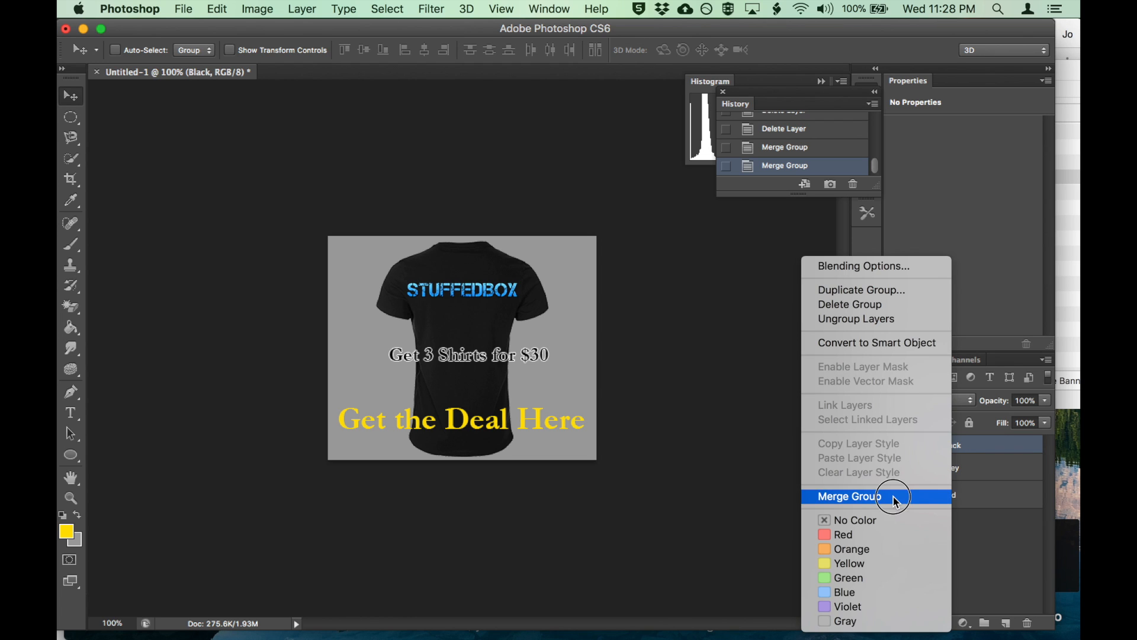
# Step: Merge the Black group into a single layer and show the Timeline panel via the Window menu
pyautogui.click(847, 496)
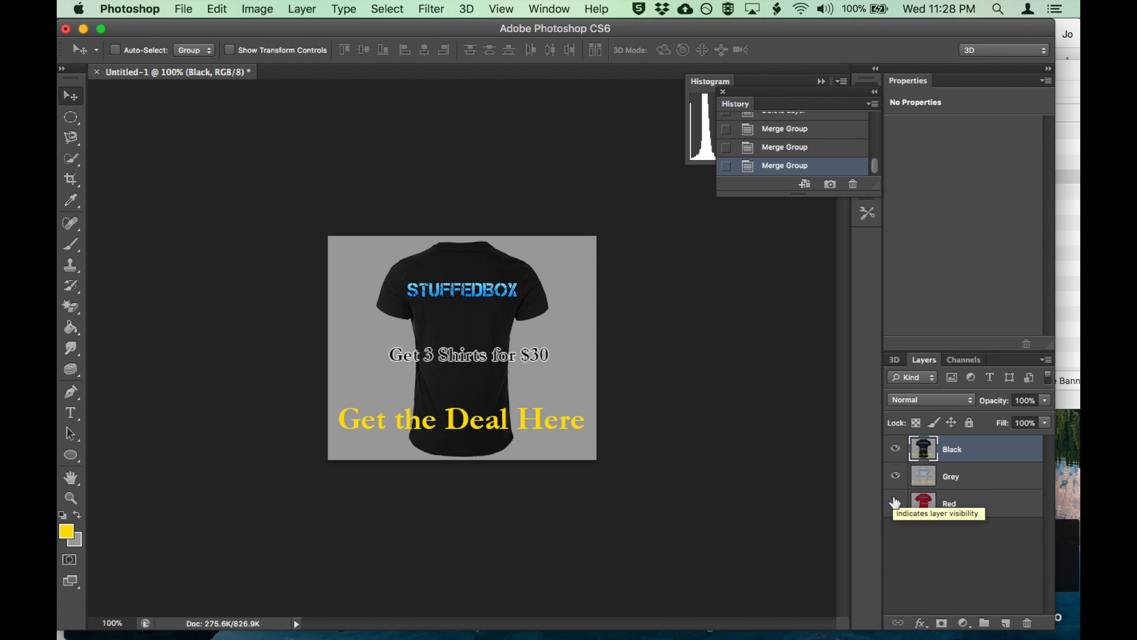
pyautogui.click(549, 8)
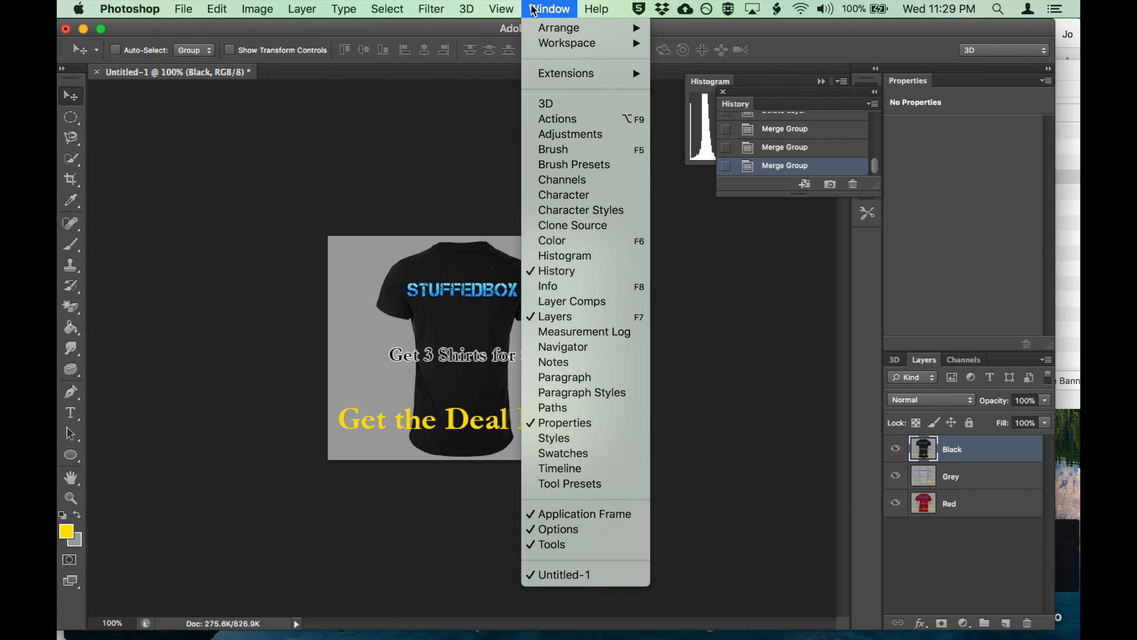
pyautogui.click(559, 468)
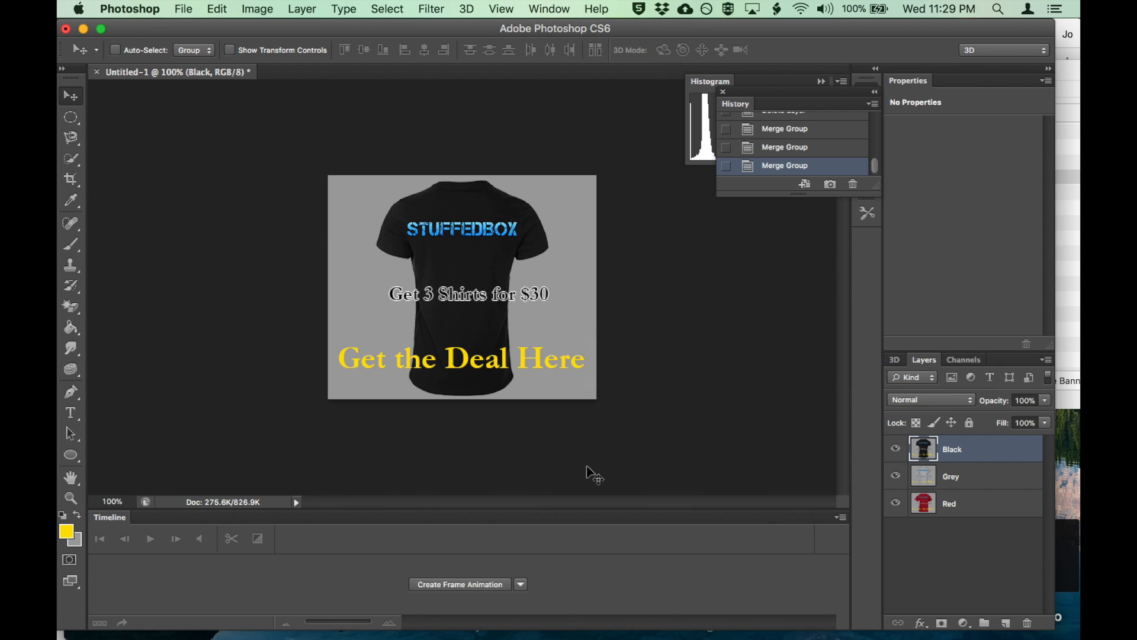
pyautogui.moveTo(526, 613)
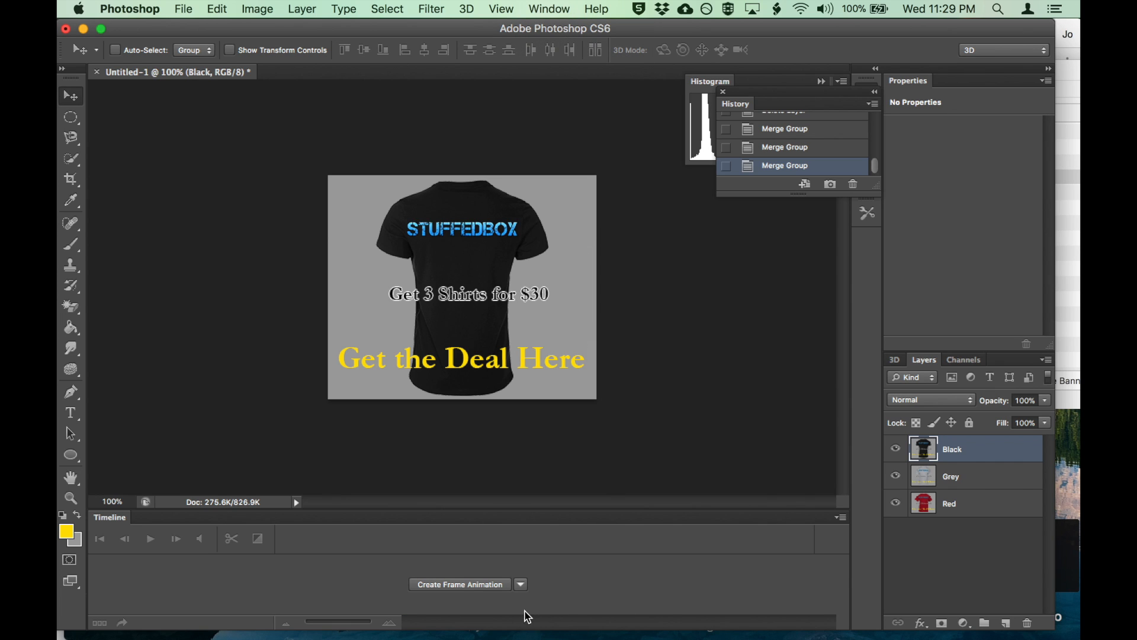
# Step: Create a frame animation and make frames from the Black, Grey and Red layers
pyautogui.click(521, 584)
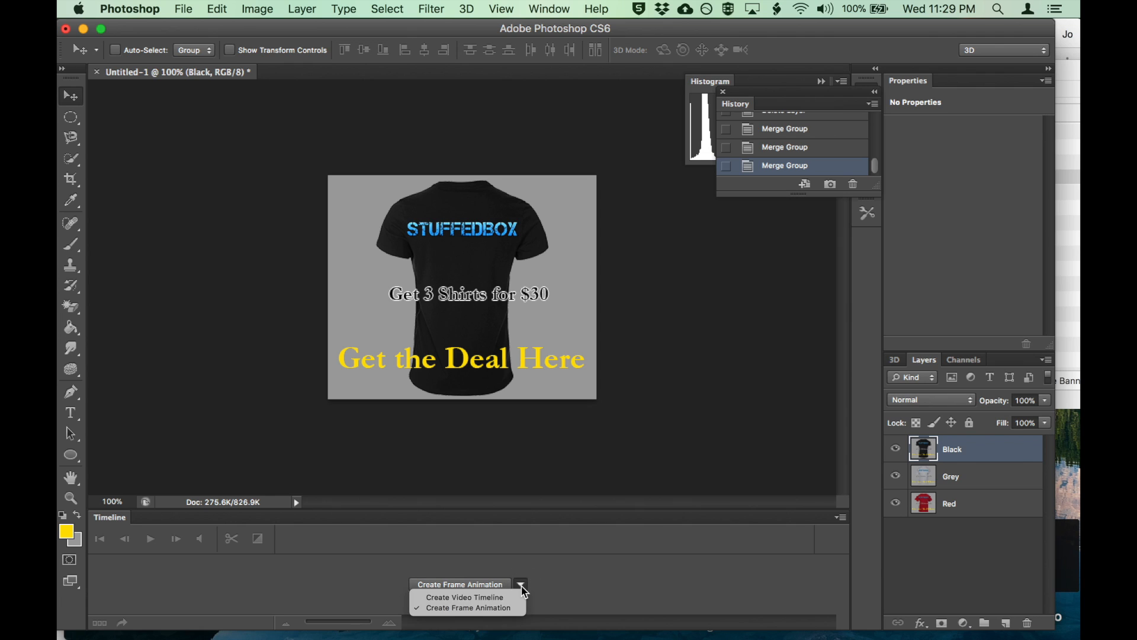
pyautogui.moveTo(462, 597)
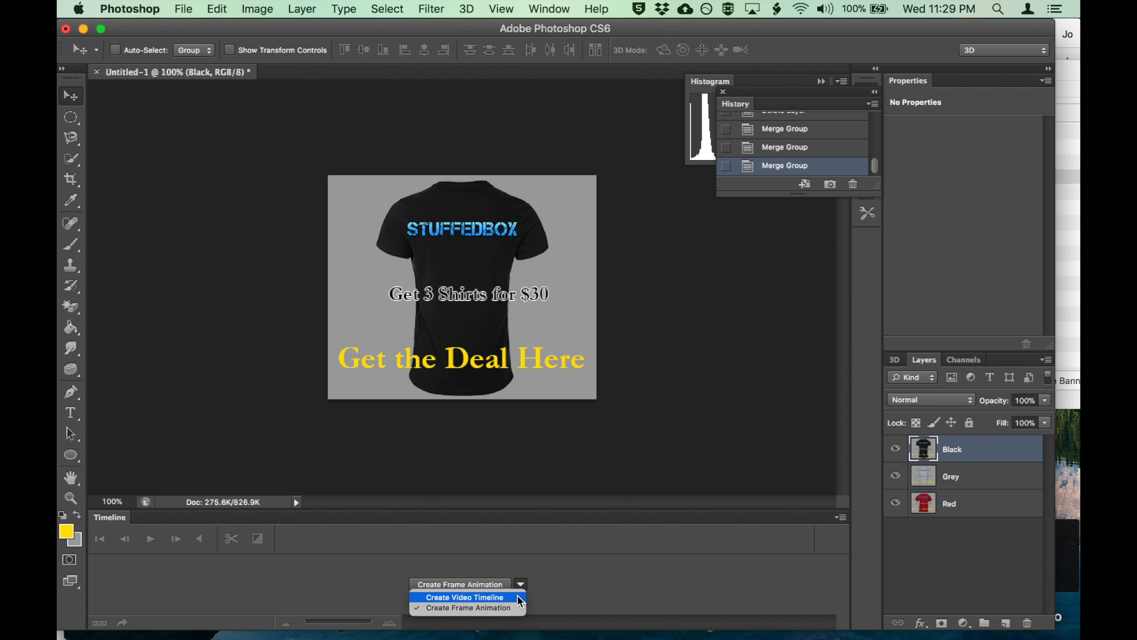
pyautogui.moveTo(498, 624)
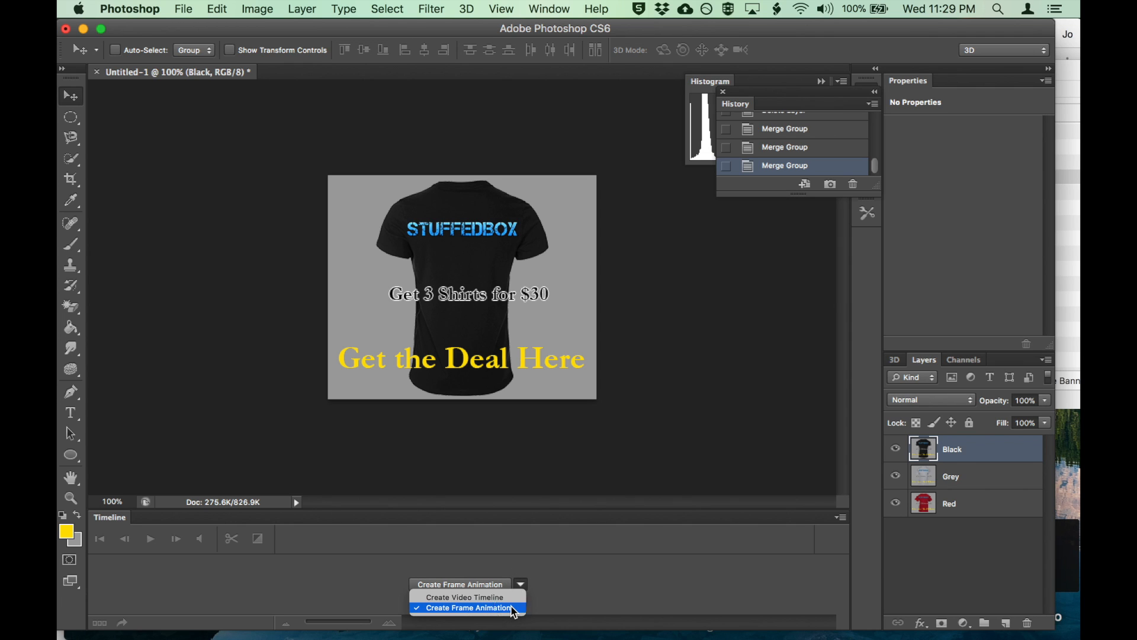
pyautogui.click(476, 610)
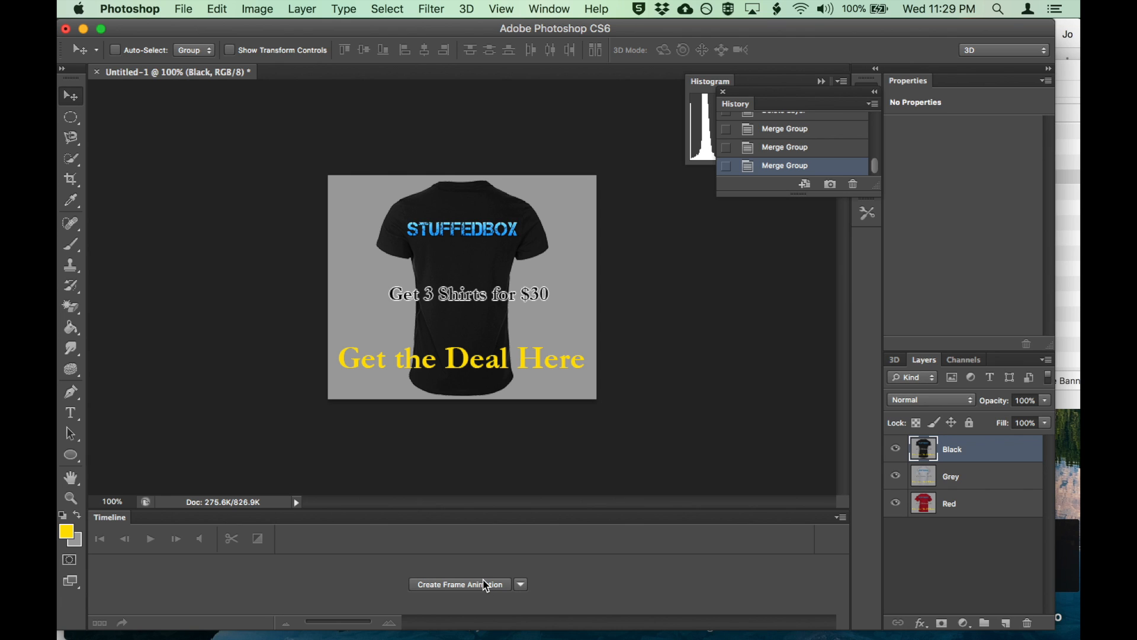
pyautogui.click(459, 584)
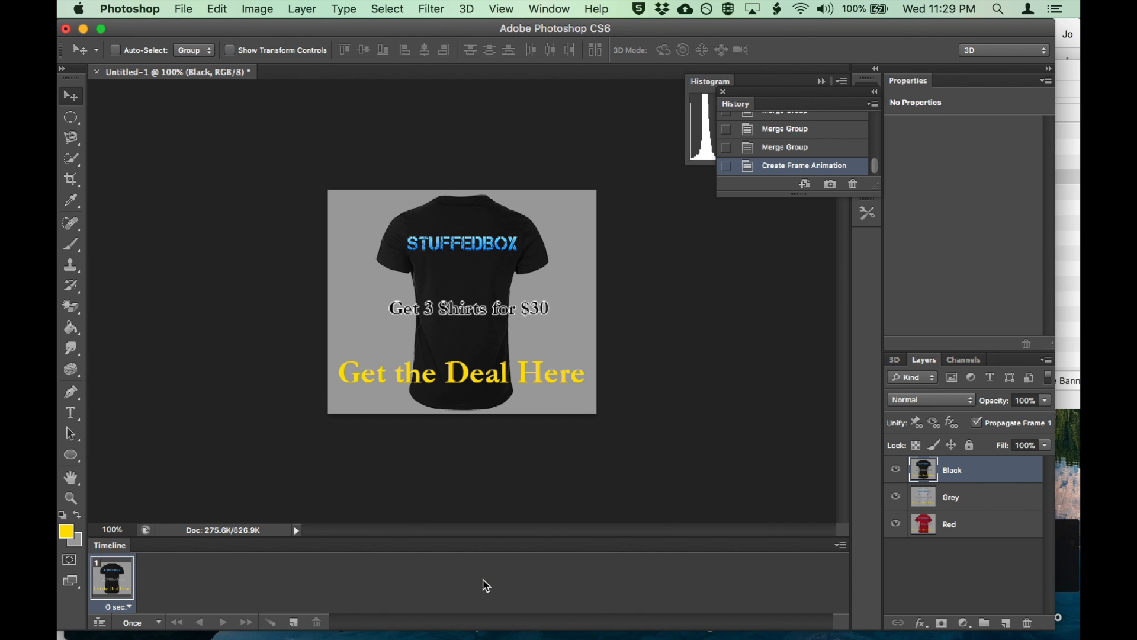
pyautogui.moveTo(973, 502)
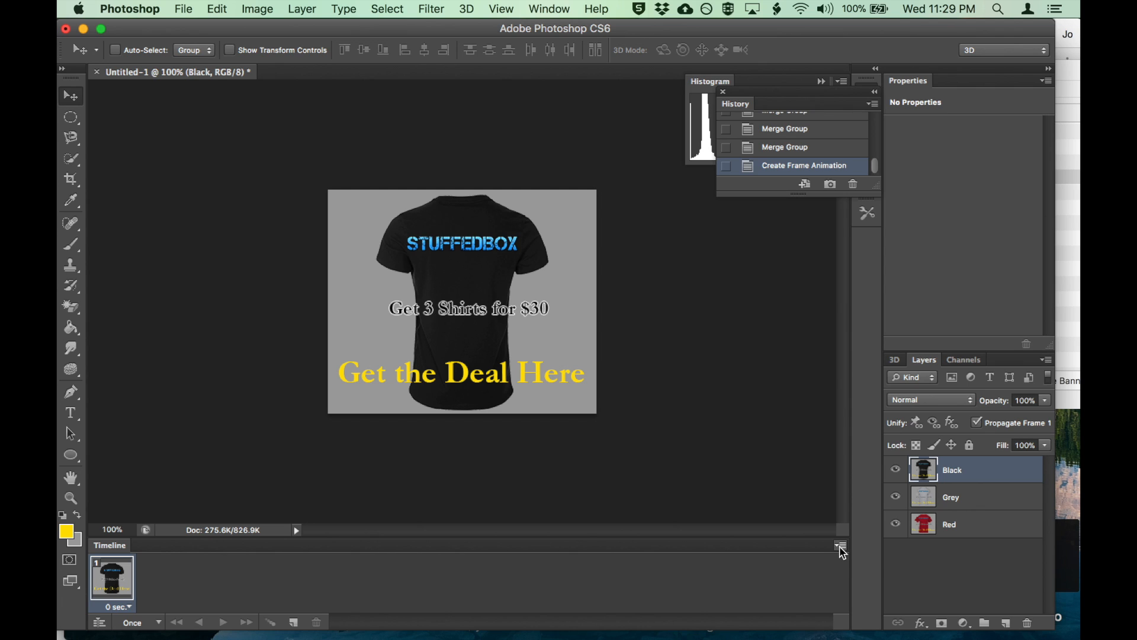
pyautogui.click(838, 545)
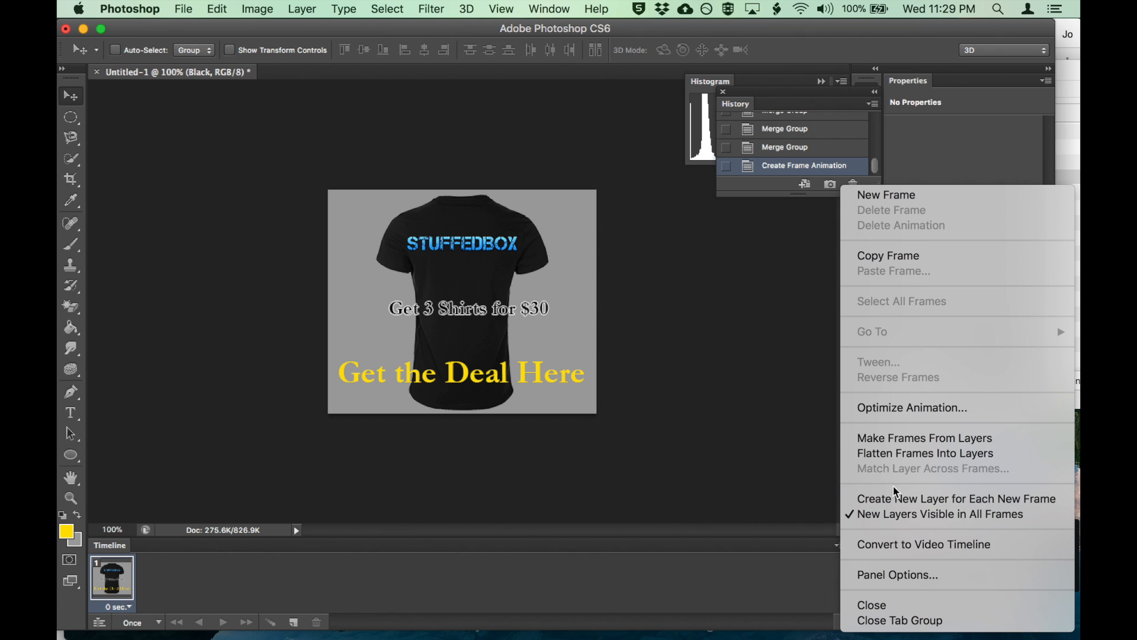
pyautogui.moveTo(907, 445)
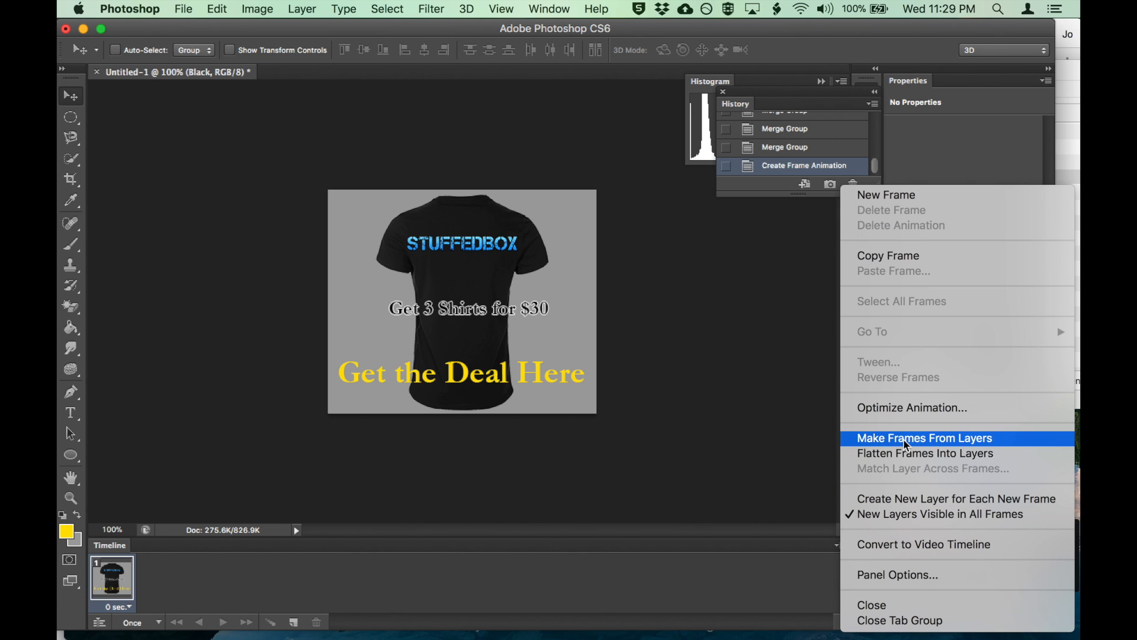
pyautogui.click(924, 438)
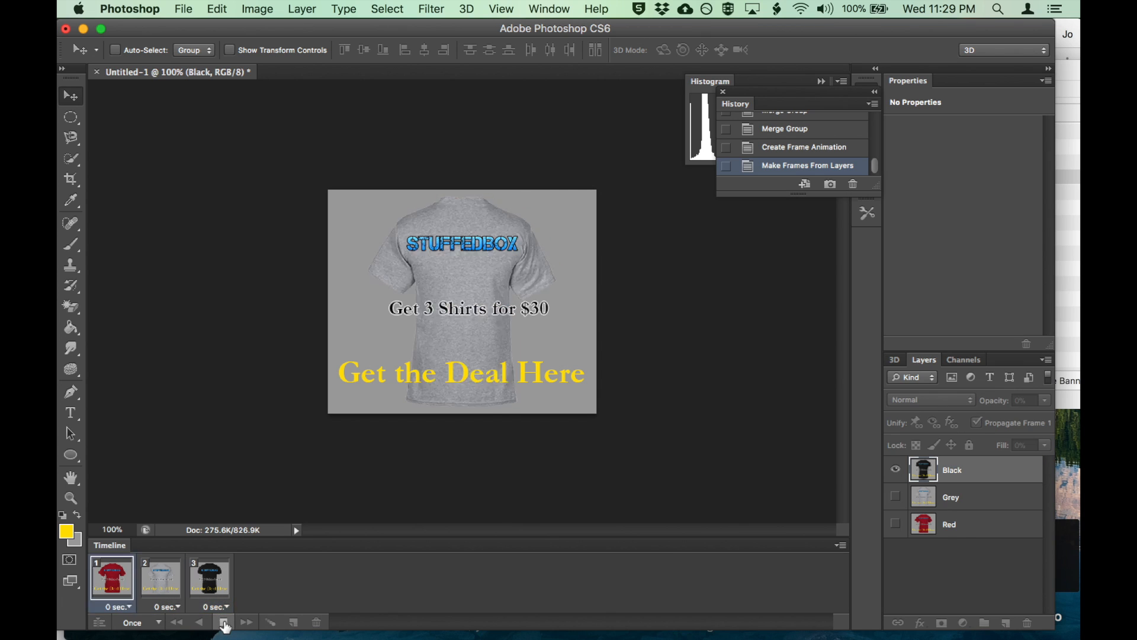
# Step: Play the animation and set a custom frame delay of 1.5 seconds
pyautogui.click(211, 579)
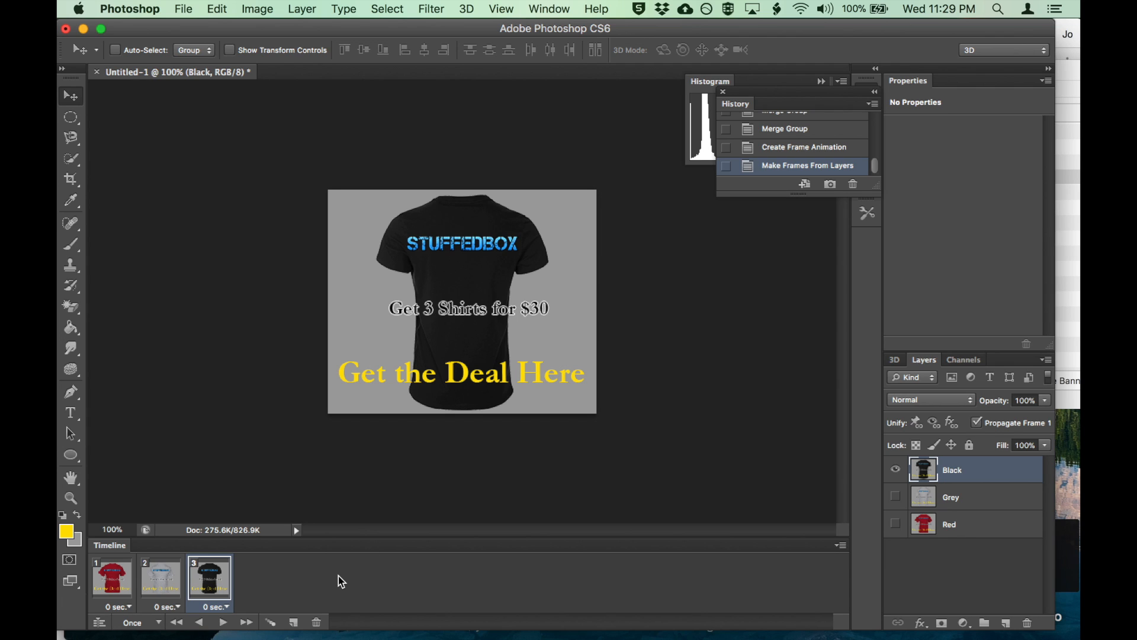
pyautogui.moveTo(197, 595)
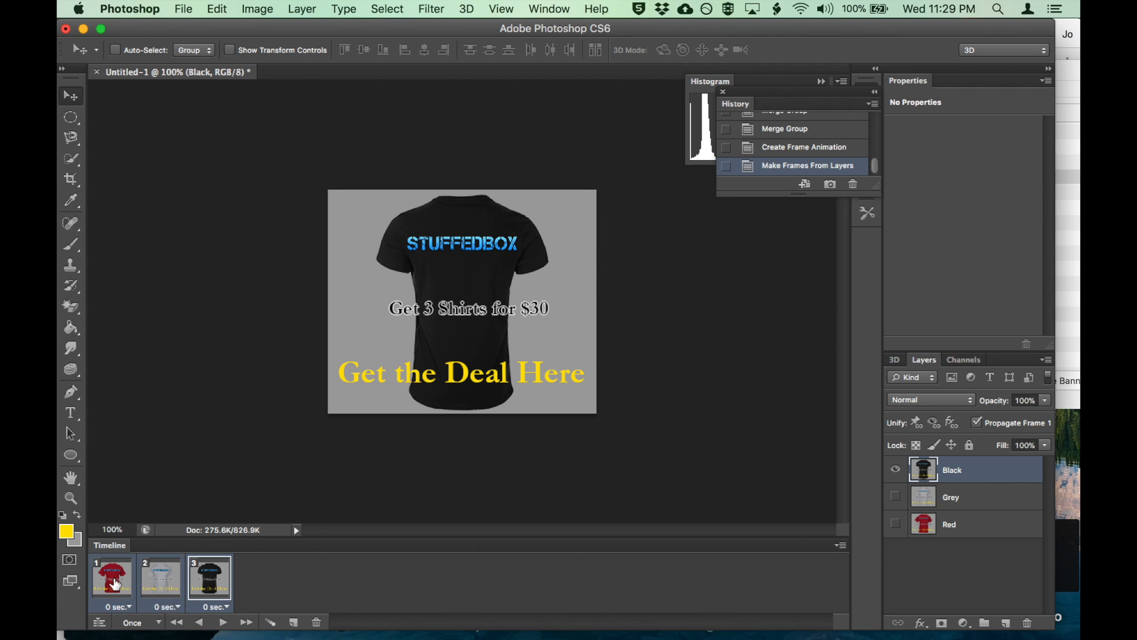
pyautogui.moveTo(139, 634)
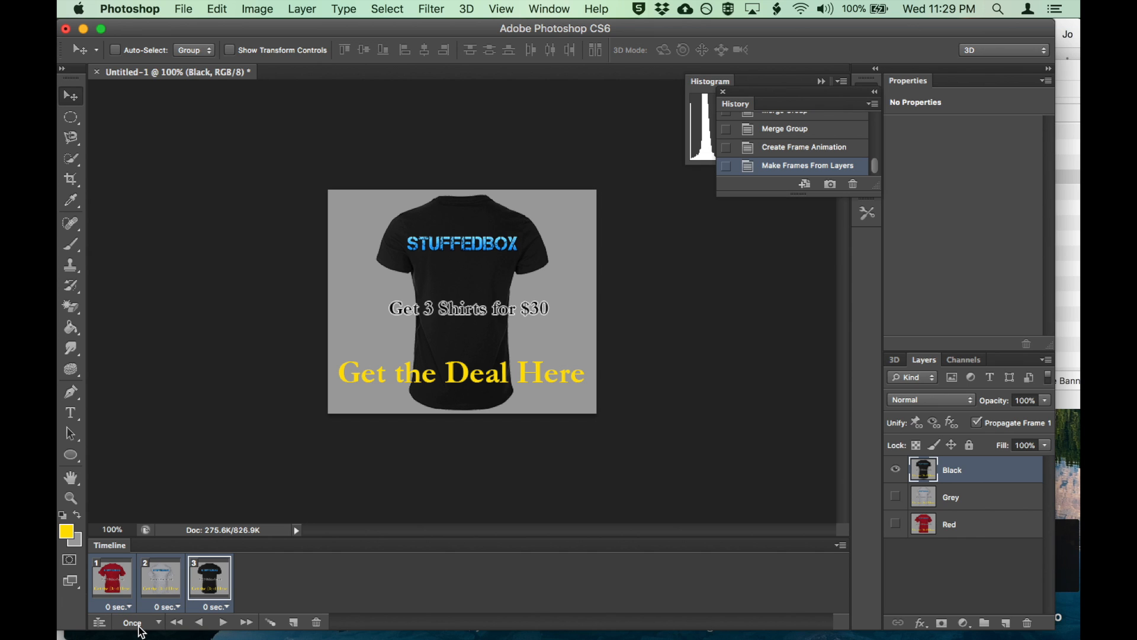
pyautogui.click(121, 606)
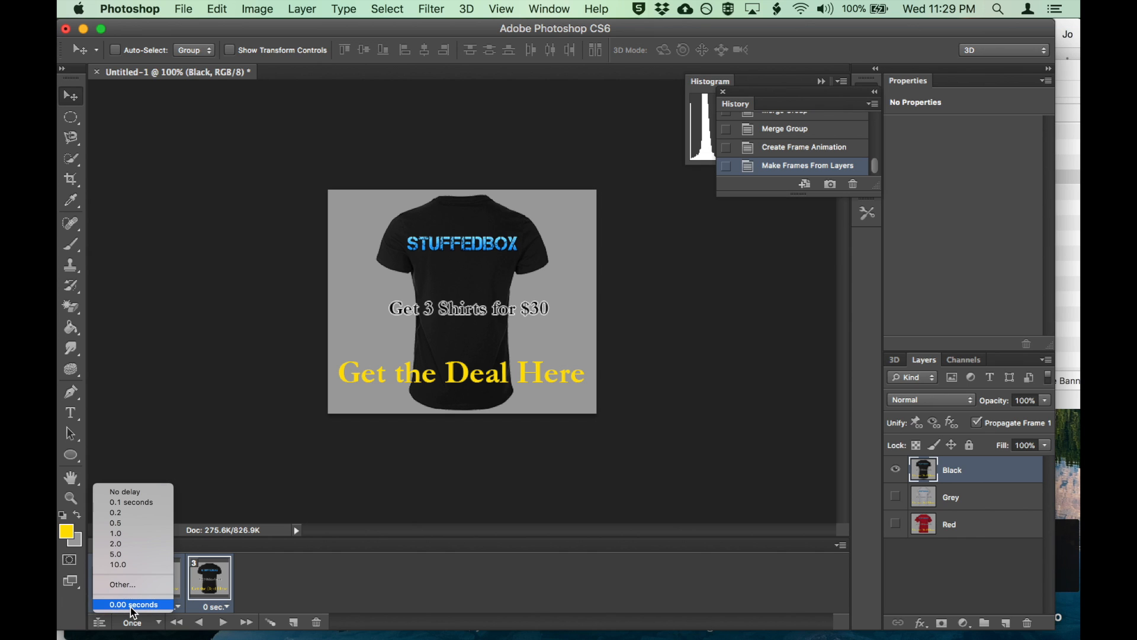
pyautogui.click(123, 584)
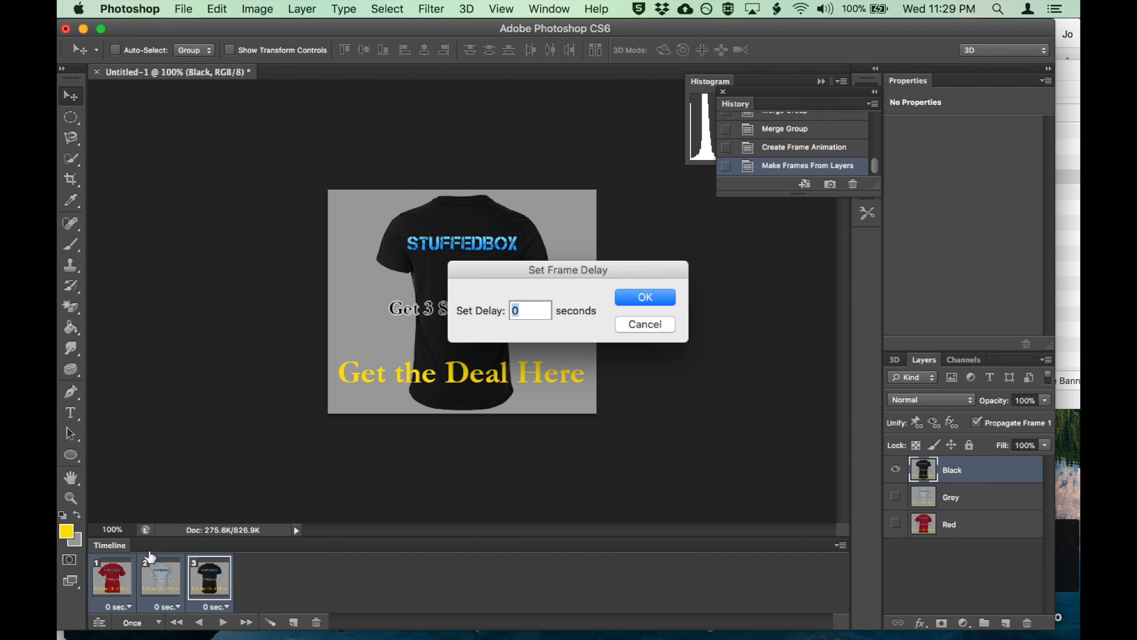
pyautogui.write('1.5')
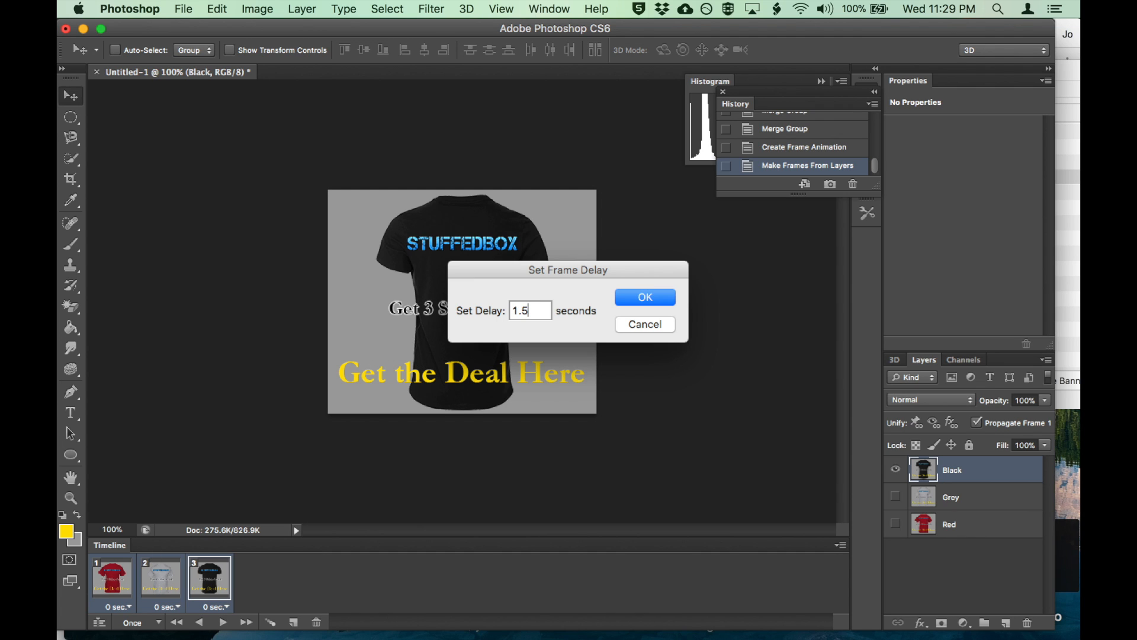
pyautogui.click(644, 296)
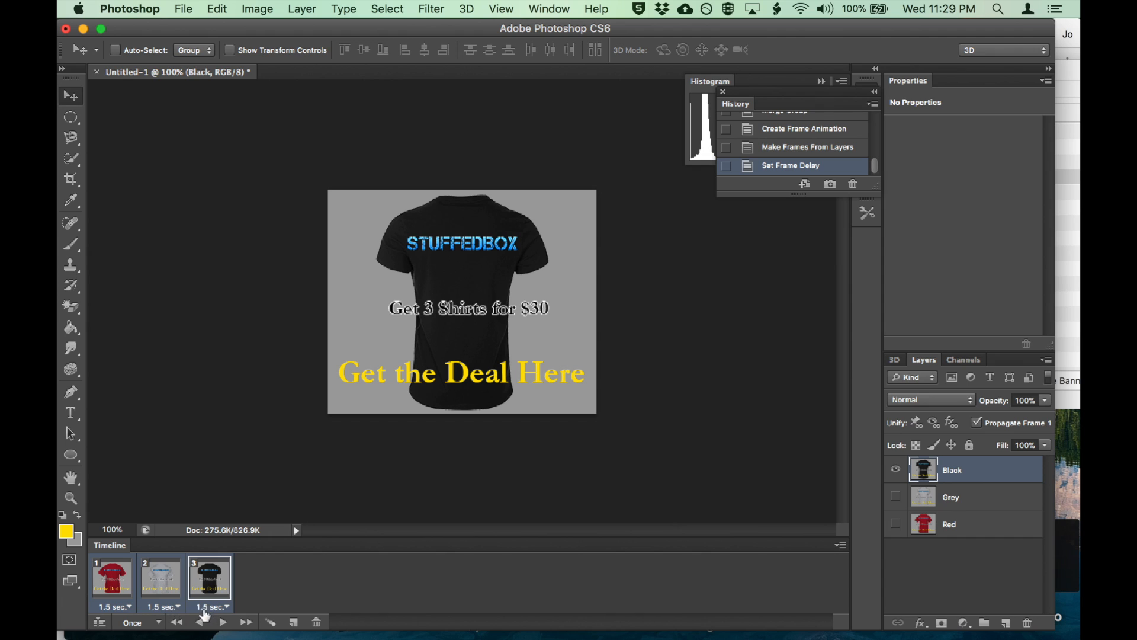
# Step: Set the animation looping to Forever and play it again
pyautogui.click(142, 623)
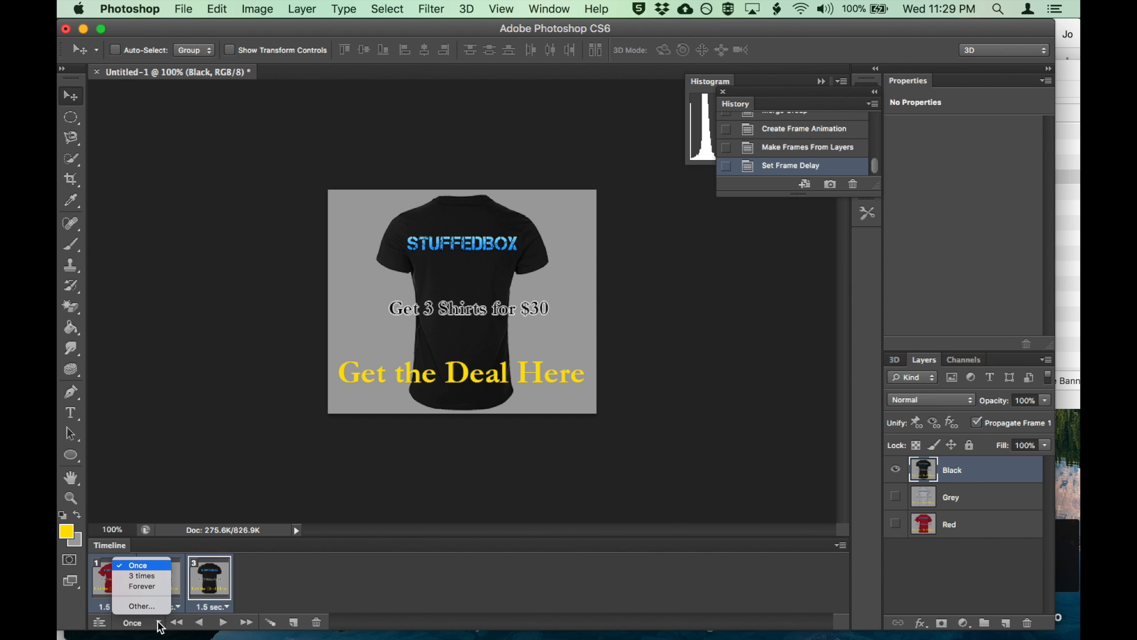
pyautogui.click(142, 586)
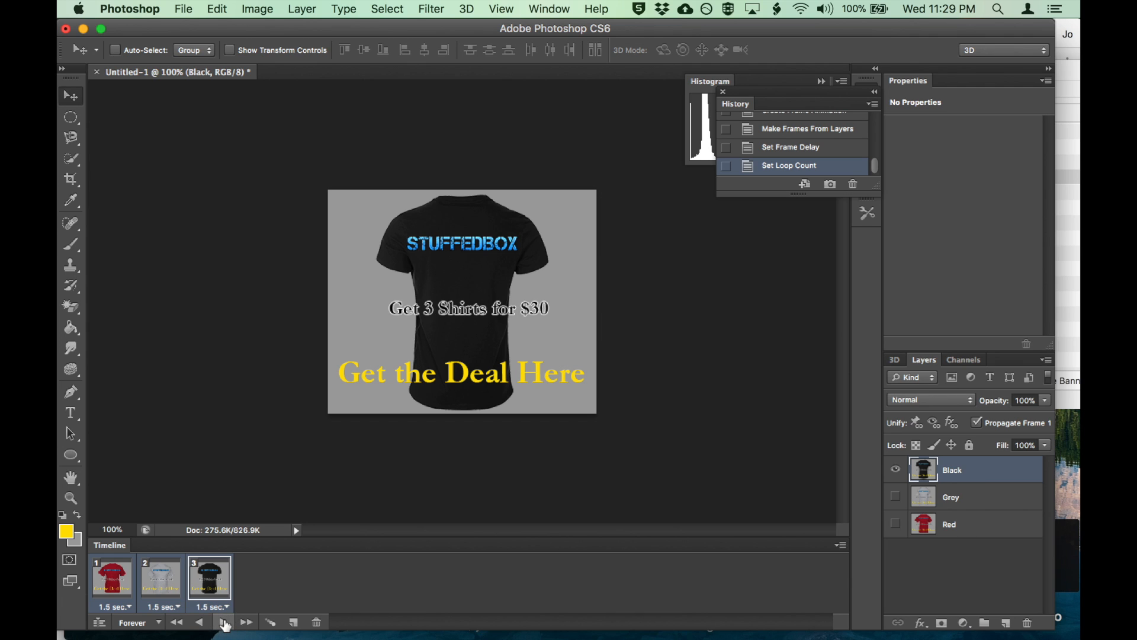
pyautogui.click(220, 622)
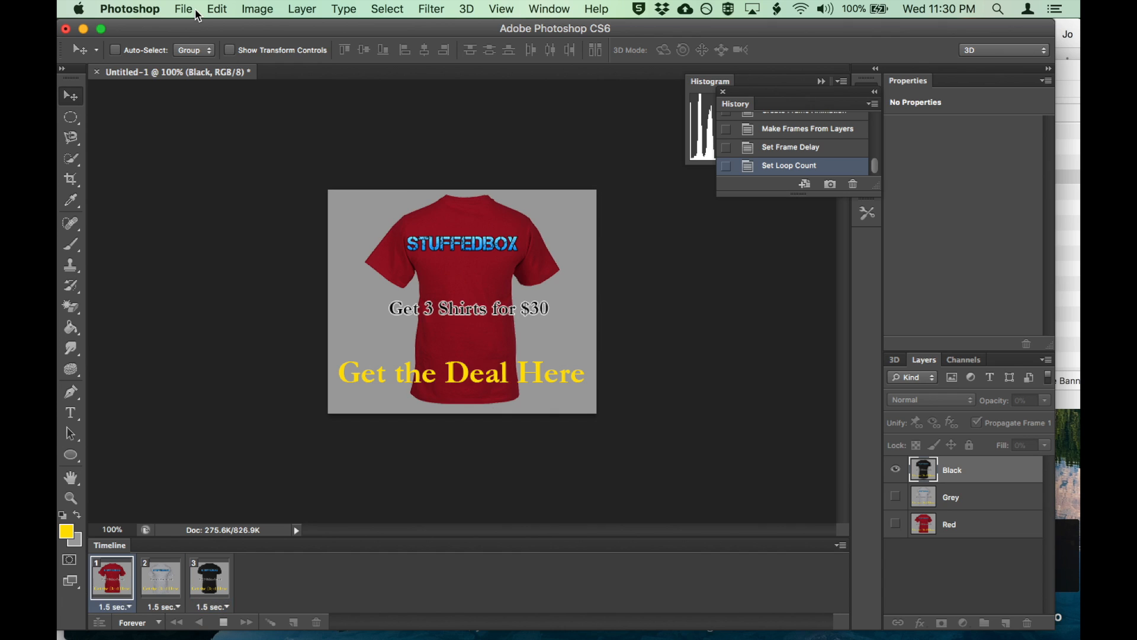
# Step: Show the grey shirt frame and bring up File > Save for Web
pyautogui.click(162, 576)
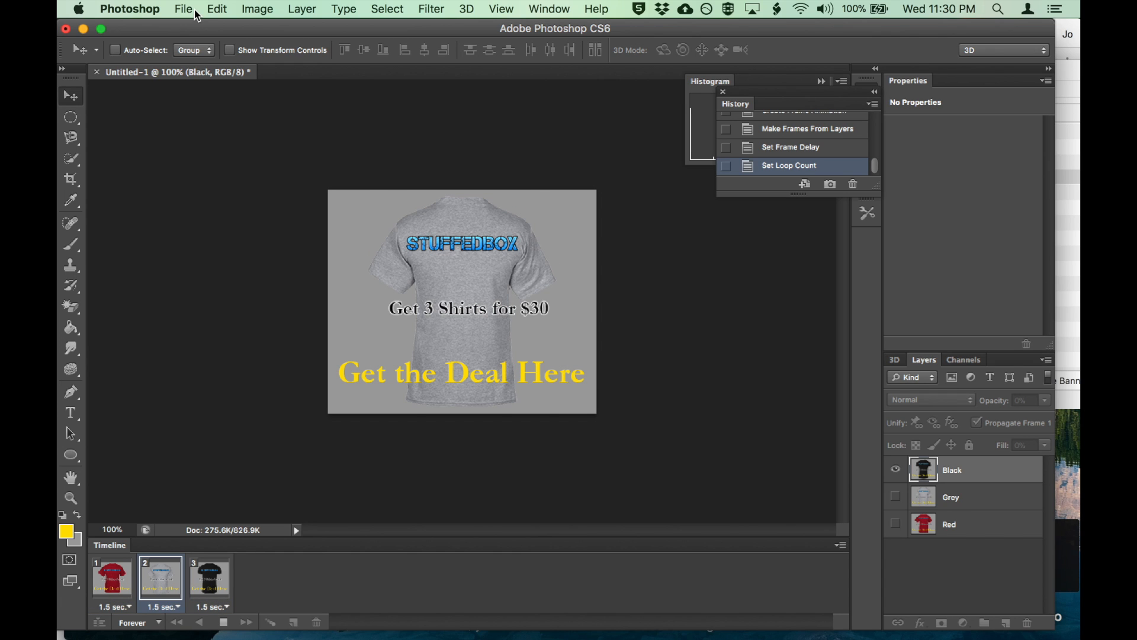
pyautogui.click(182, 10)
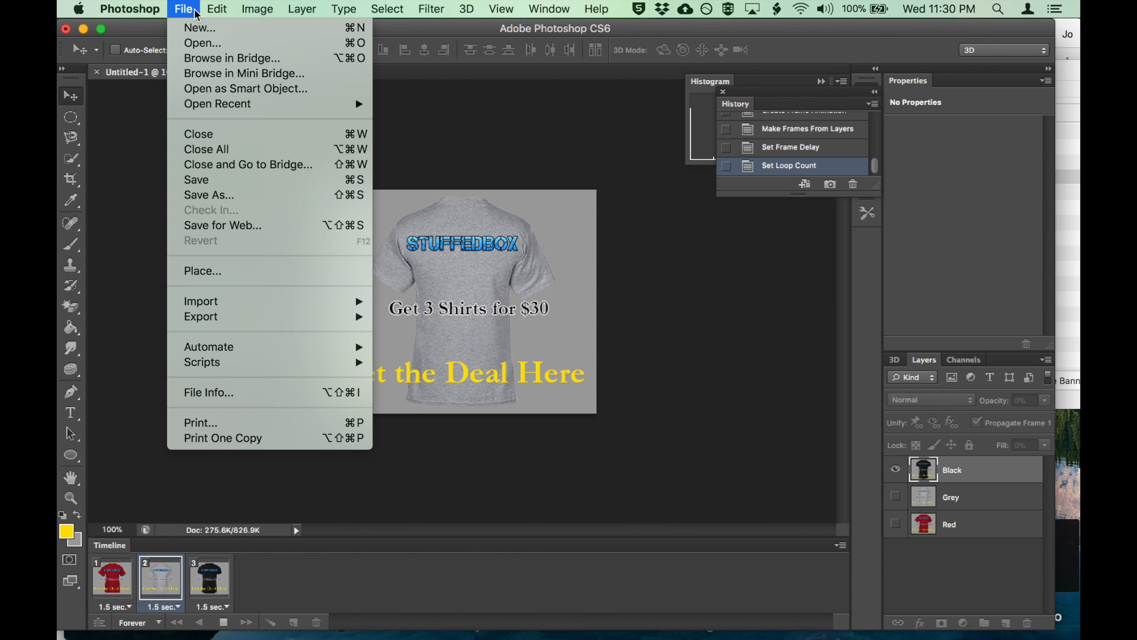
pyautogui.moveTo(270, 226)
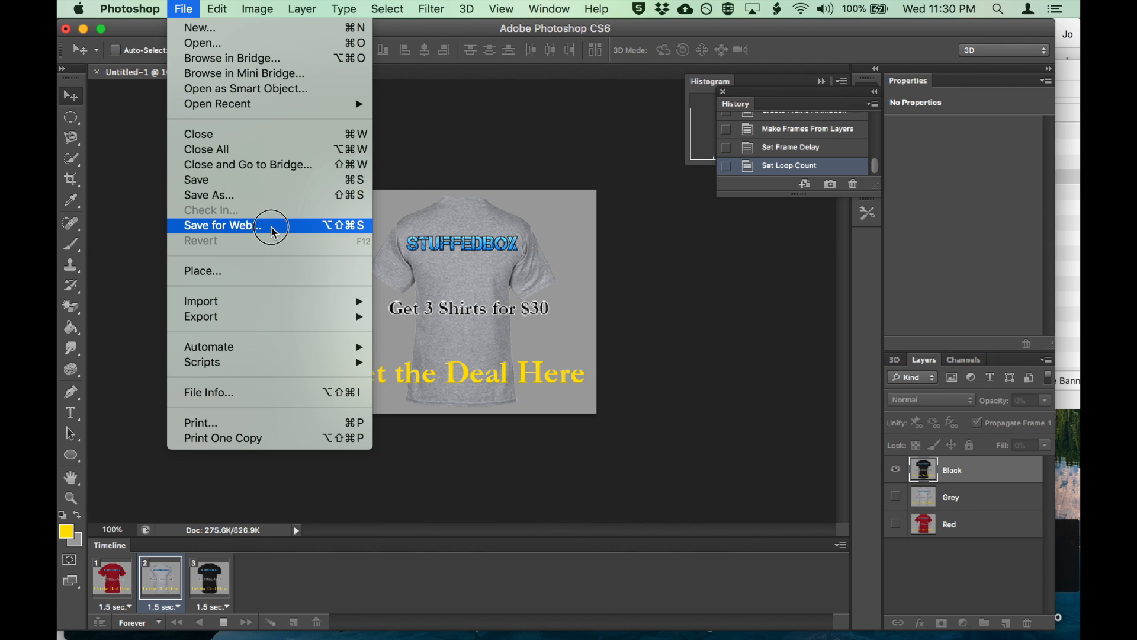
pyautogui.click(223, 225)
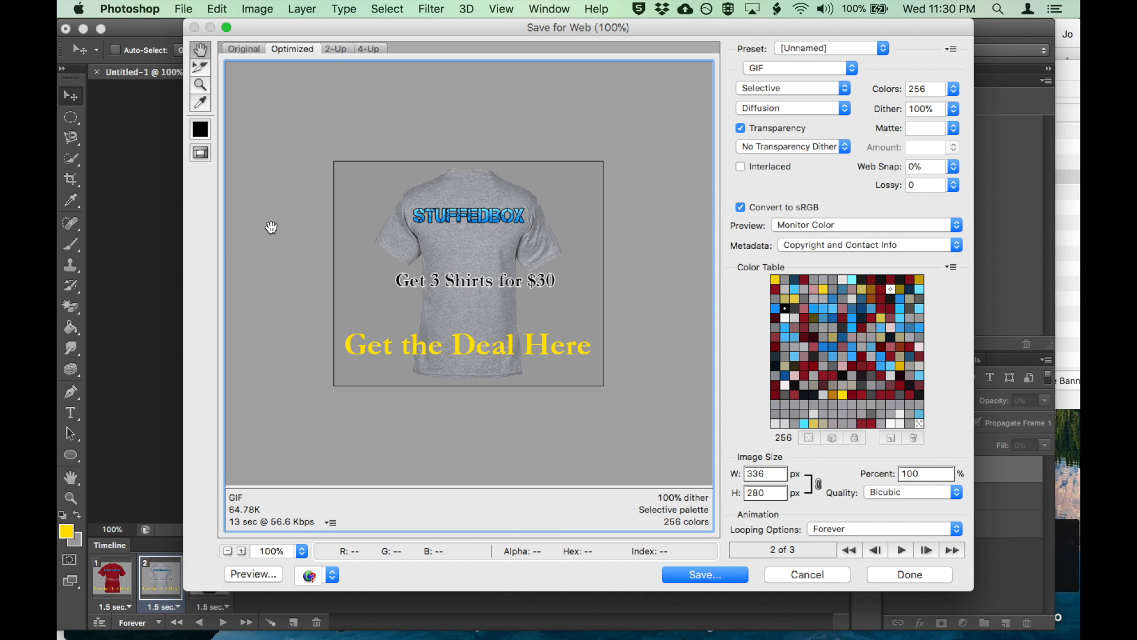
pyautogui.moveTo(881, 76)
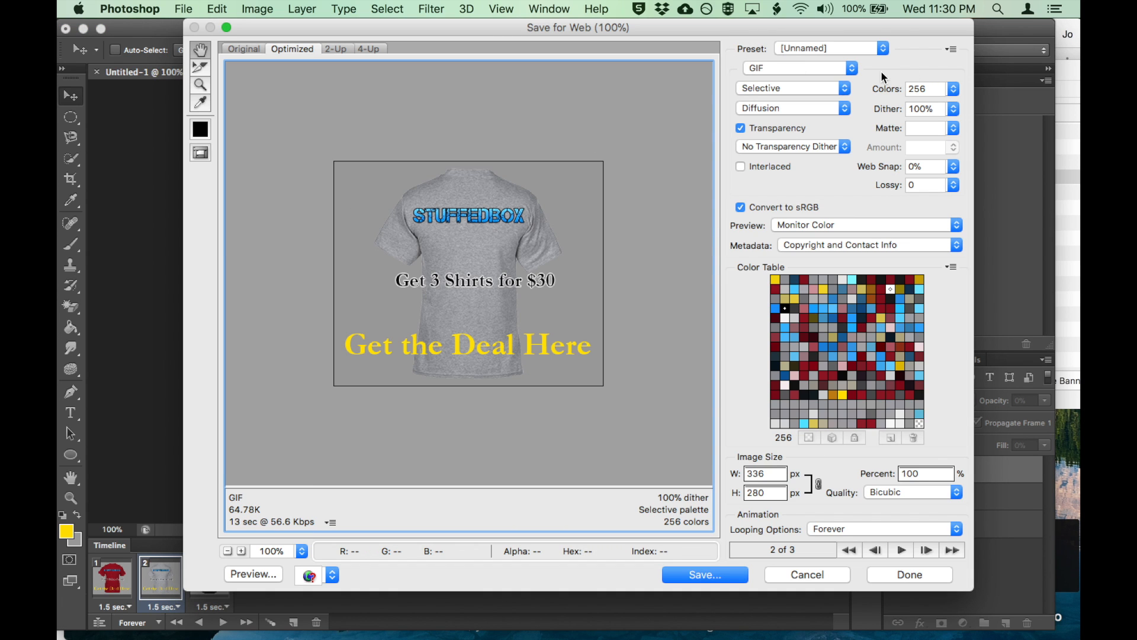
pyautogui.moveTo(927, 89)
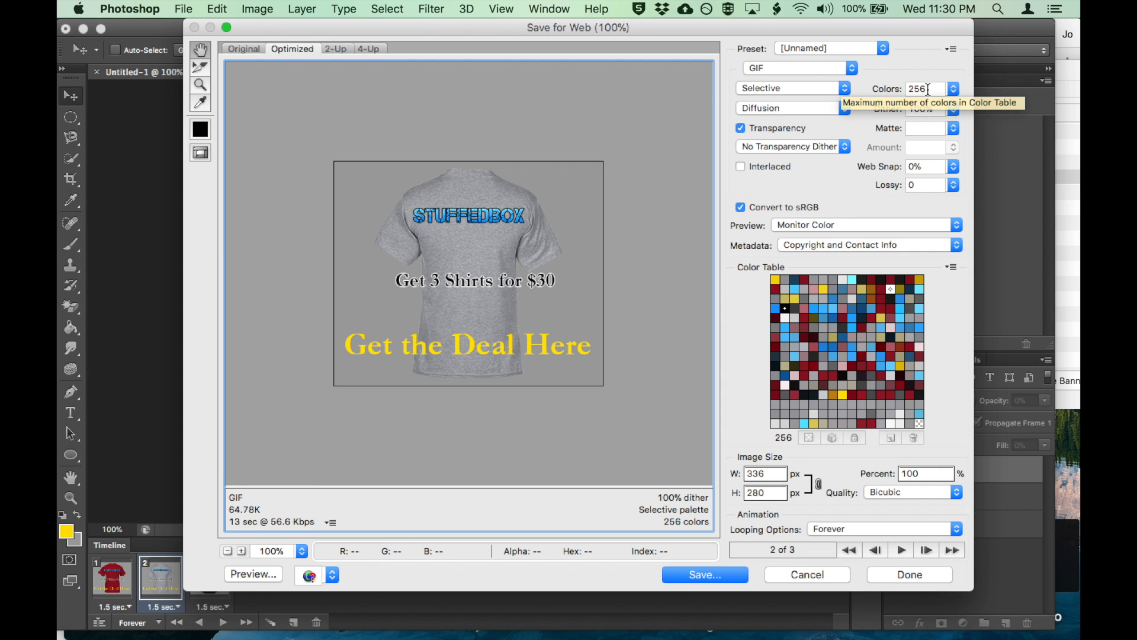
pyautogui.moveTo(801, 423)
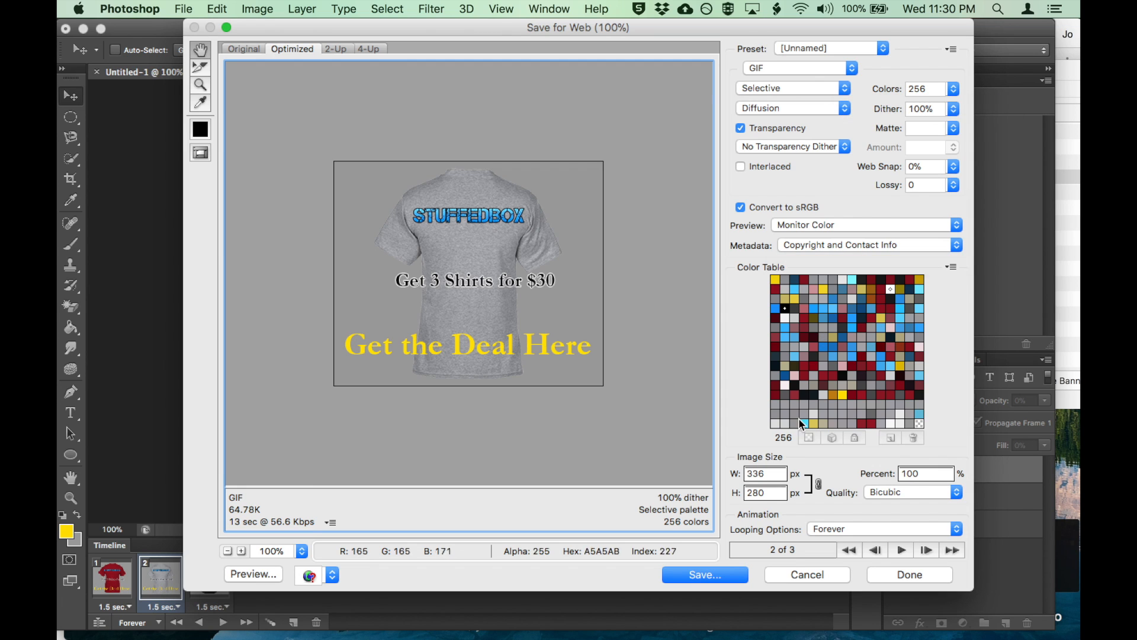
pyautogui.moveTo(697, 103)
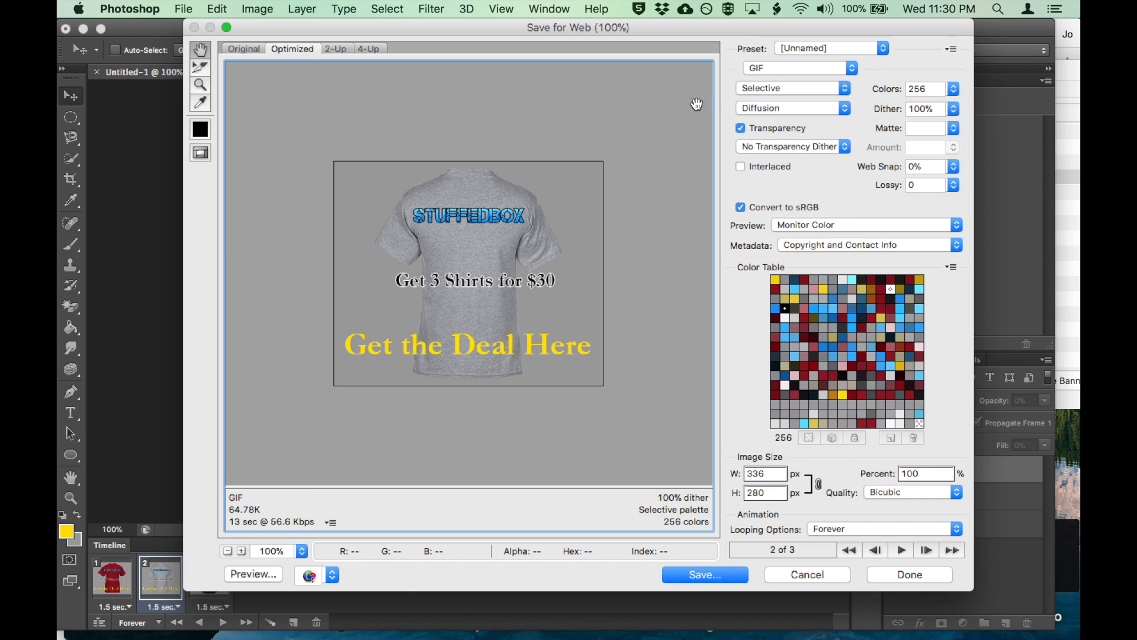
pyautogui.moveTo(889, 87)
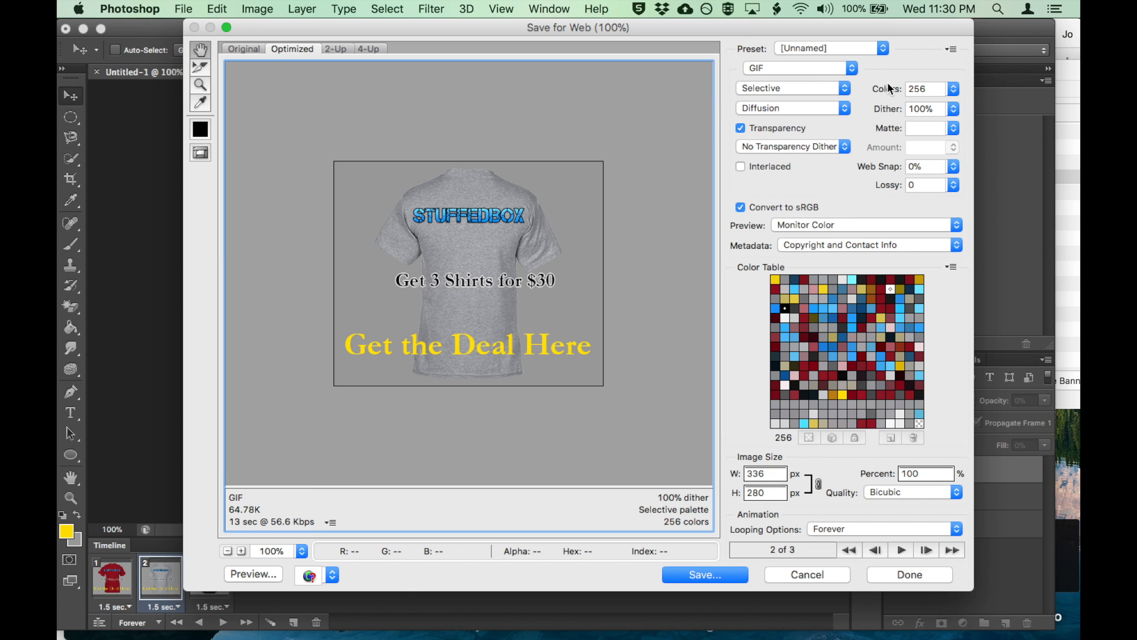
# Step: Try a 128-colour GIF palette, then restore it to 256 colours
pyautogui.click(953, 89)
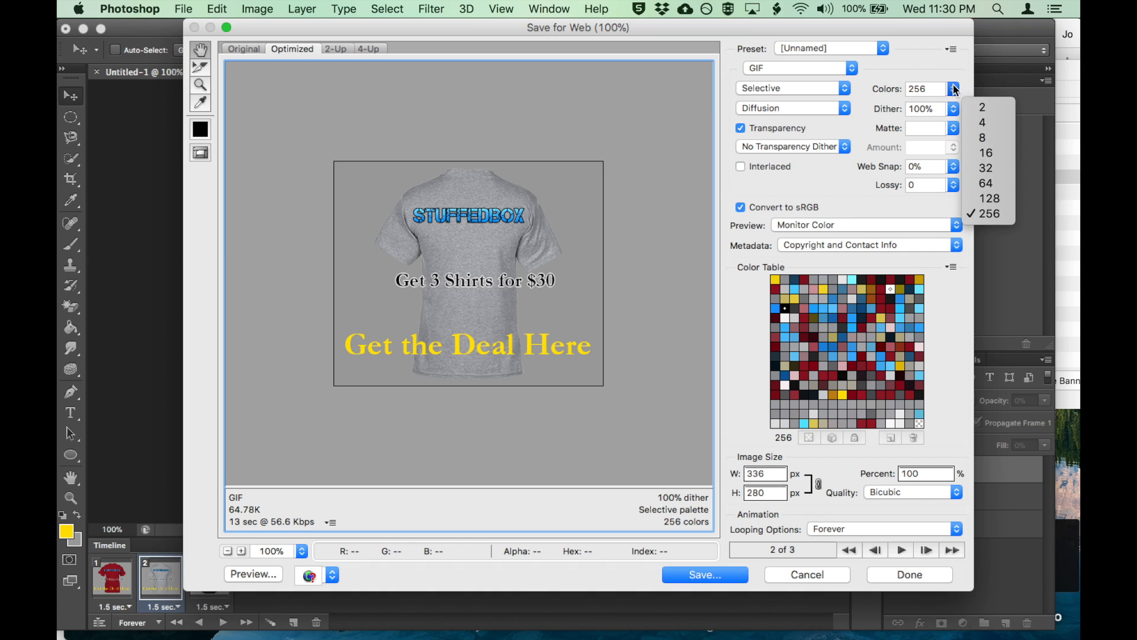
pyautogui.click(983, 198)
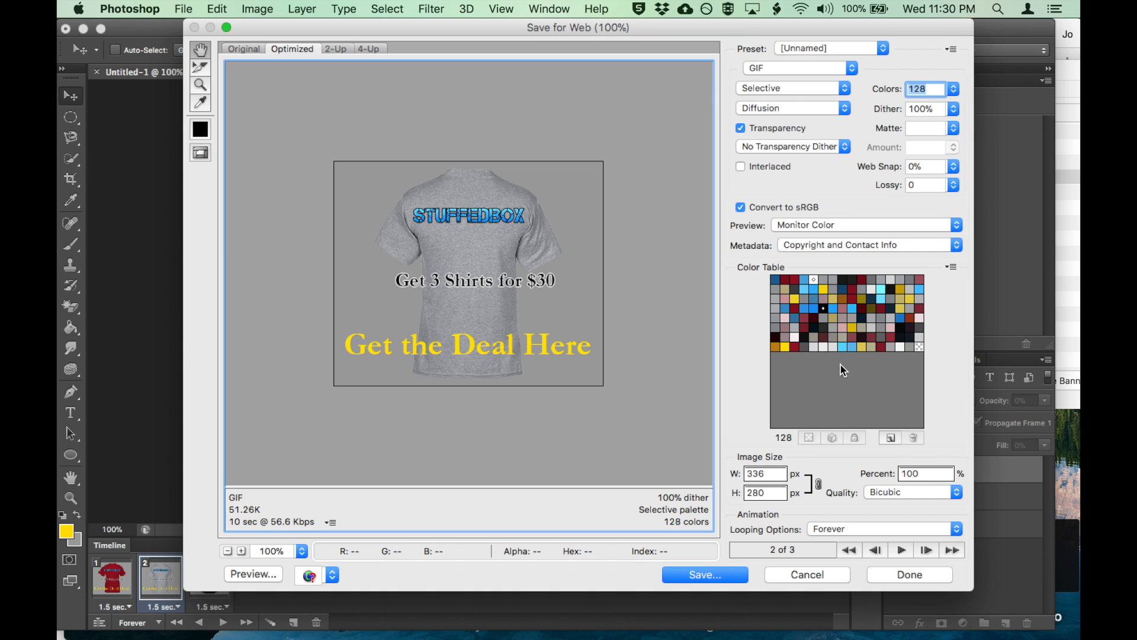
pyautogui.click(953, 88)
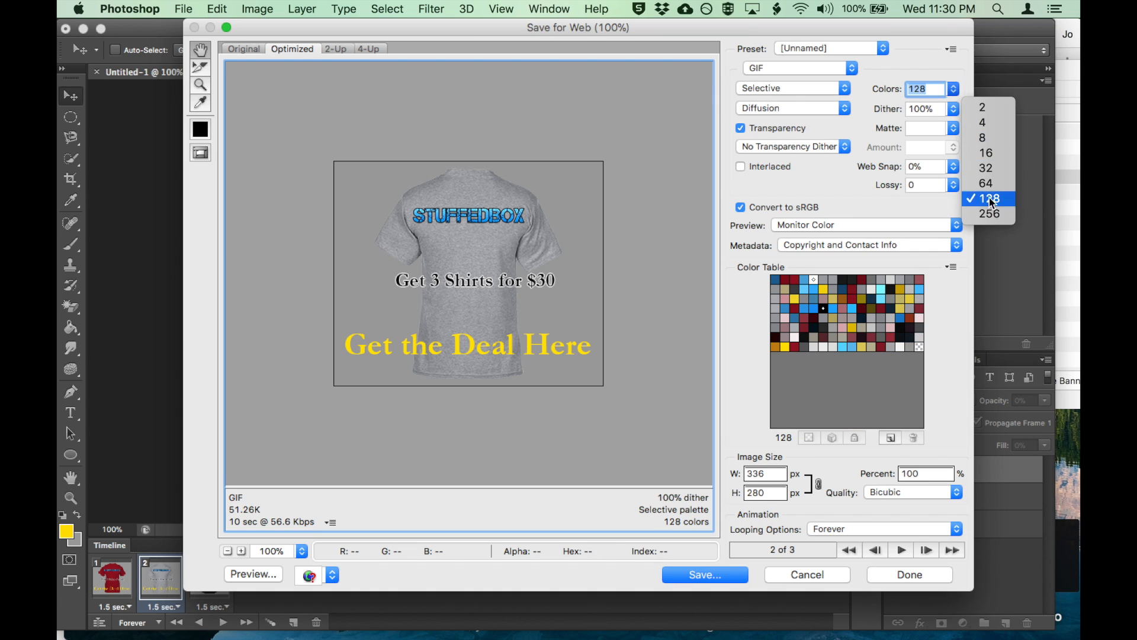
pyautogui.click(989, 213)
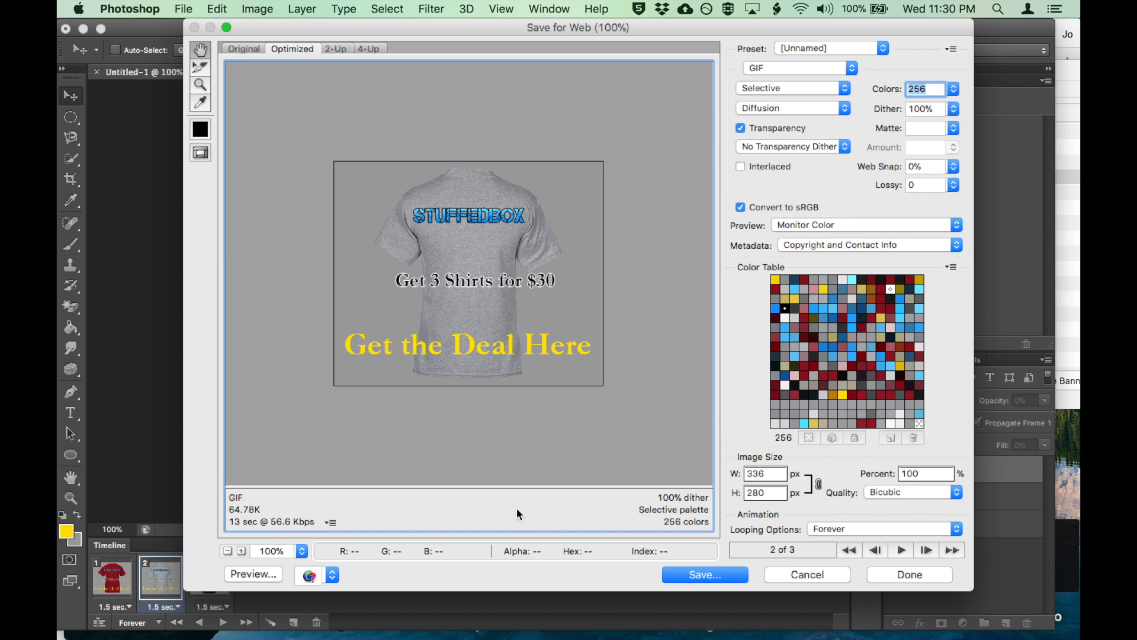
pyautogui.moveTo(682, 526)
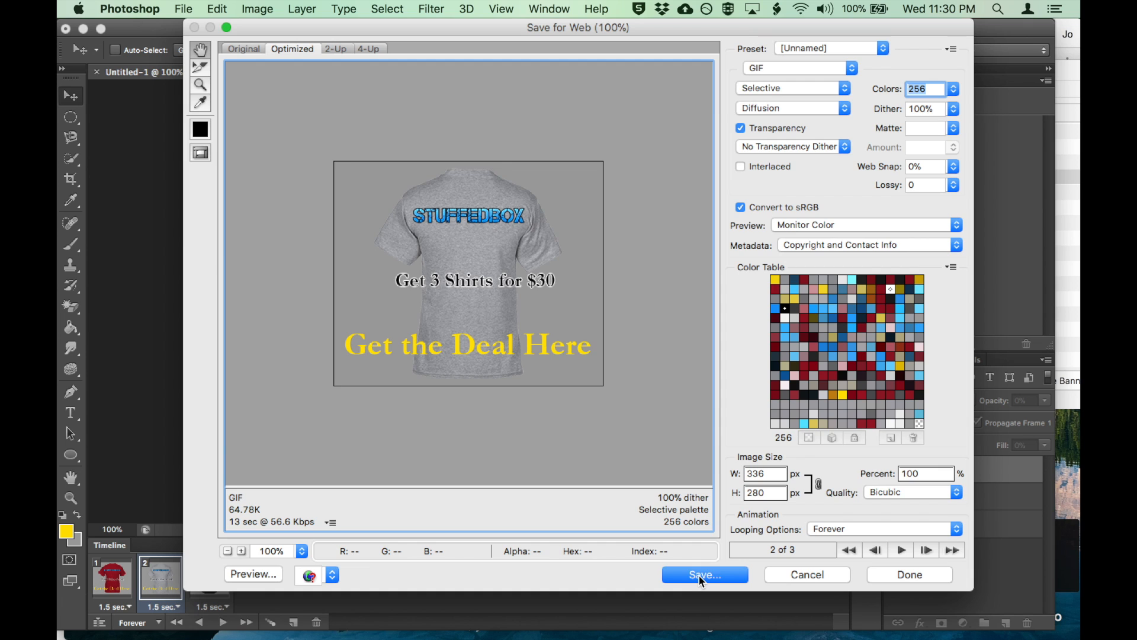
# Step: Save the export as banner ad shirt.gif with Format Images Only into the banner folder
pyautogui.click(705, 574)
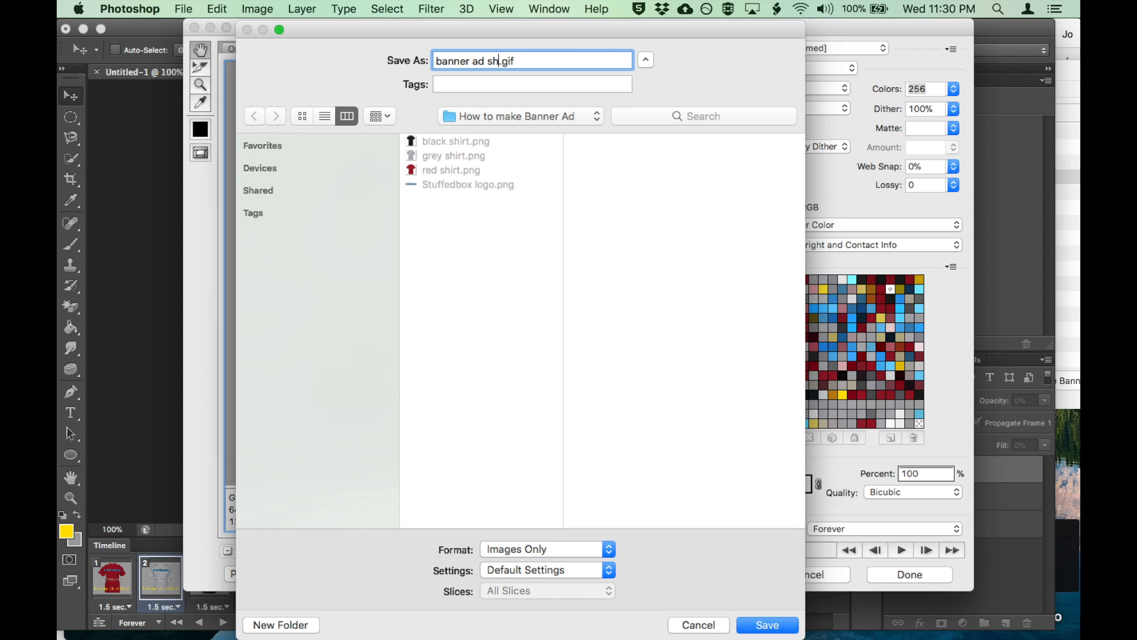
pyautogui.write('irt')
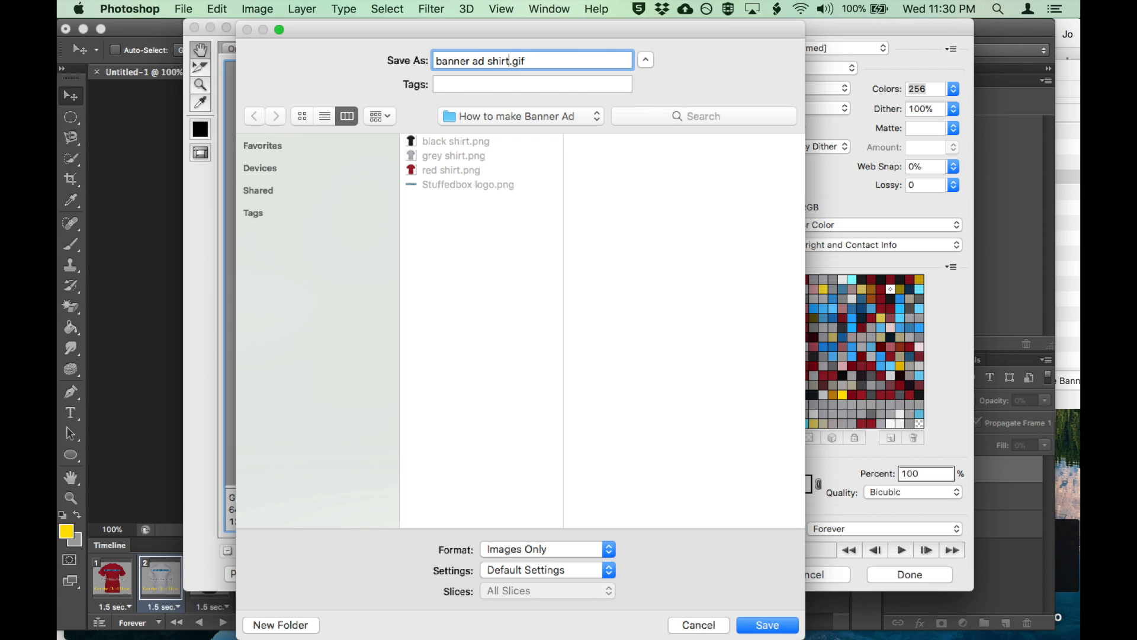
pyautogui.moveTo(506, 534)
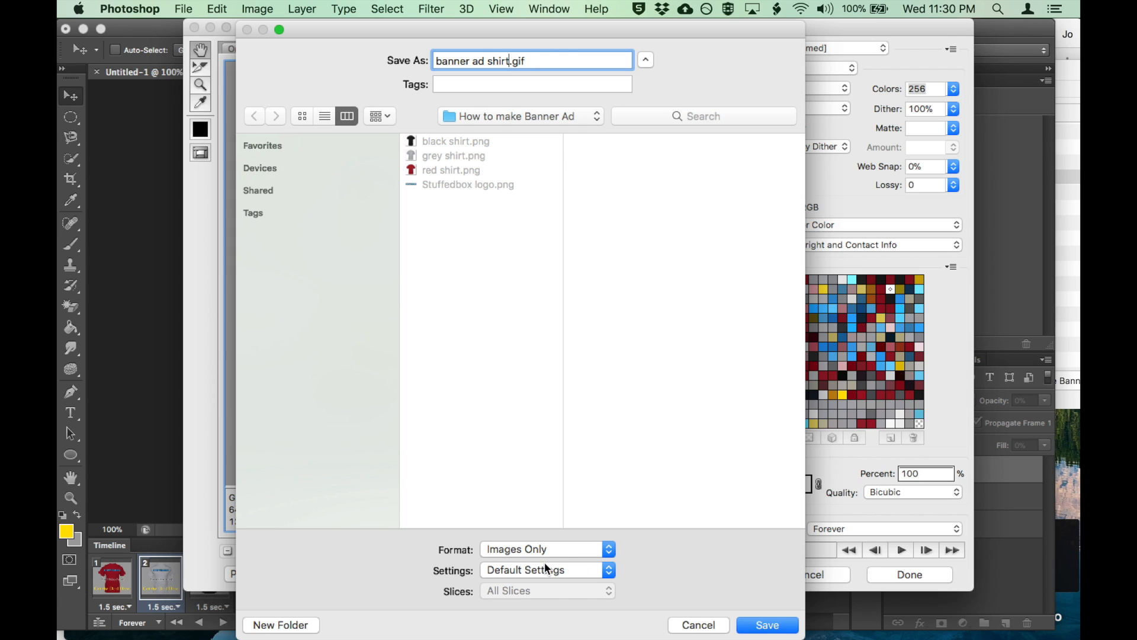
pyautogui.click(545, 570)
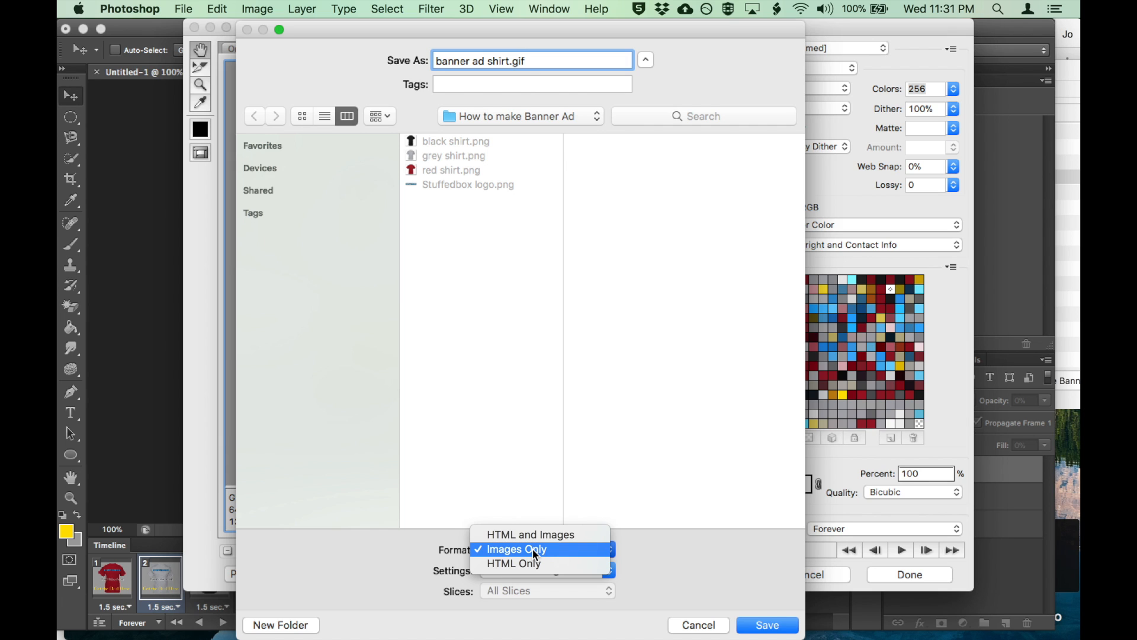
pyautogui.click(524, 549)
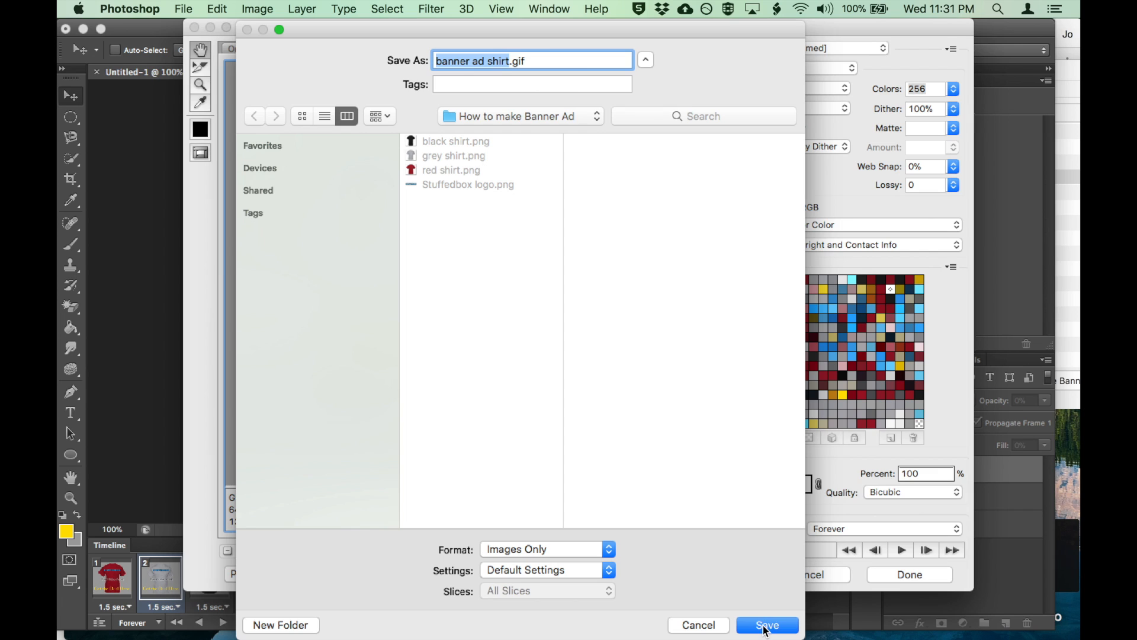
pyautogui.click(770, 626)
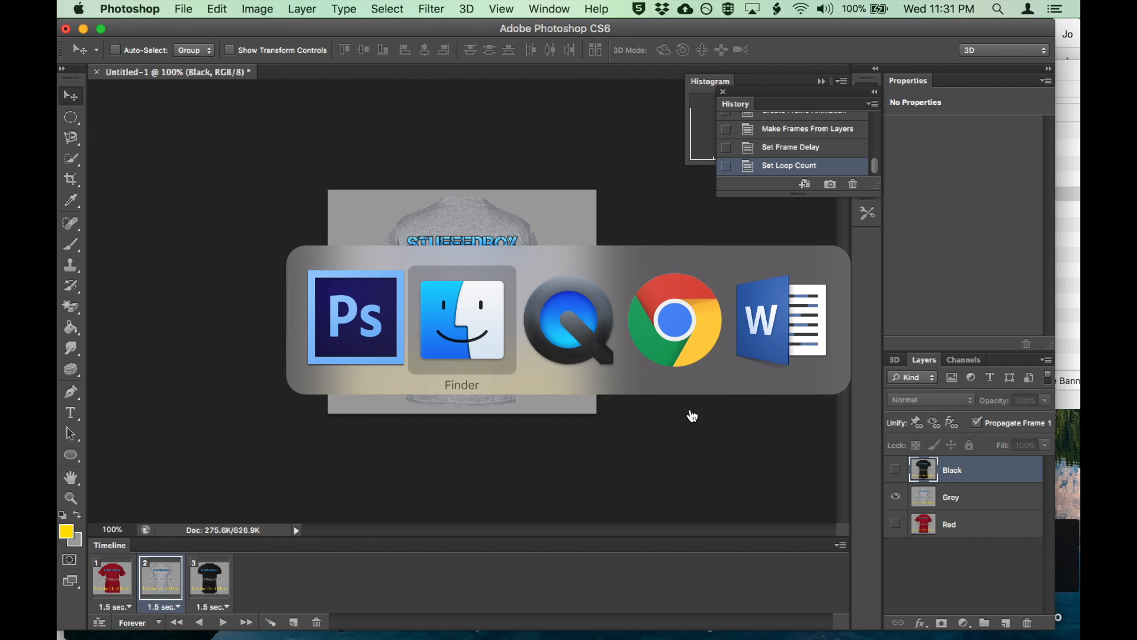
# Step: Select banner-ad-shirt.gif in Finder and open it in Chrome to preview the animation
pyautogui.click(462, 326)
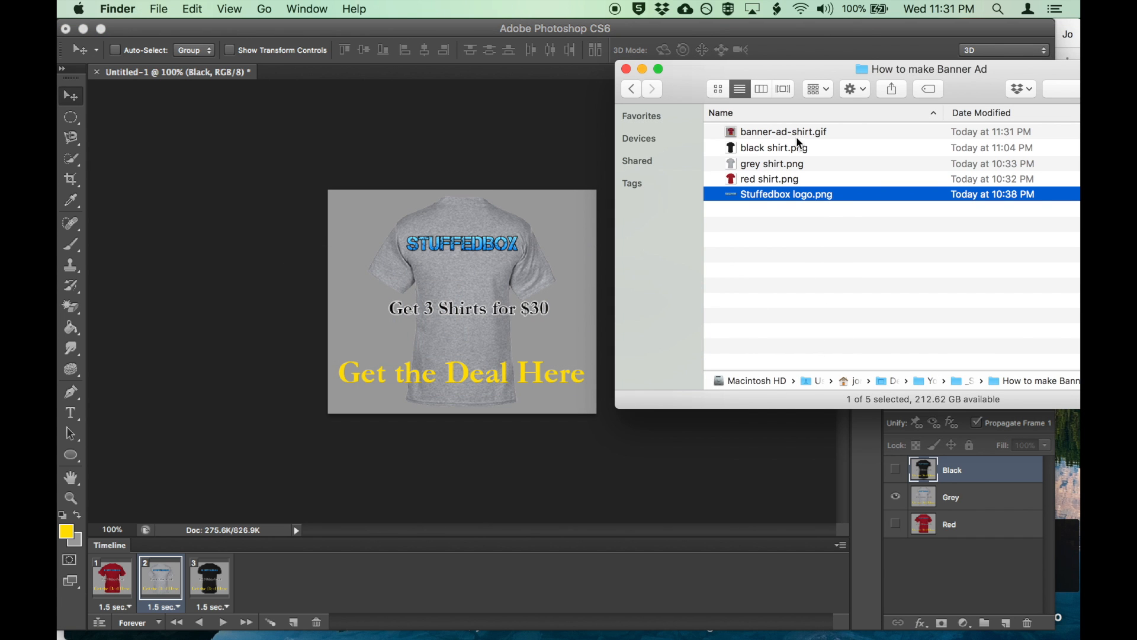
pyautogui.click(783, 131)
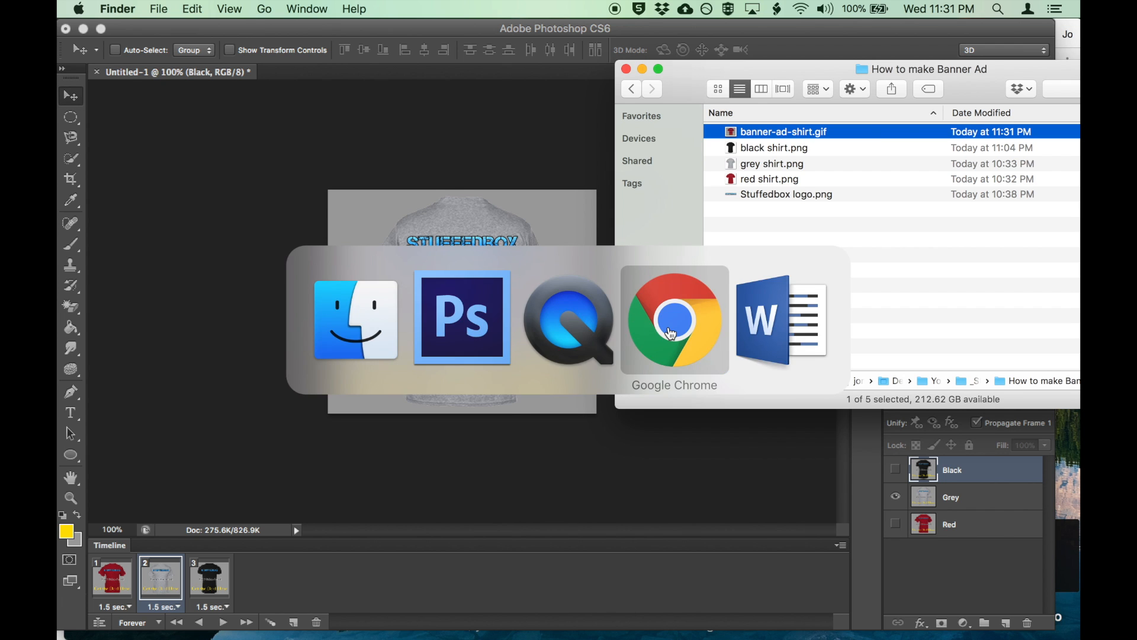
pyautogui.click(674, 320)
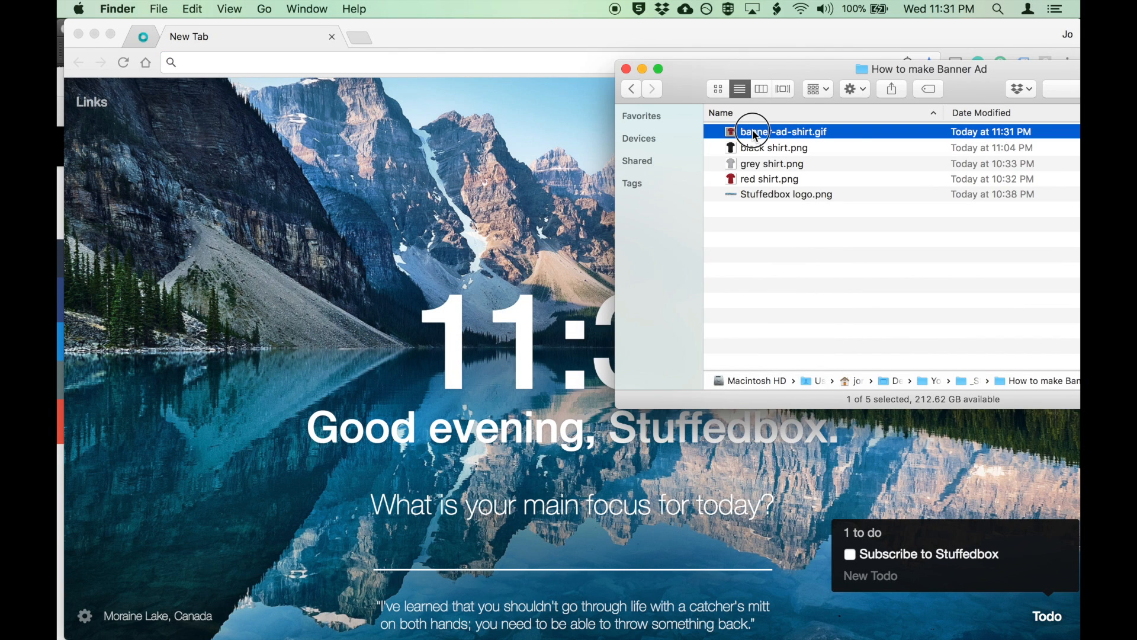
pyautogui.doubleClick(754, 131)
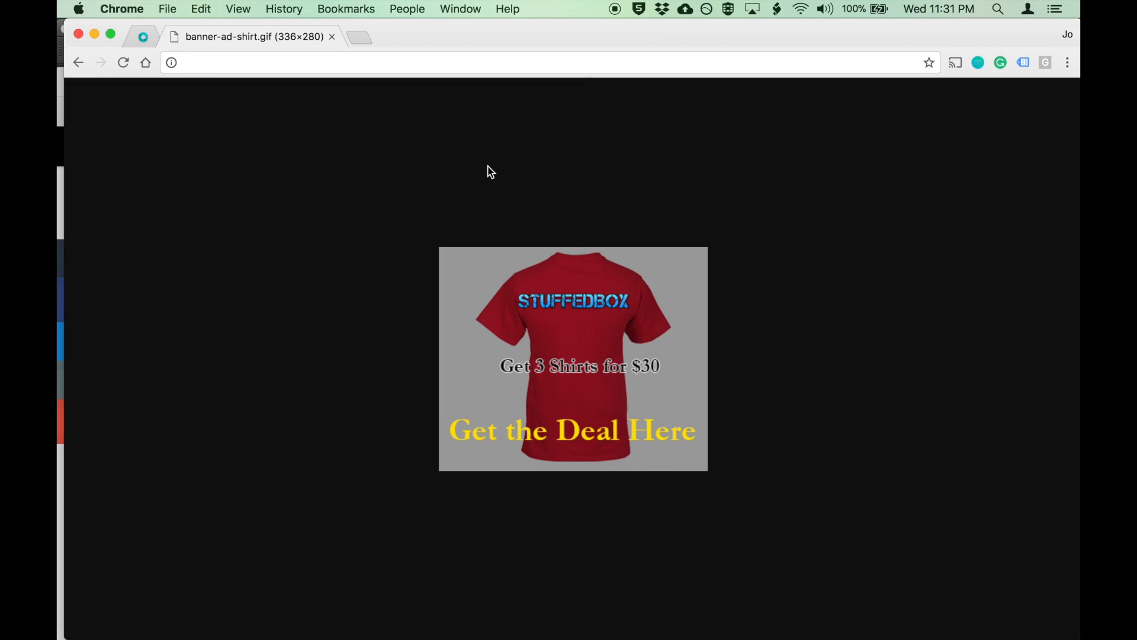